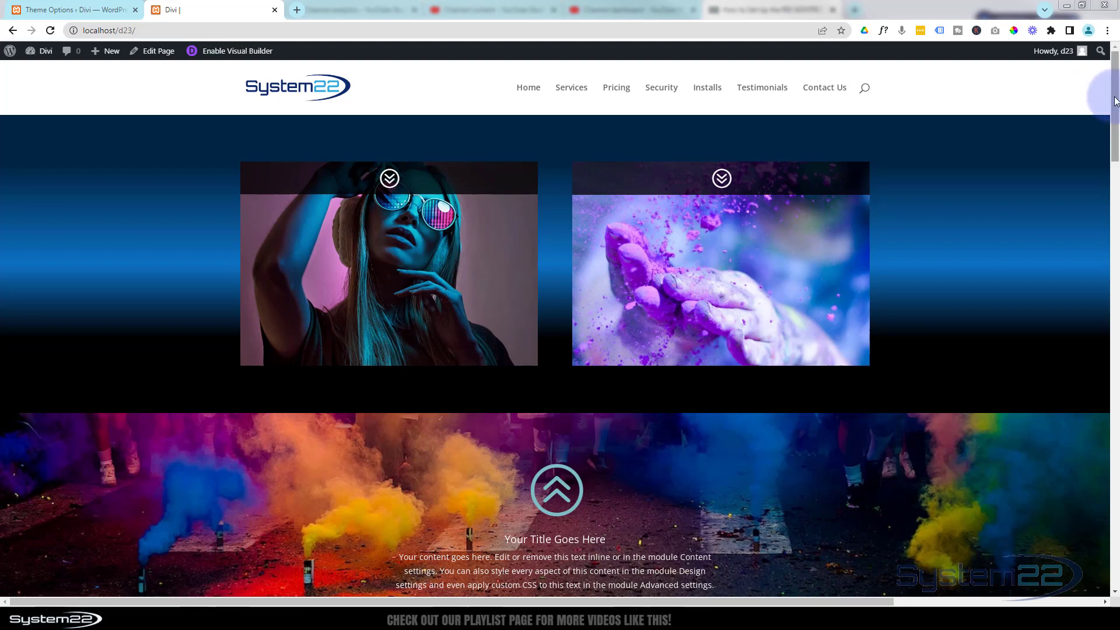
Review the live page, then enable the Visual Builder from the admin bar.
scroll(down, 3)
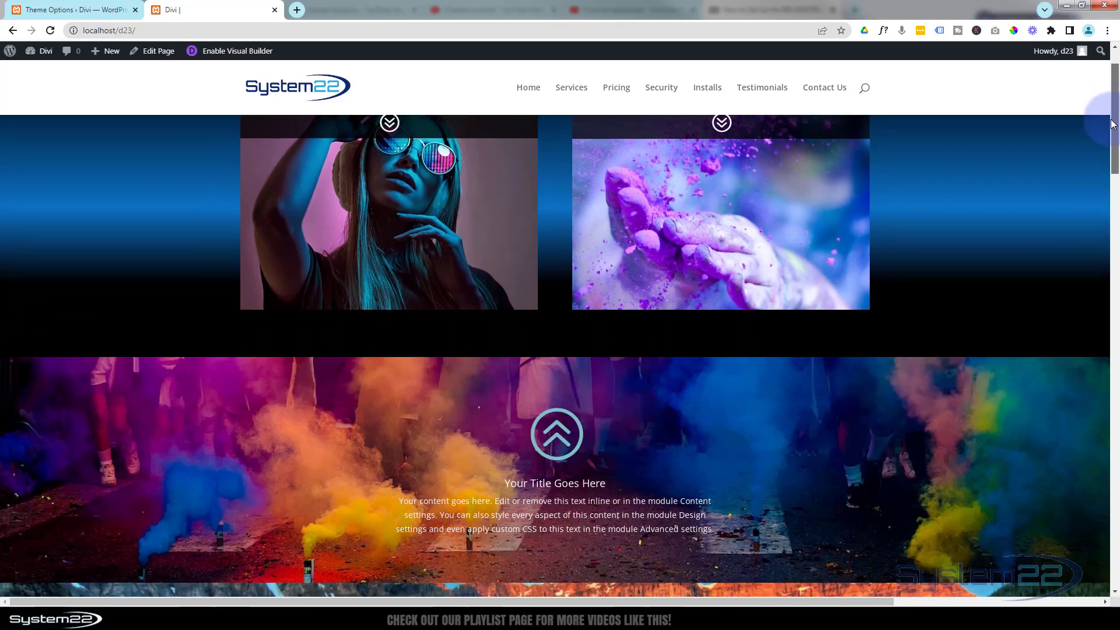
scroll(down, 3)
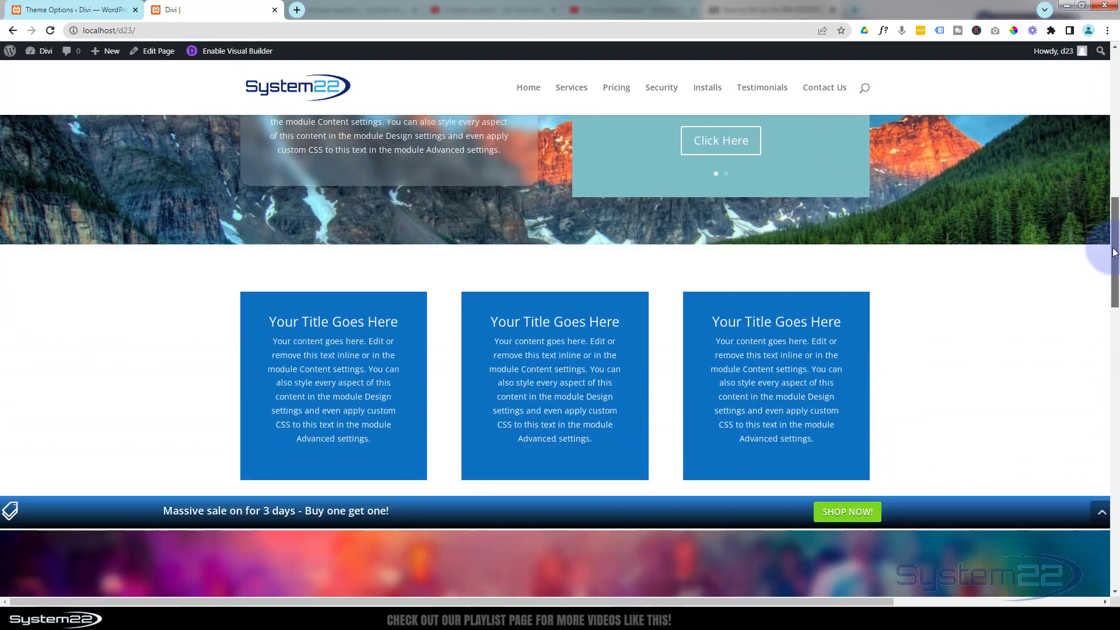
scroll(down, 3)
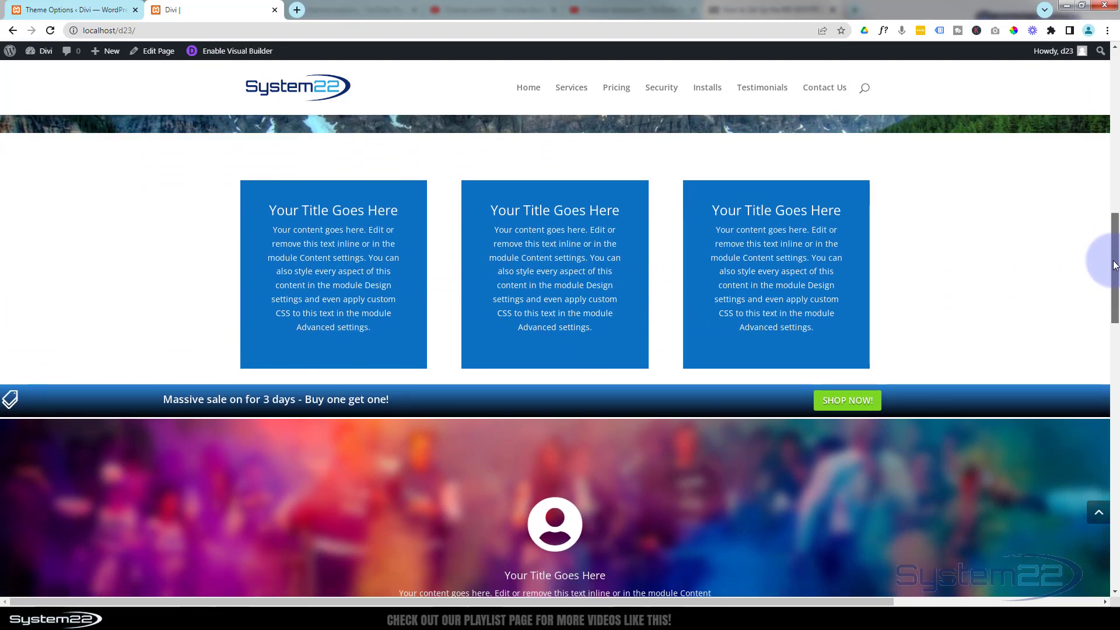
scroll(down, 3)
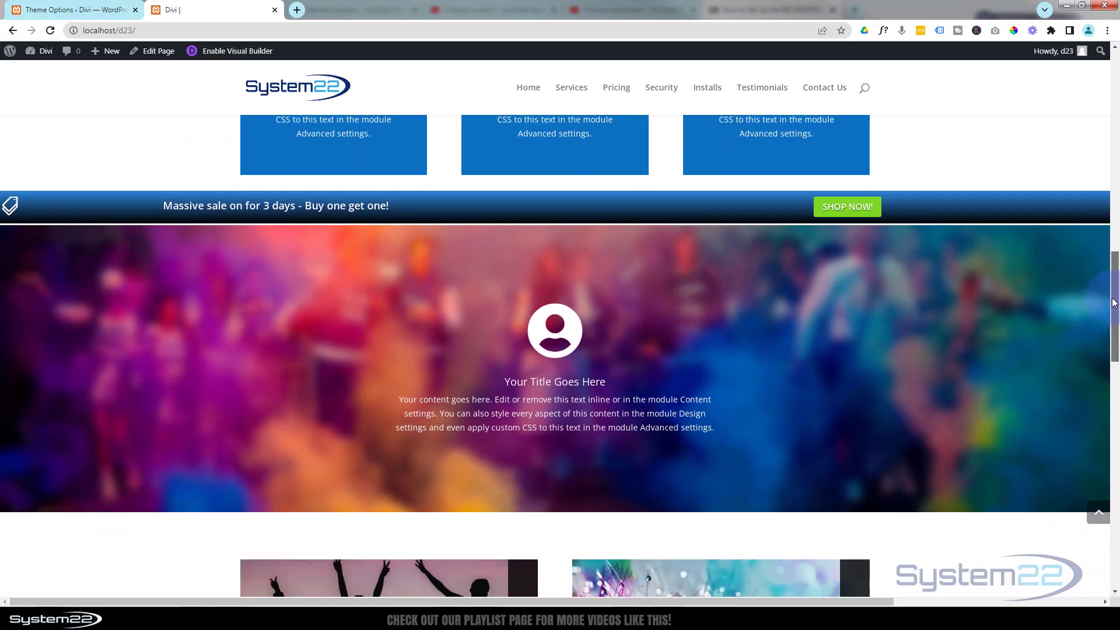
scroll(down, 3)
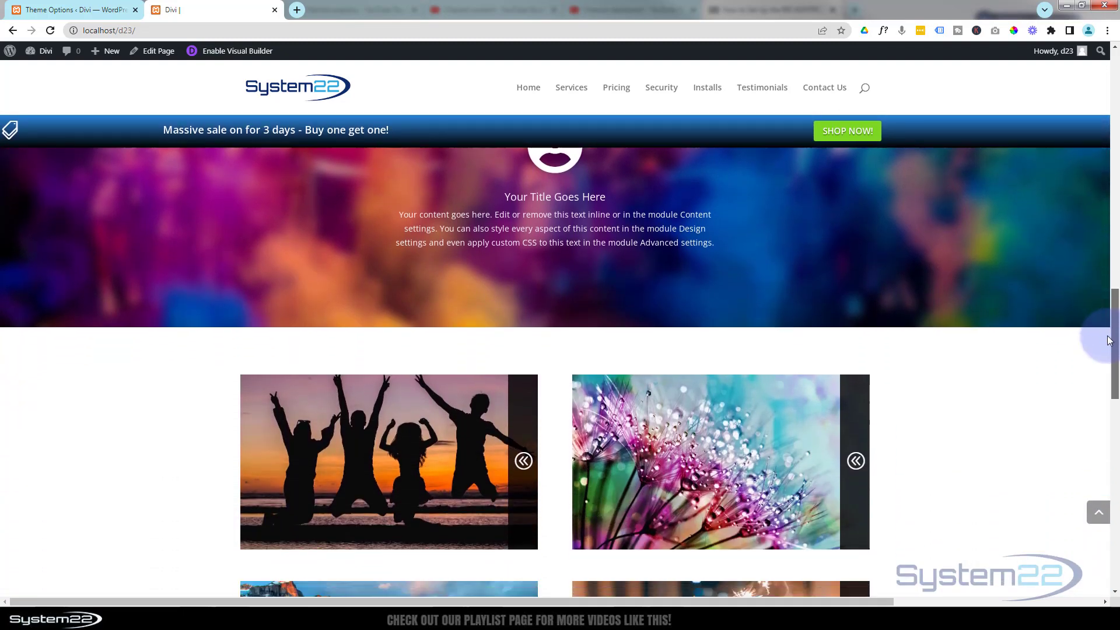
scroll(down, 3)
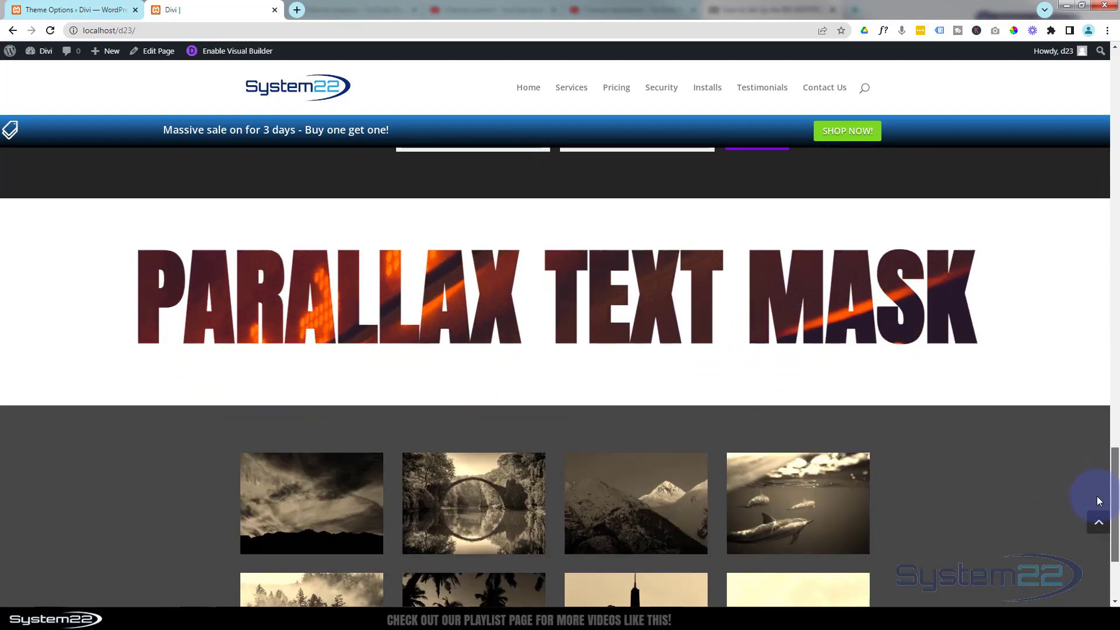
scroll(down, 3)
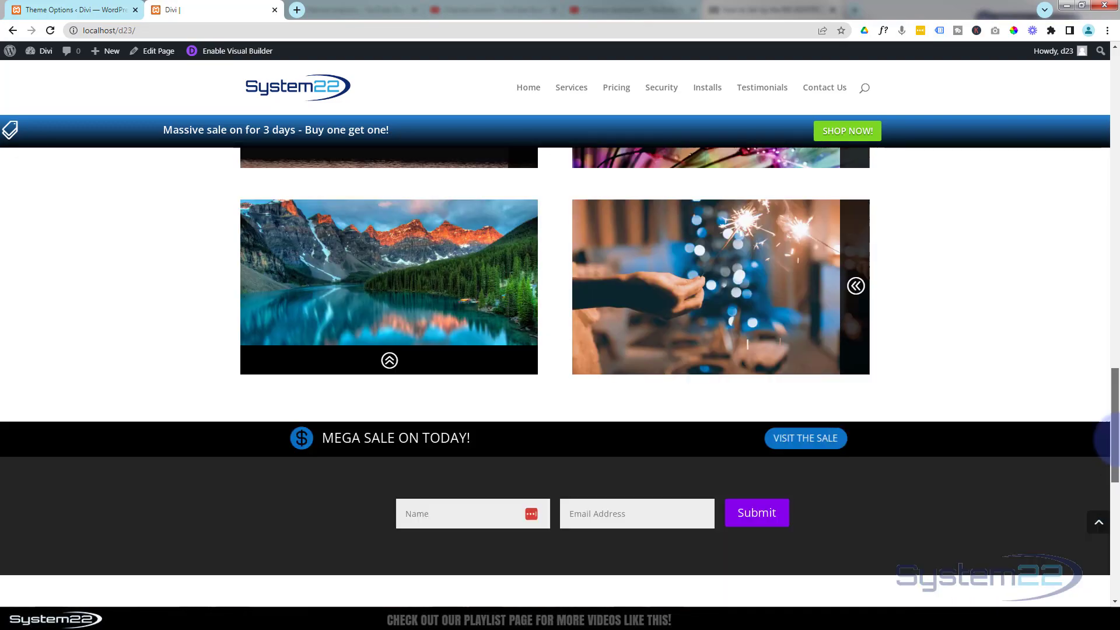
scroll(up, 3)
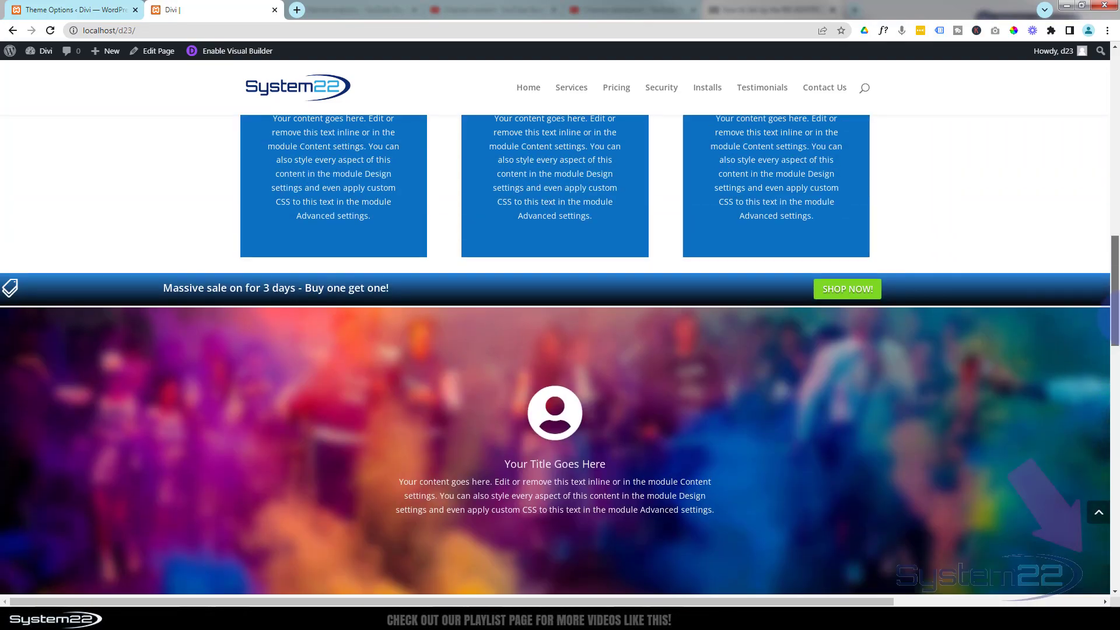
scroll(down, 3)
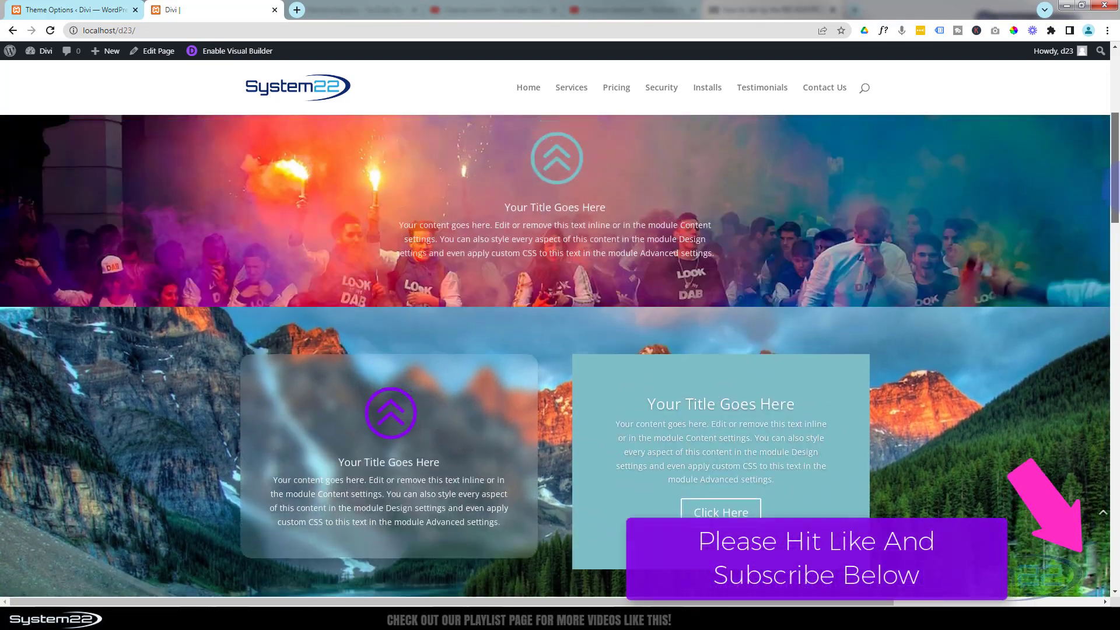
scroll(down, 3)
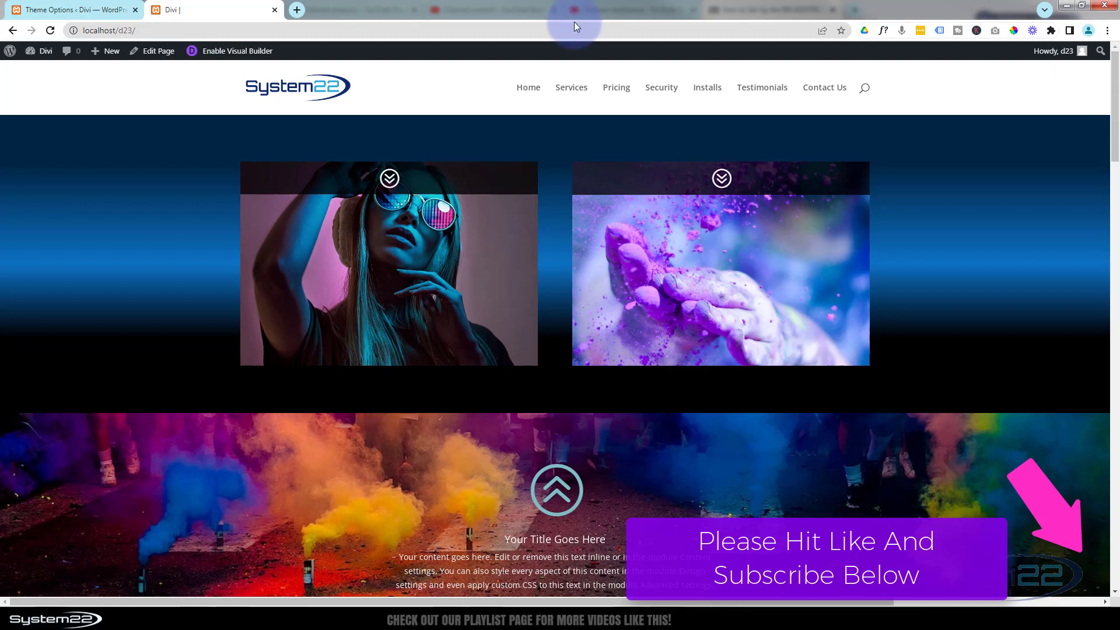
click(236, 50)
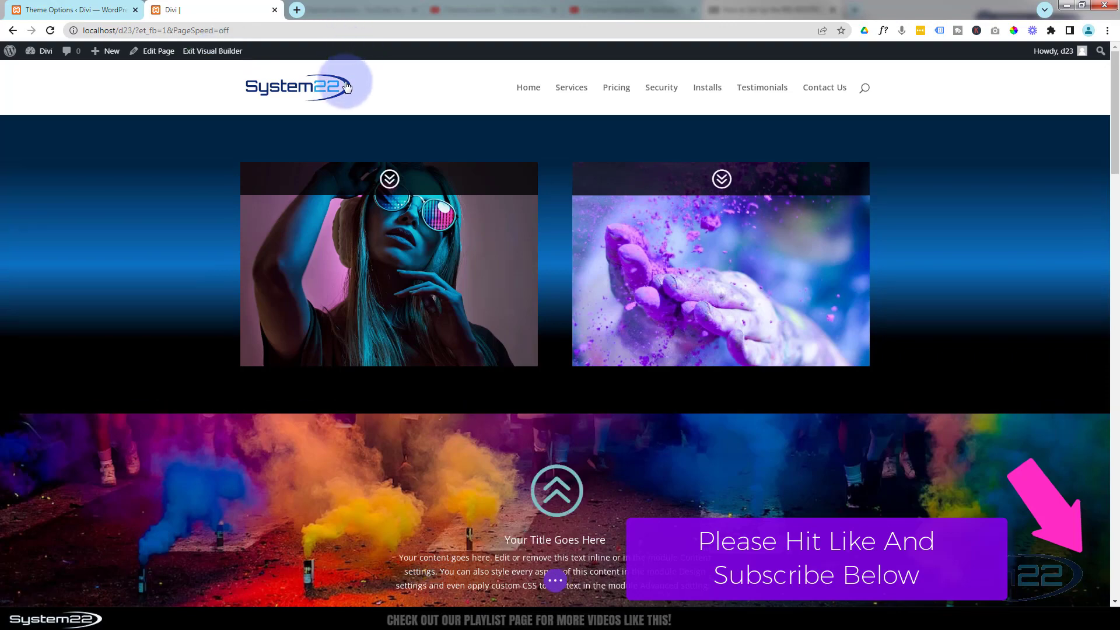
Delete the old sale announcement bar section from the page.
scroll(down, 3)
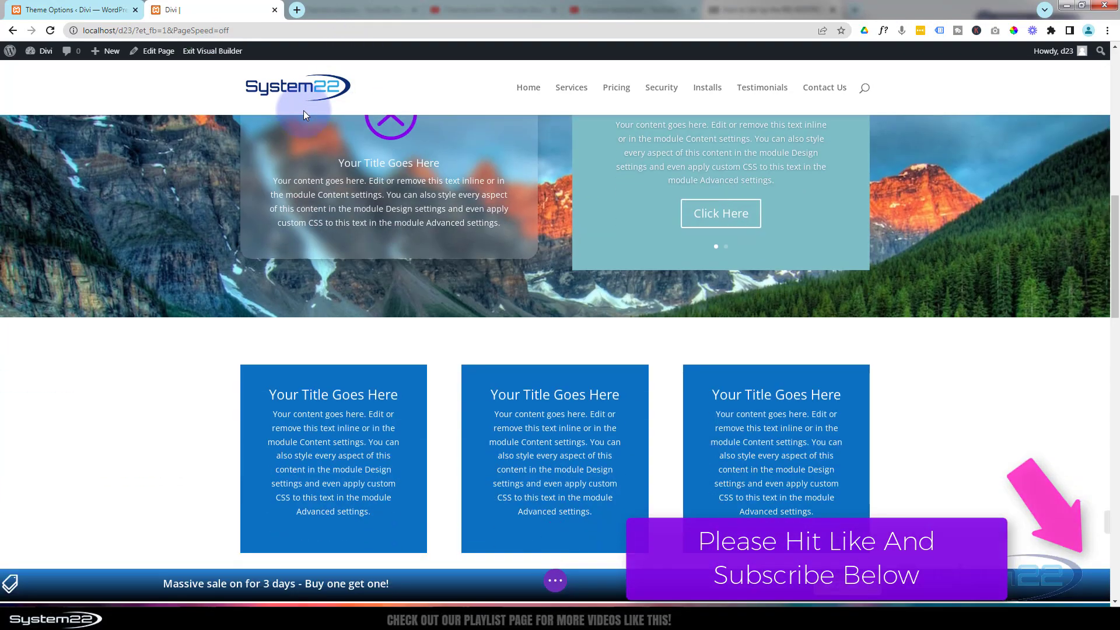
scroll(down, 3)
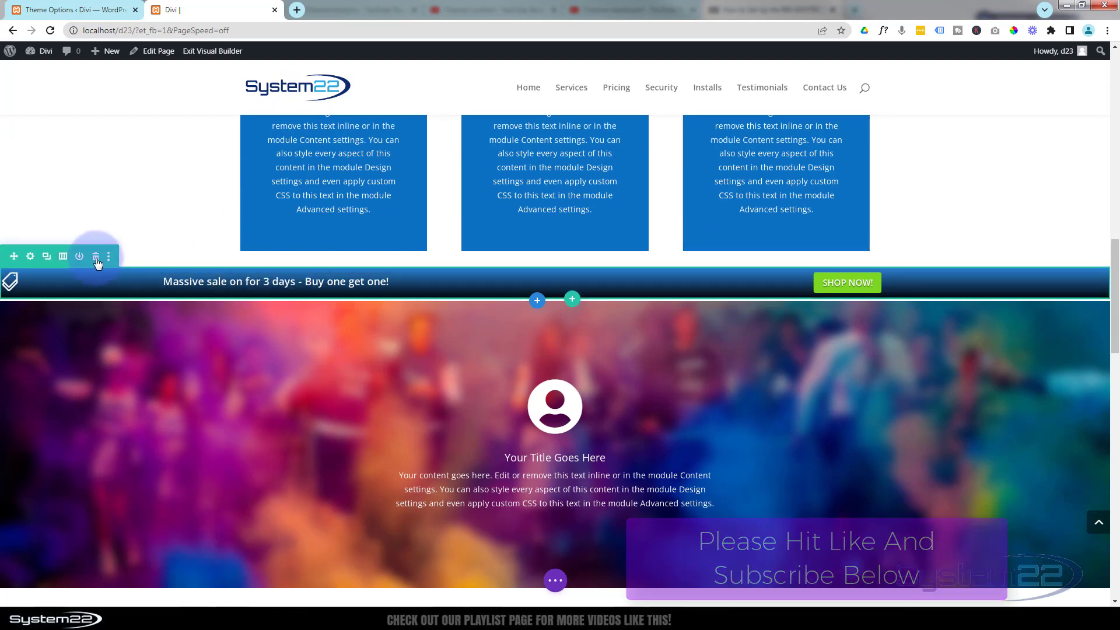
click(94, 255)
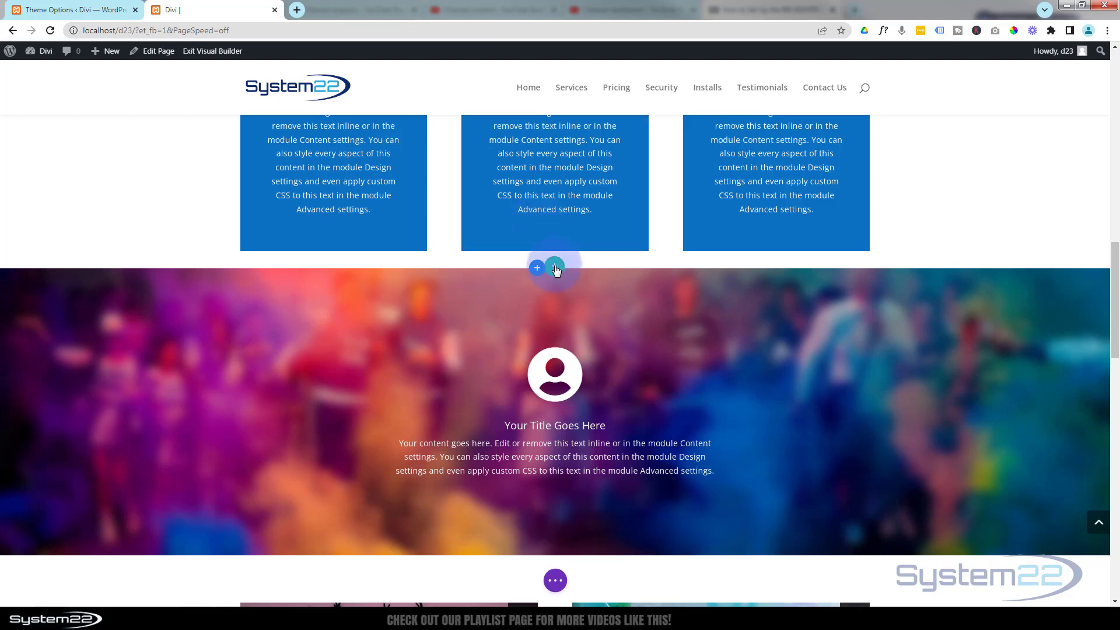
Insert a new two-equal-column row below the blue boxes with a Blurb in the left column.
click(554, 266)
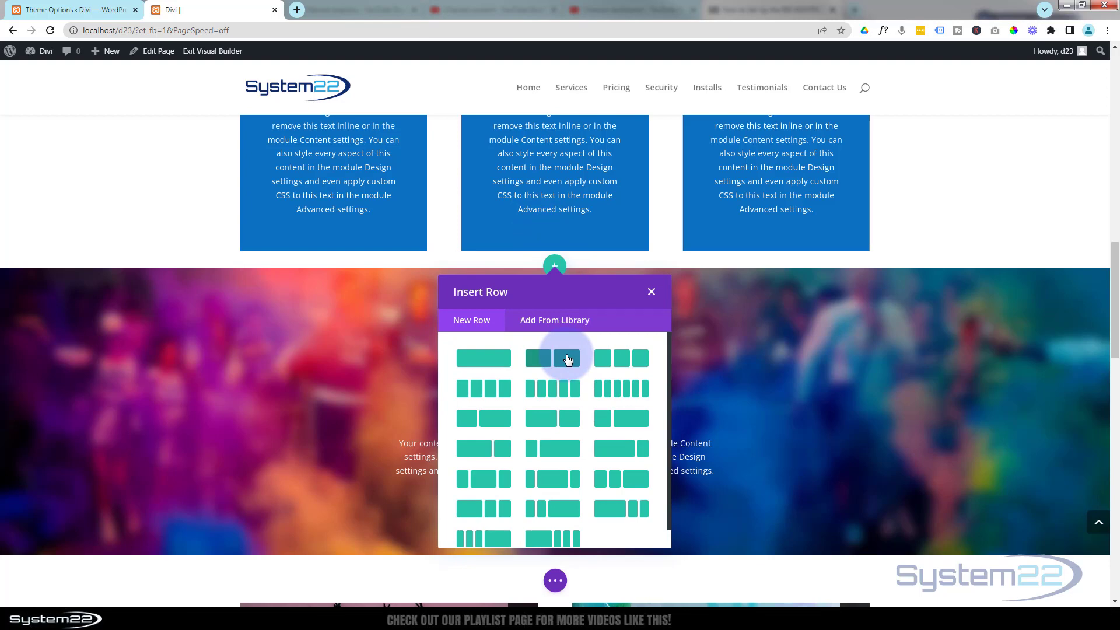
click(537, 358)
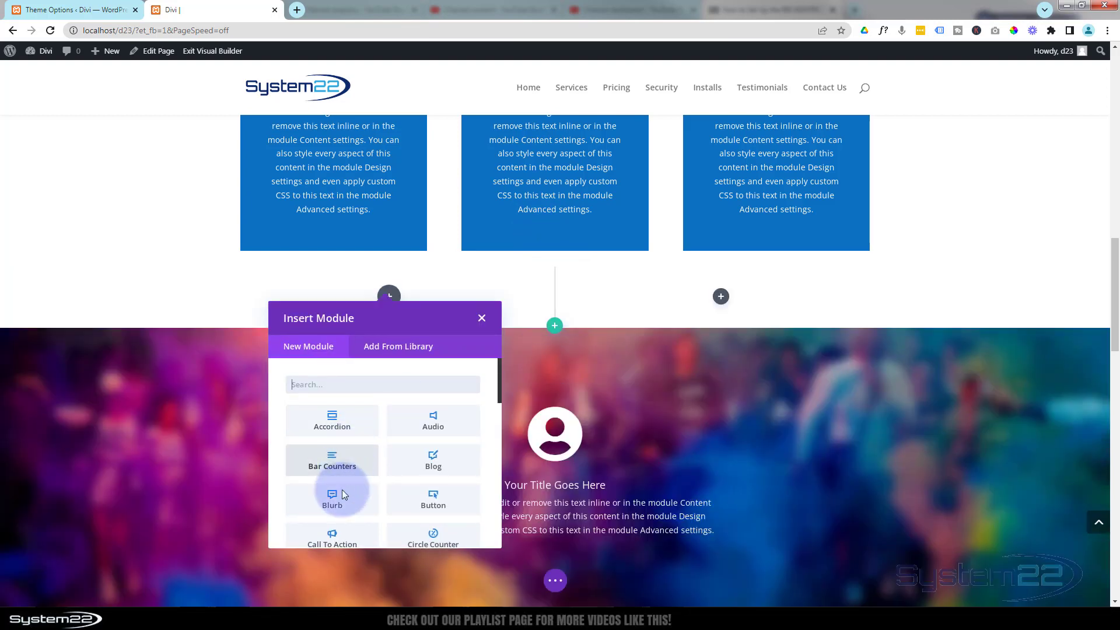
click(331, 498)
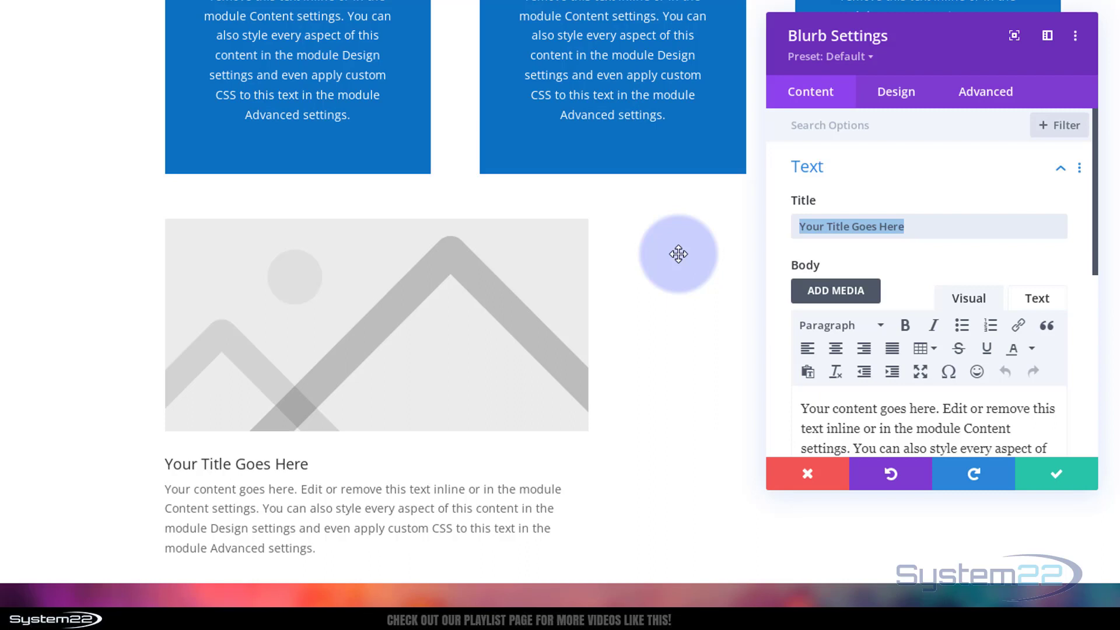
Title the blurb "Massive sale on for 3 days!" and clear its placeholder body text.
text(Massive)
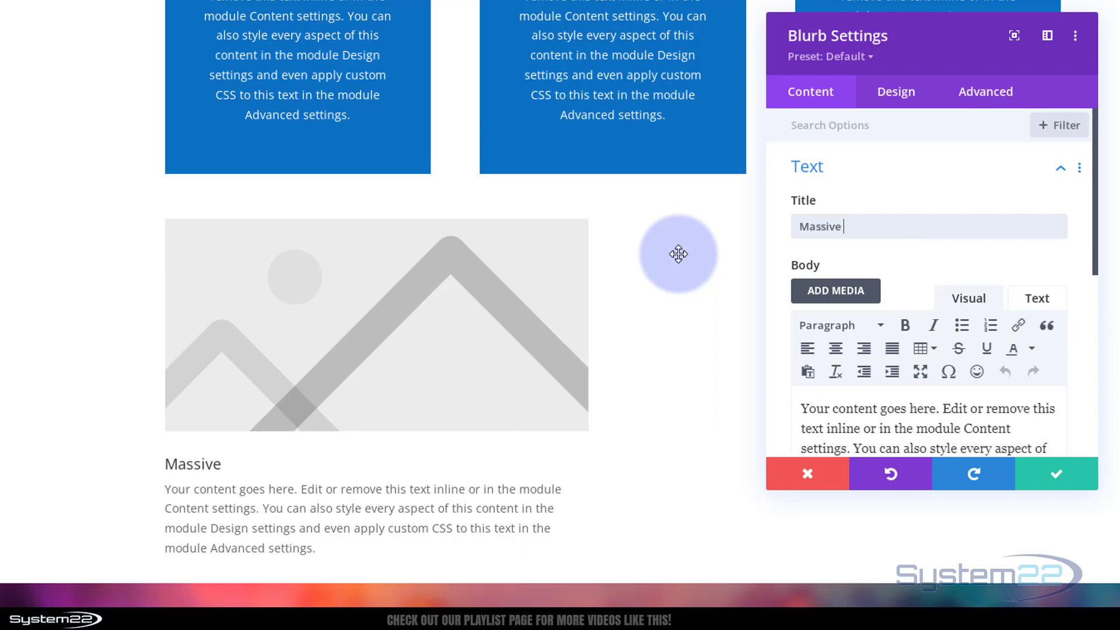
text(sale on fo)
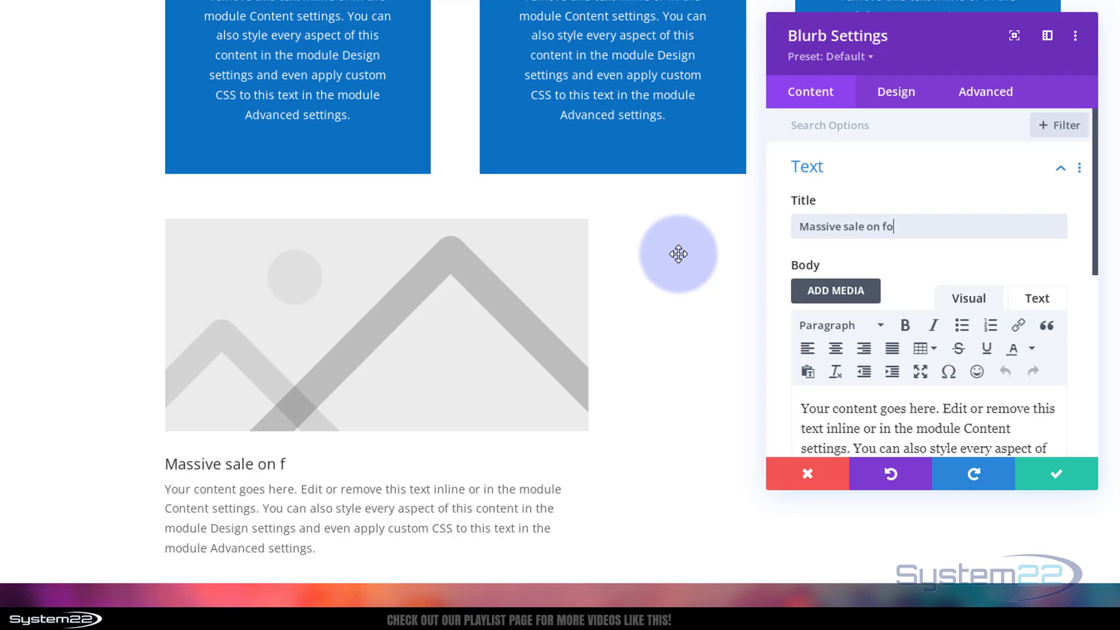
text(r 3 days)
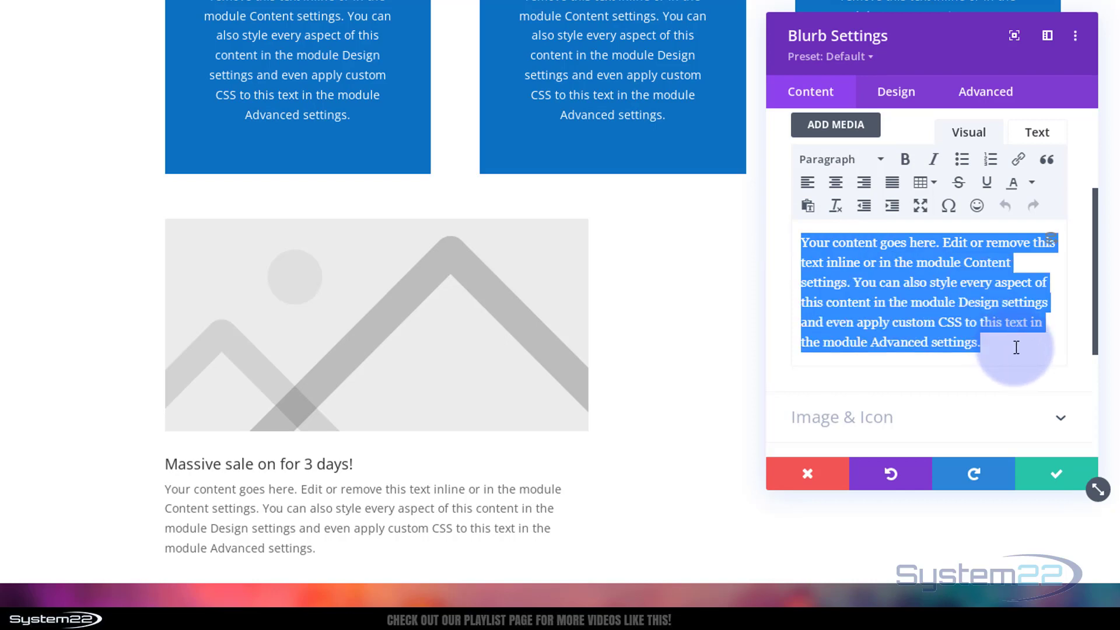
key(Delete)
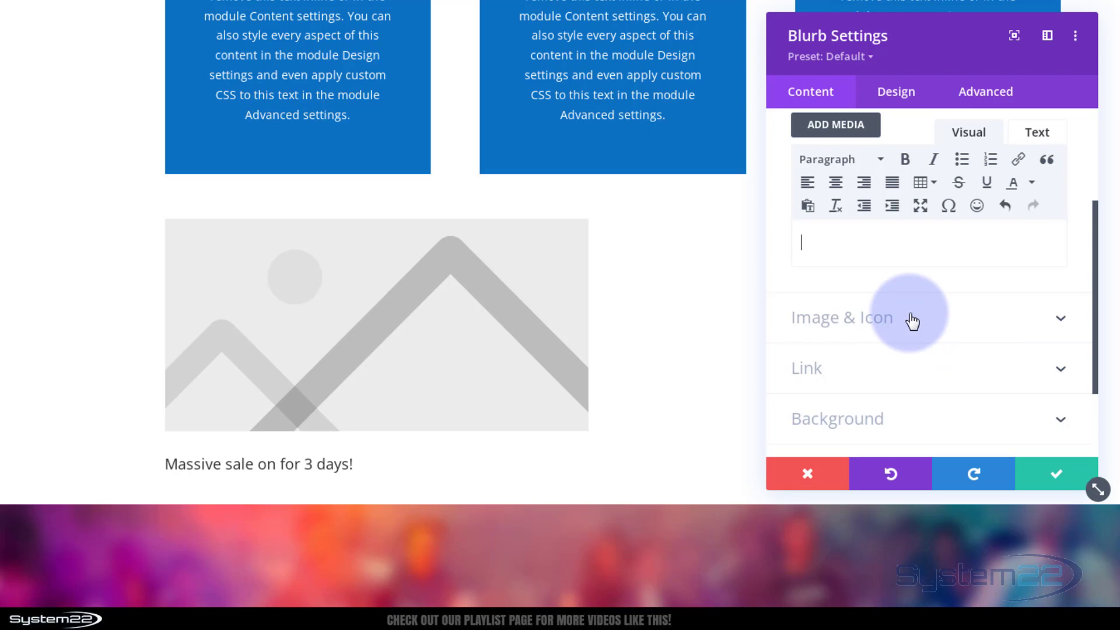
Switch the blurb to Use Icon and pick the double price-tag icon from a "sale" search.
click(841, 317)
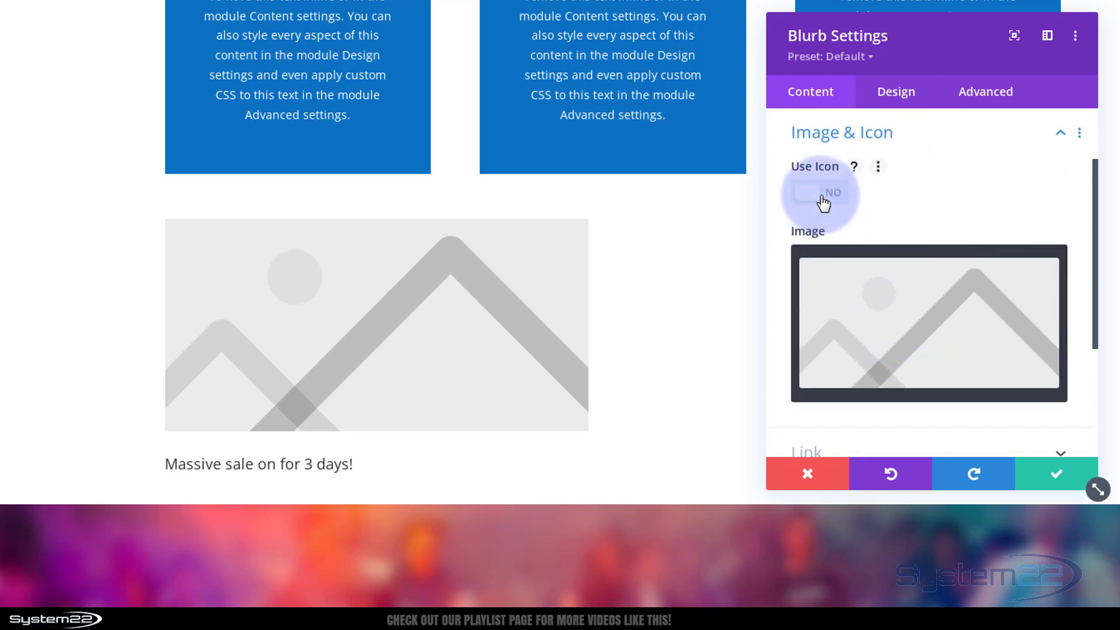
click(818, 192)
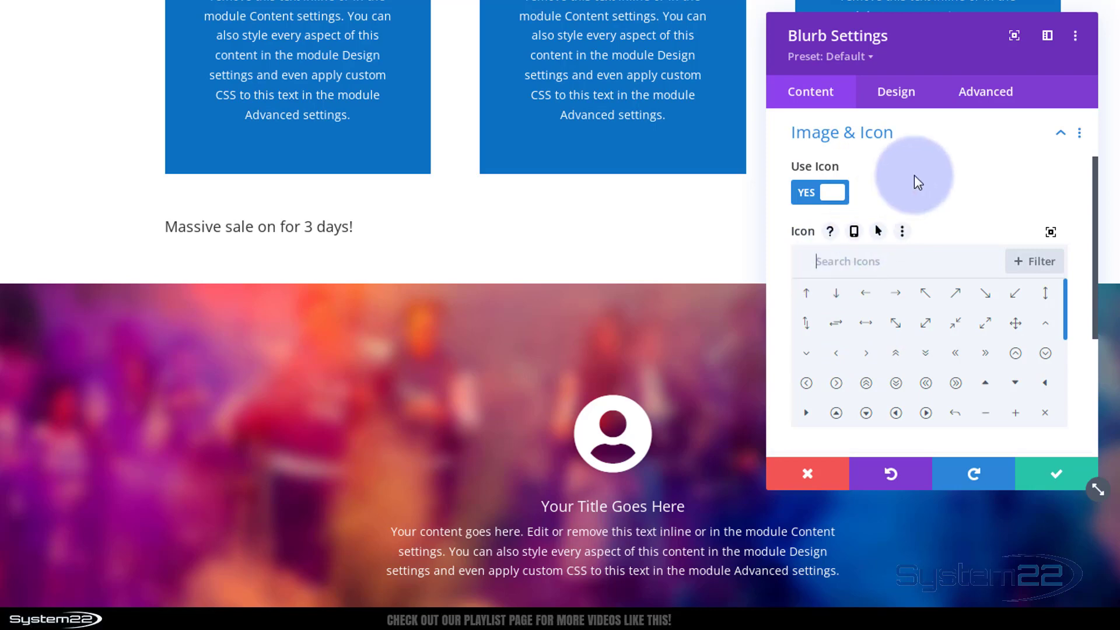
mouse_move(921, 172)
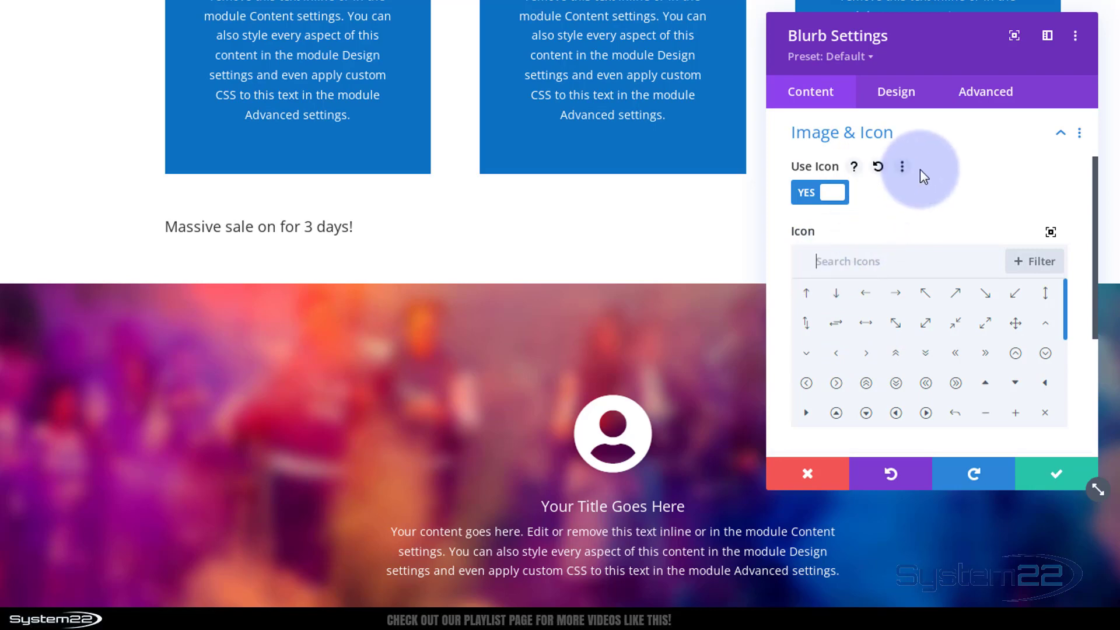
text(sal)
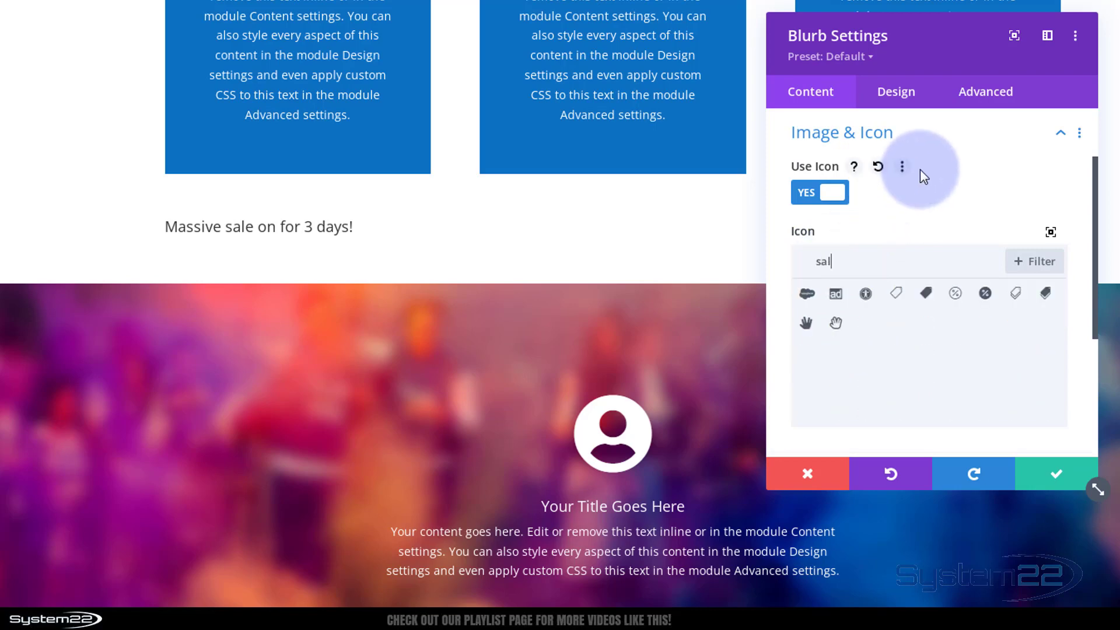
text(e)
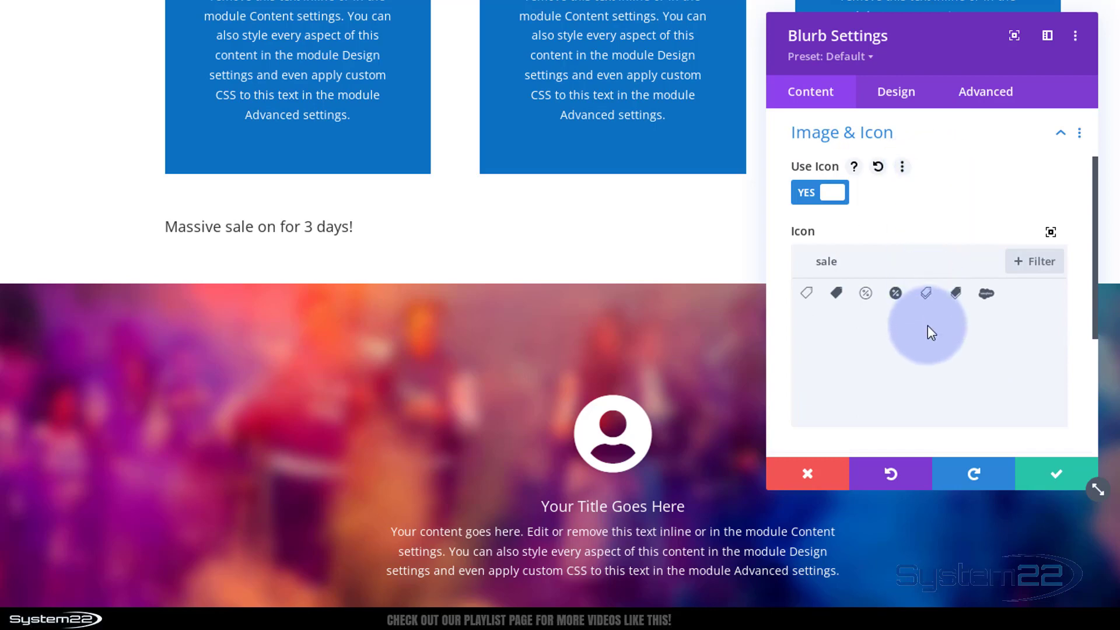
click(925, 292)
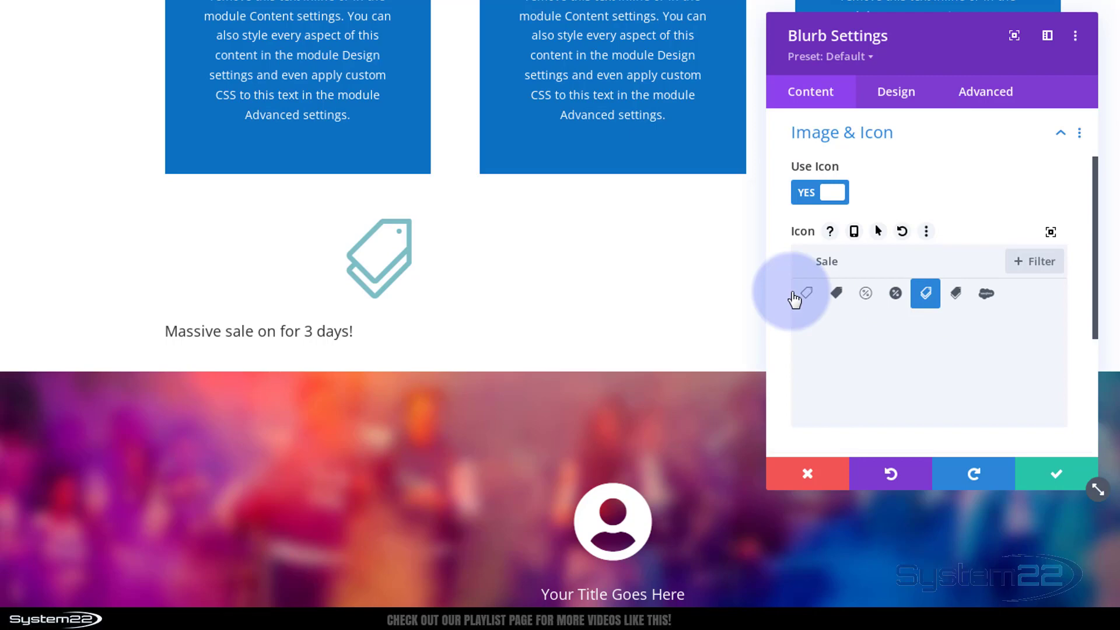
mouse_move(98, 335)
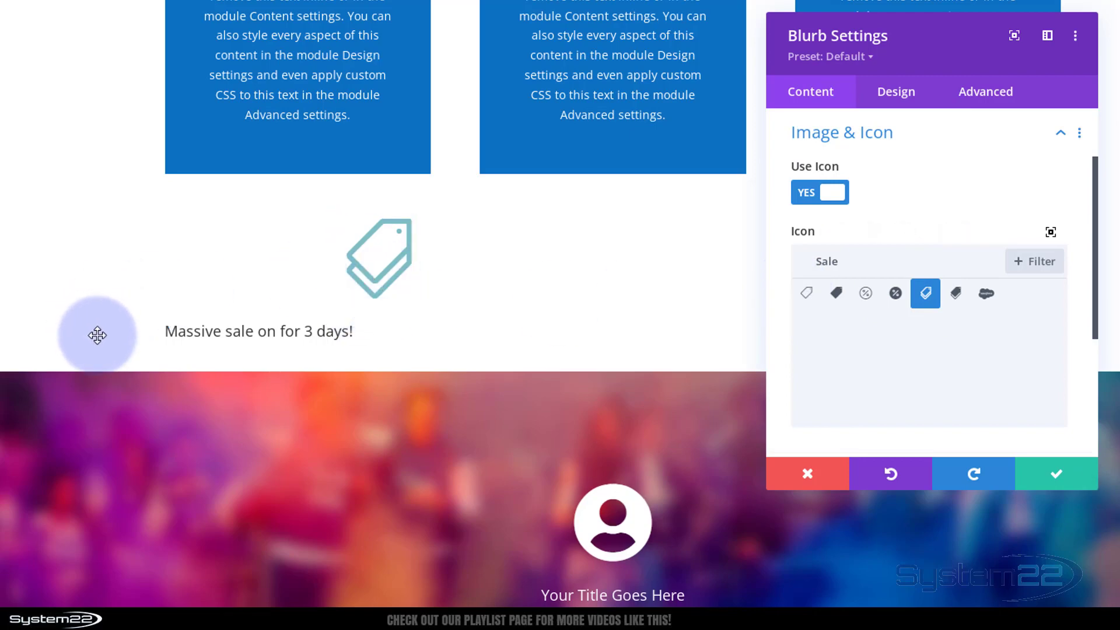
Set the blurb's Image/Icon Placement to Left in its Design settings.
click(895, 91)
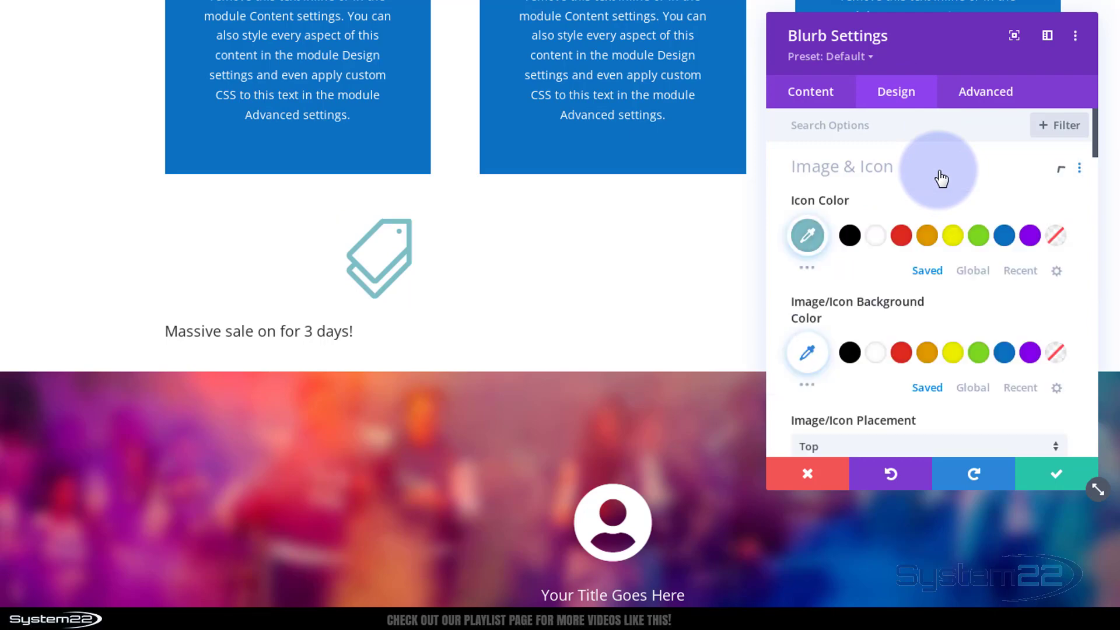
scroll(down, 3)
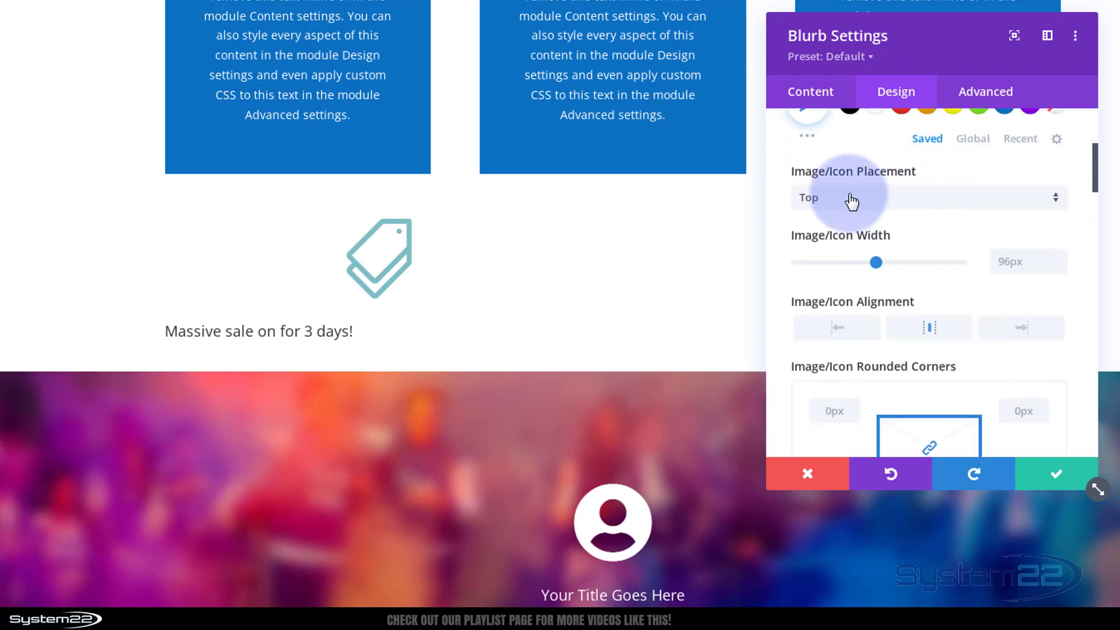
mouse_move(876, 206)
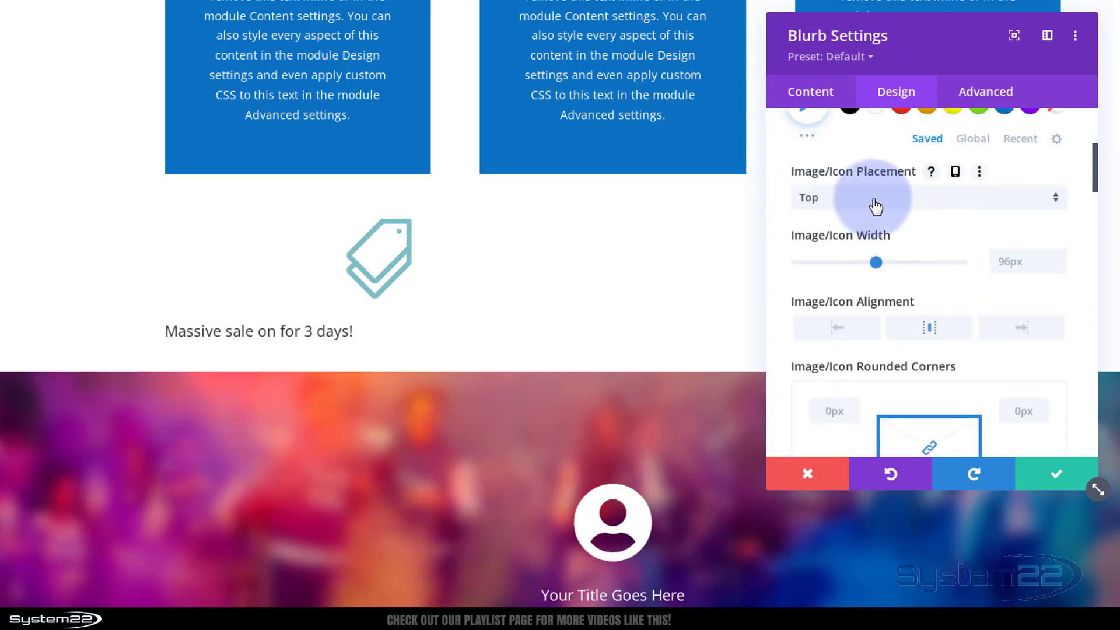
click(927, 197)
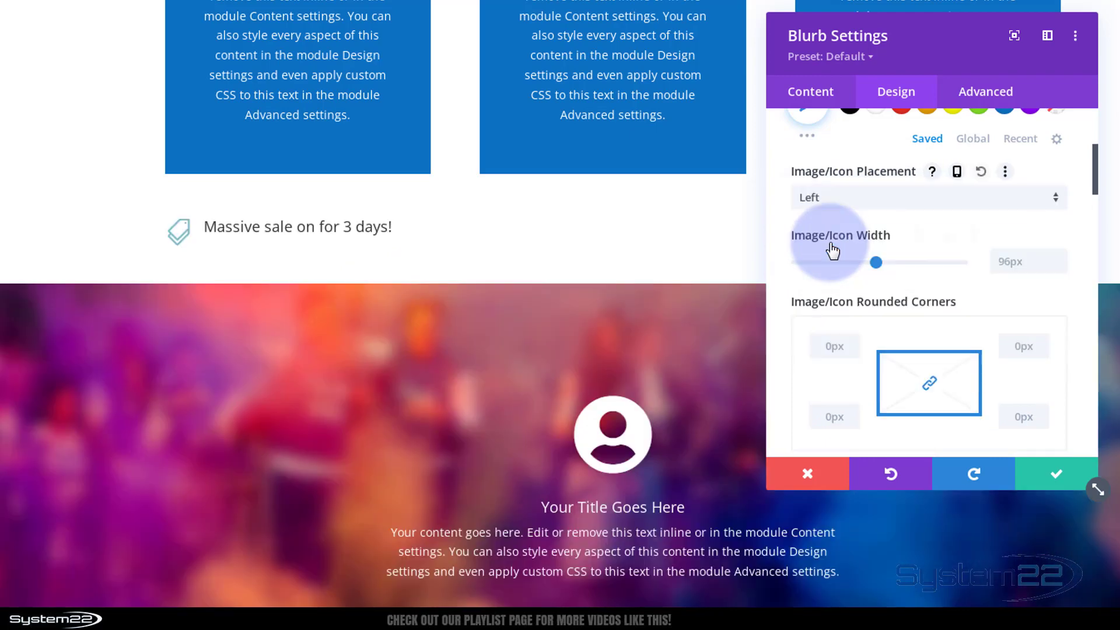
mouse_move(806, 266)
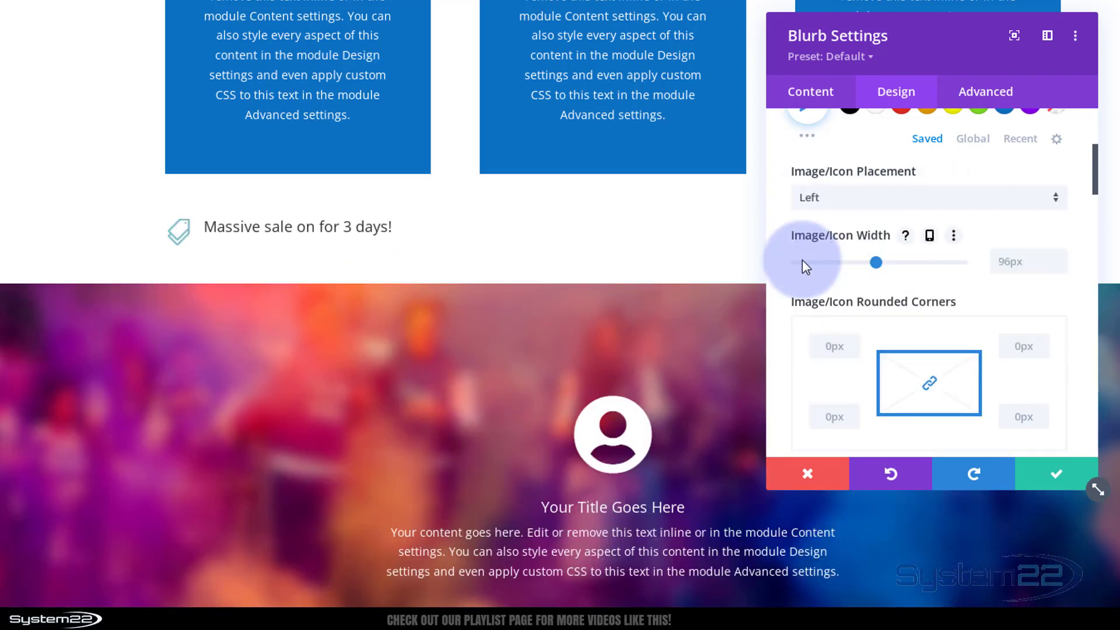
mouse_move(1056, 474)
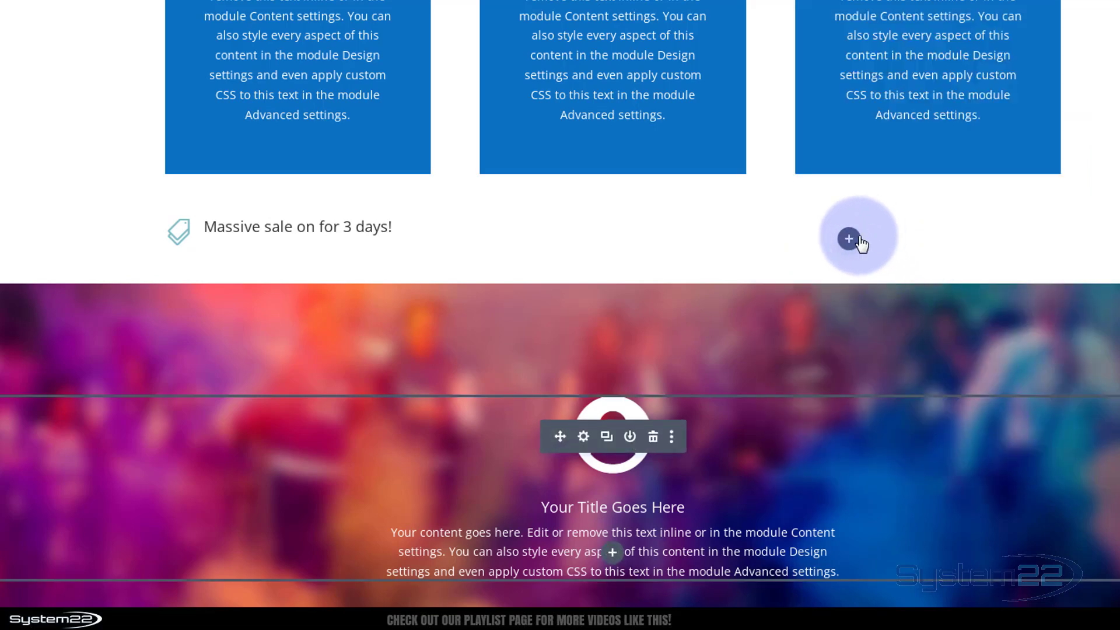
mouse_move(847, 238)
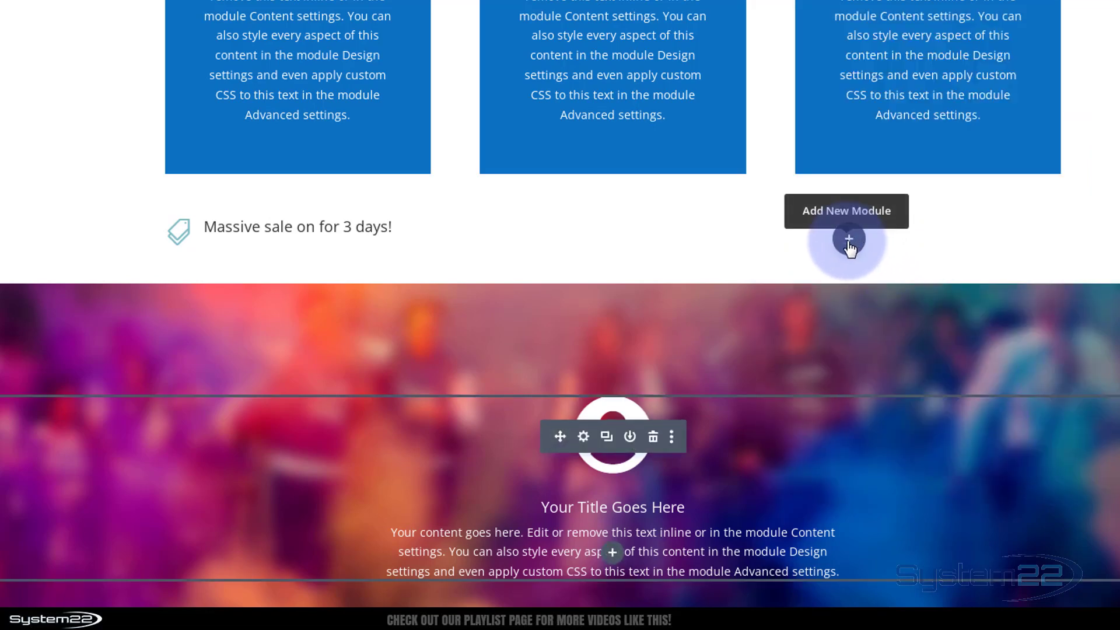
Add a Button module to the row's right column.
click(848, 238)
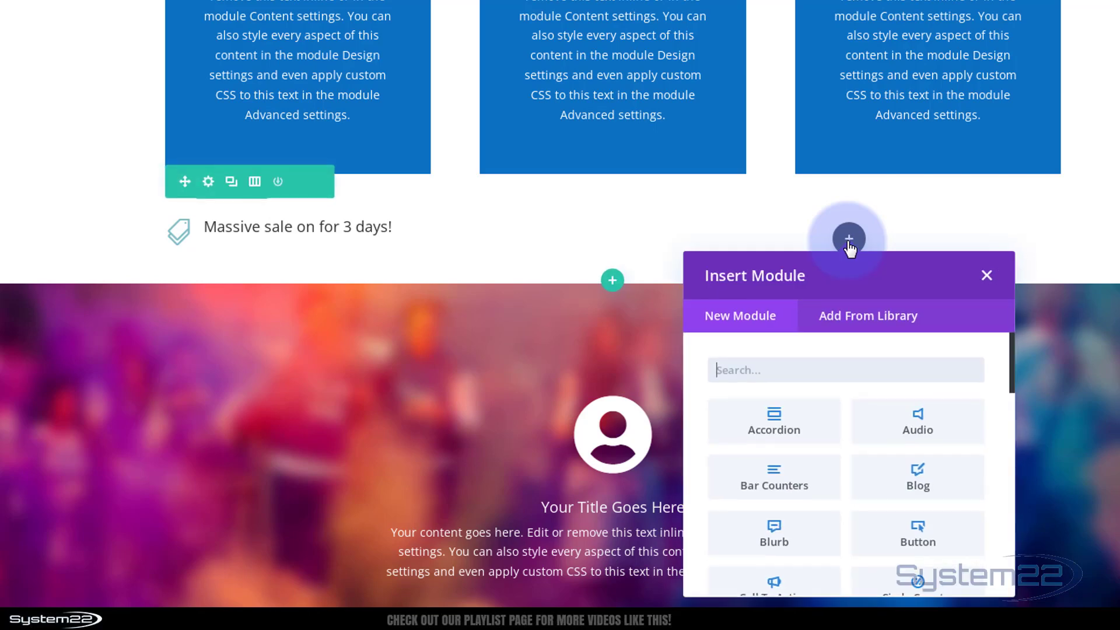
click(916, 532)
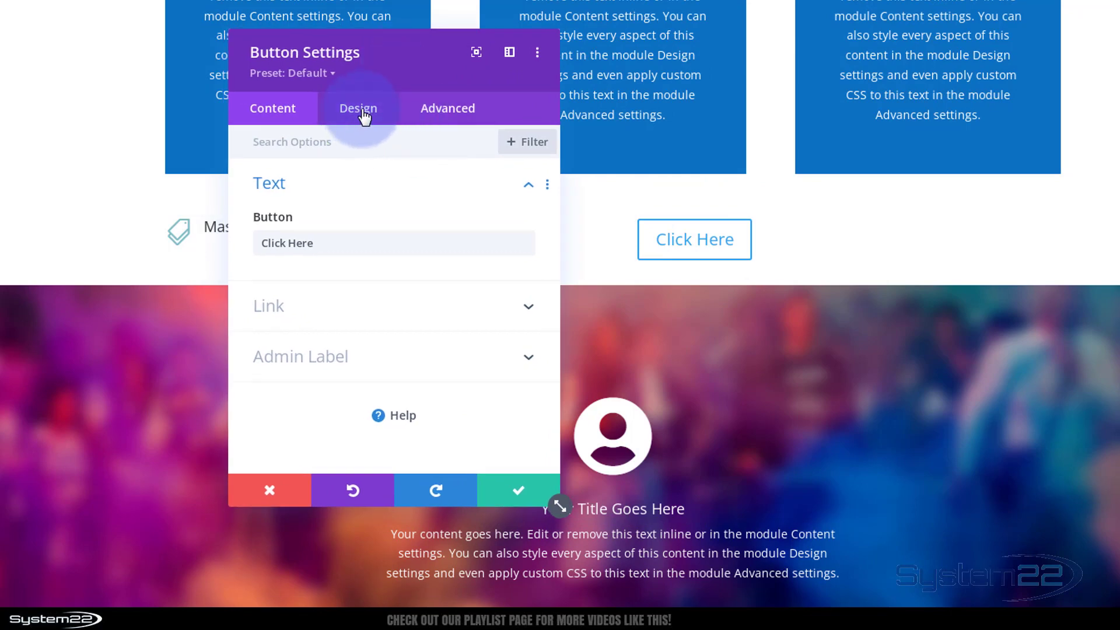
click(357, 107)
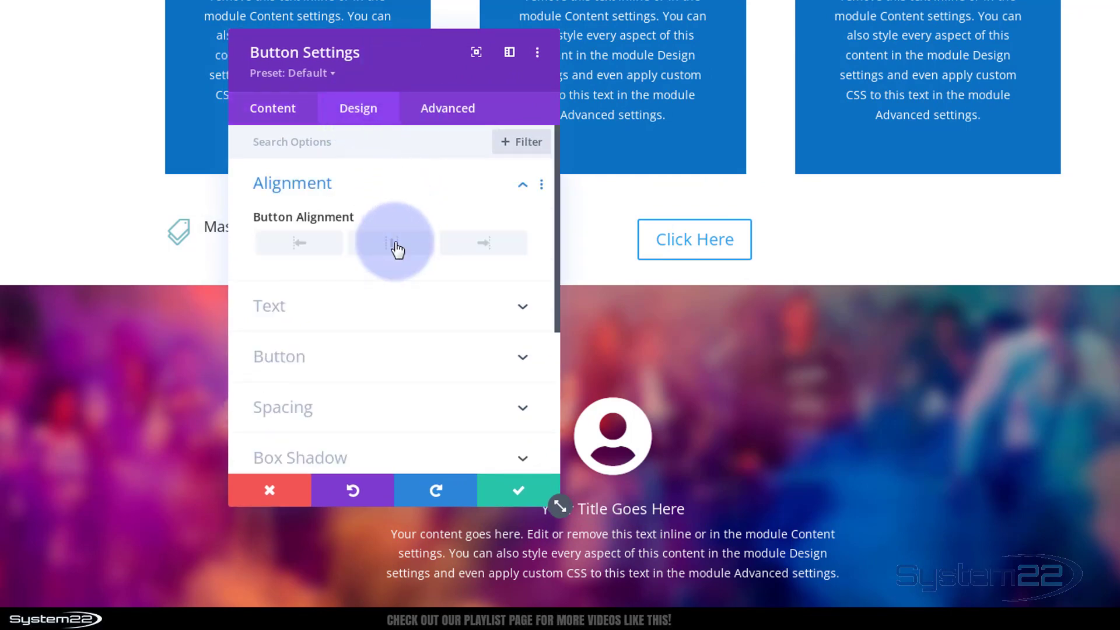
Centre the button, enable custom styles with 15px text, and save it.
click(394, 242)
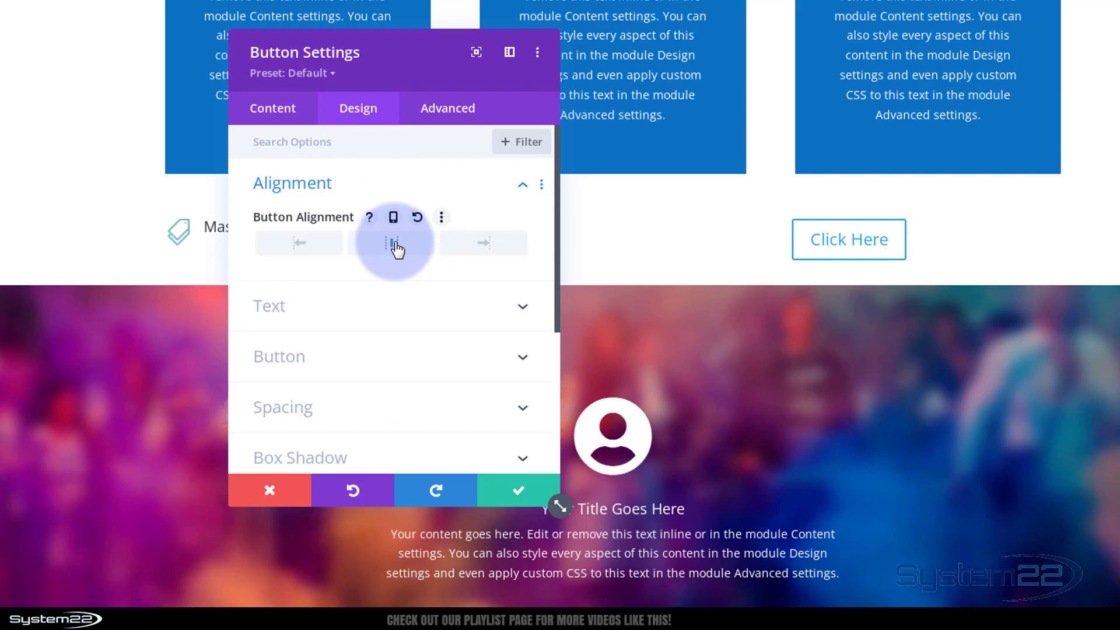
mouse_move(400, 370)
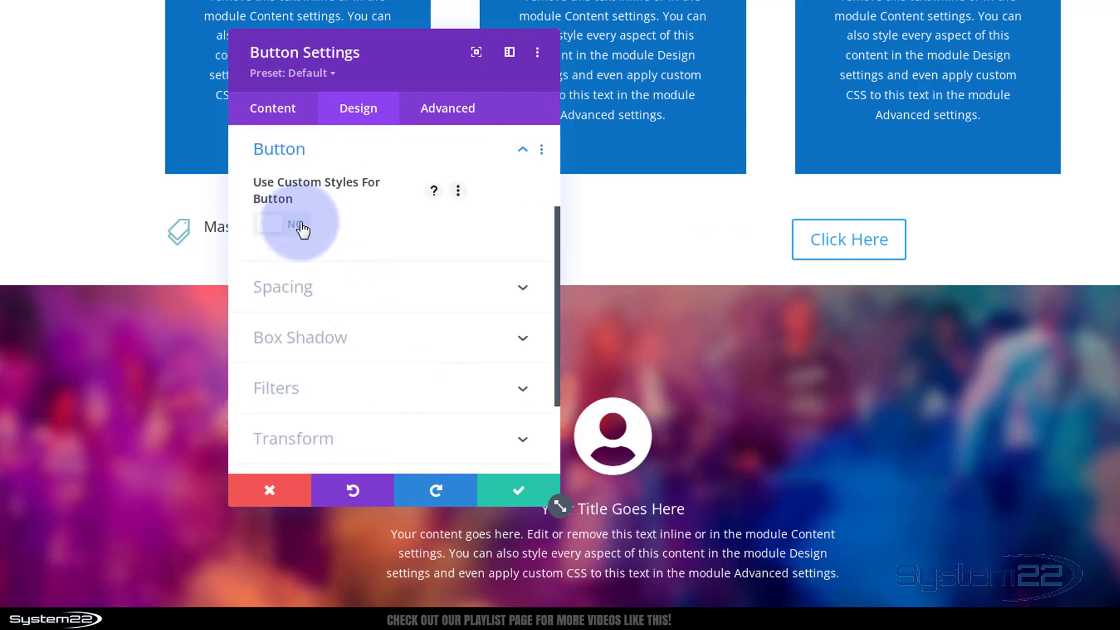
click(296, 224)
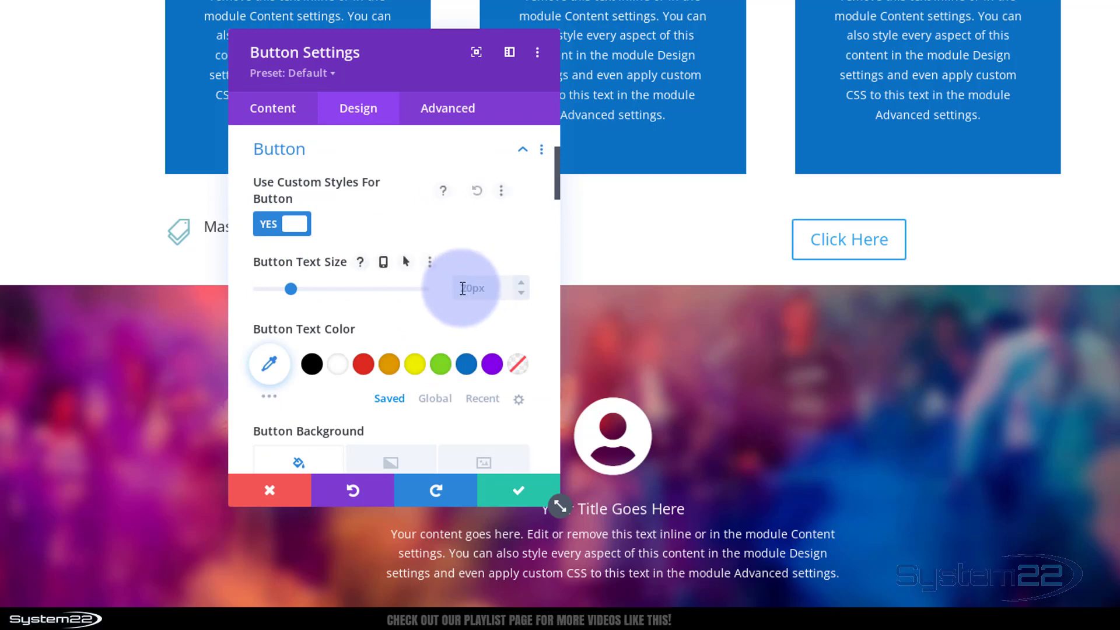
mouse_move(488, 253)
text(15)
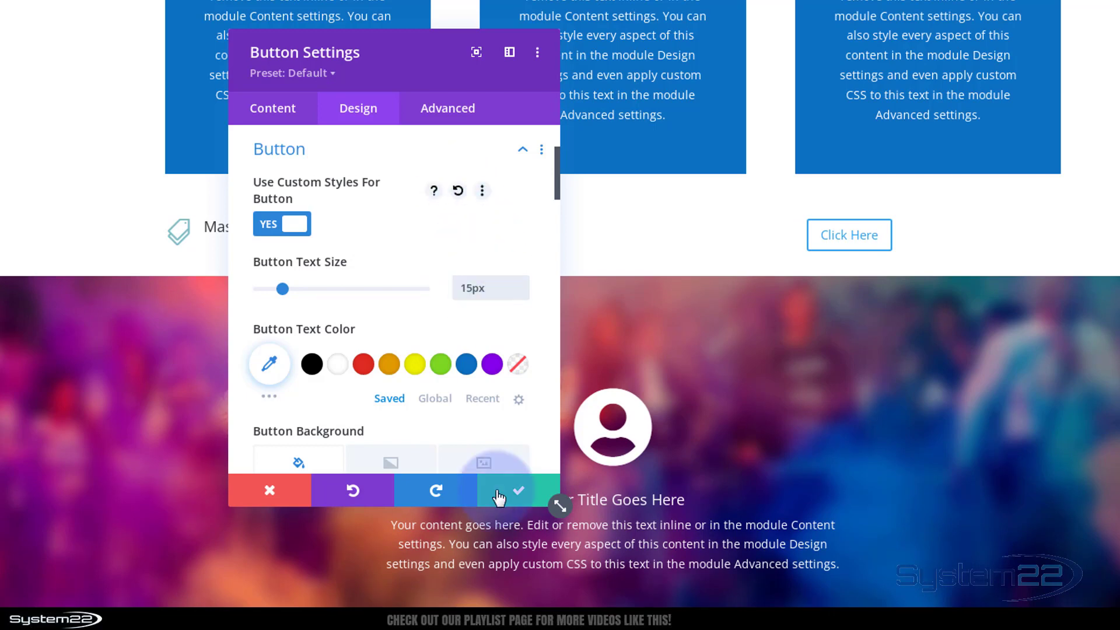
click(505, 491)
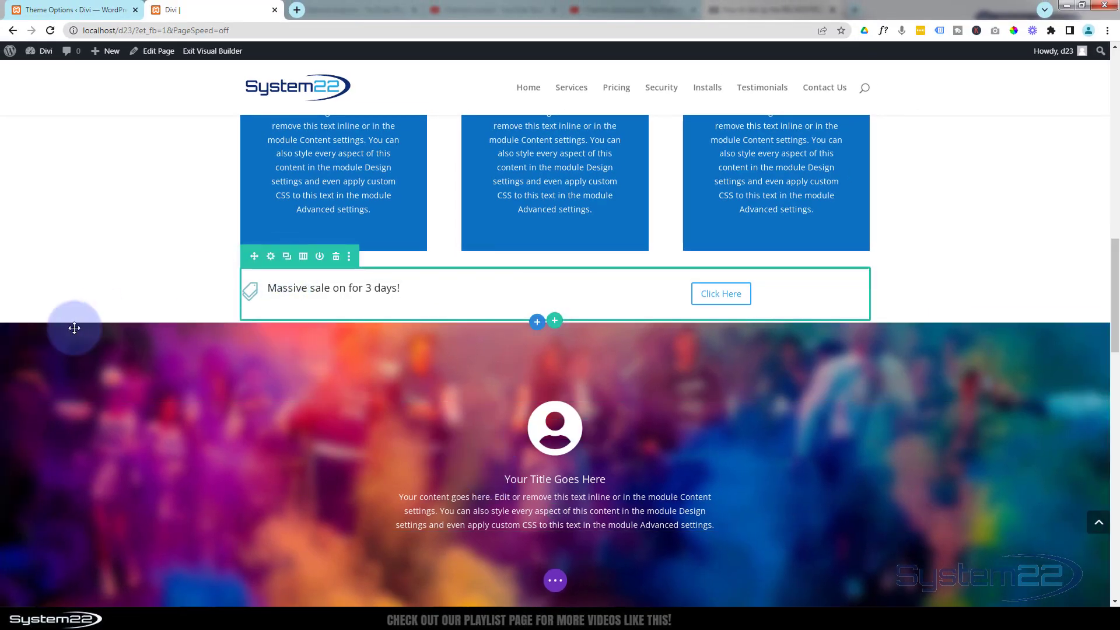
mouse_move(30, 318)
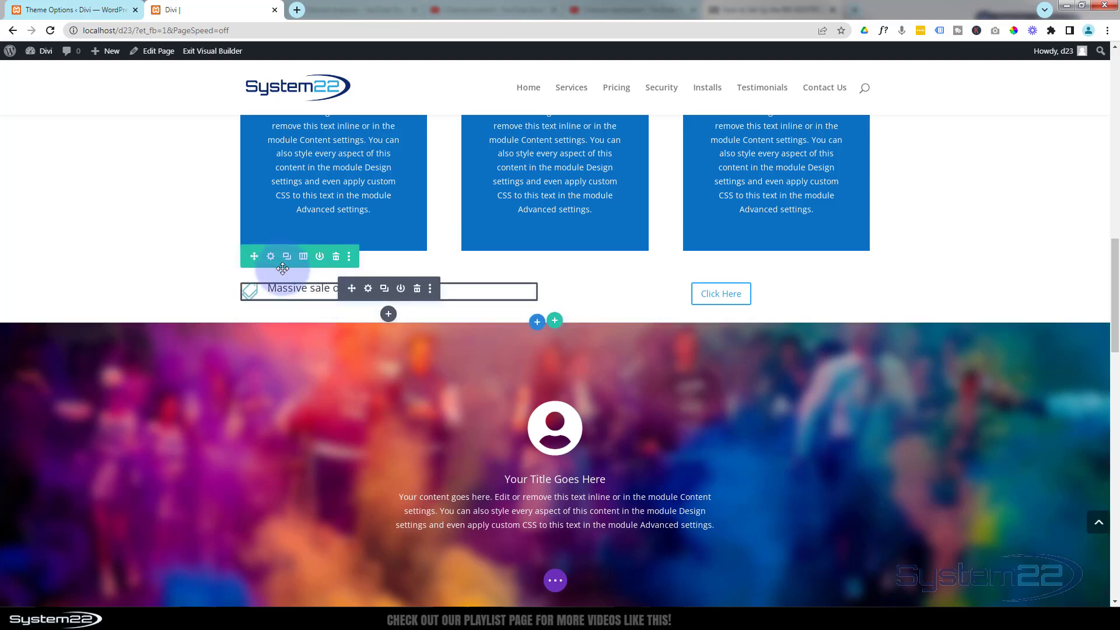
Set the sale row's Width and Max Width to 100% under Design > Sizing.
click(269, 256)
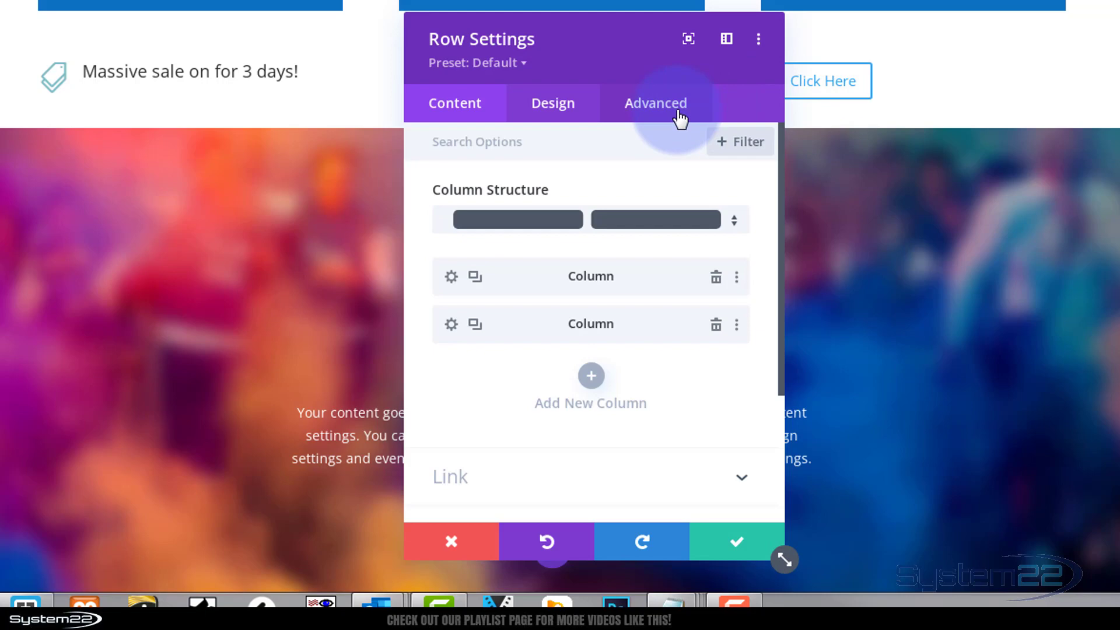
click(552, 102)
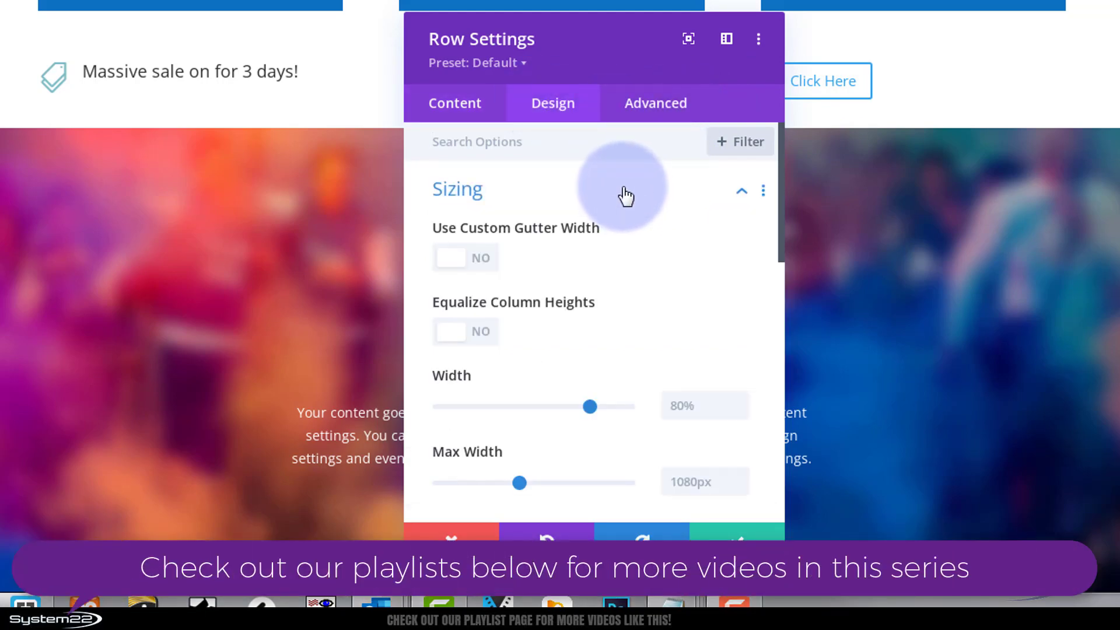
mouse_move(591, 405)
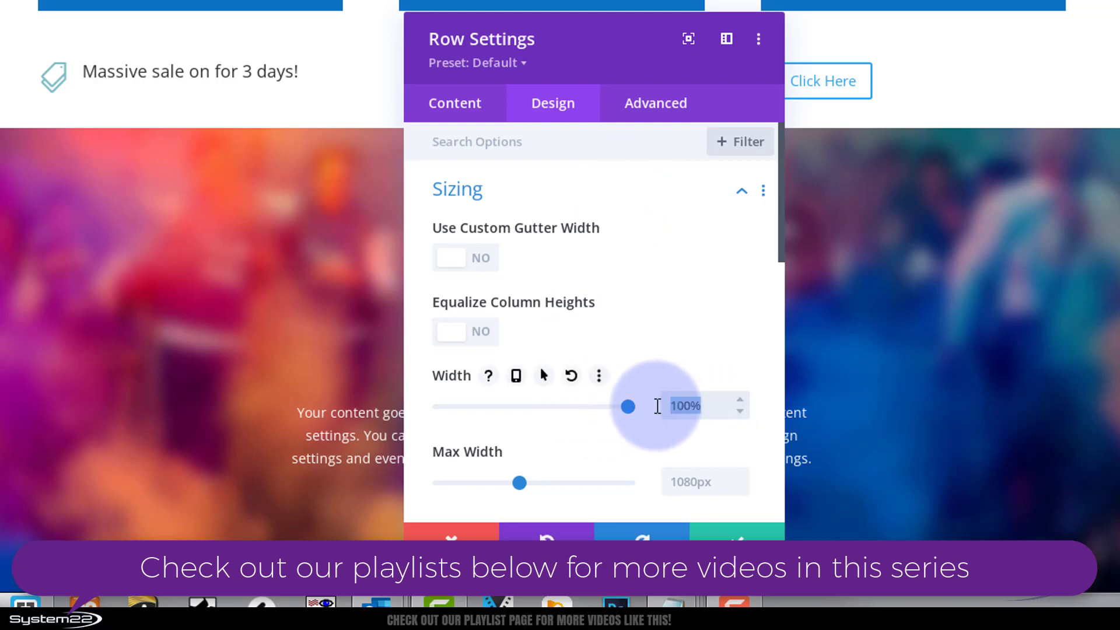
click(690, 482)
text(100)
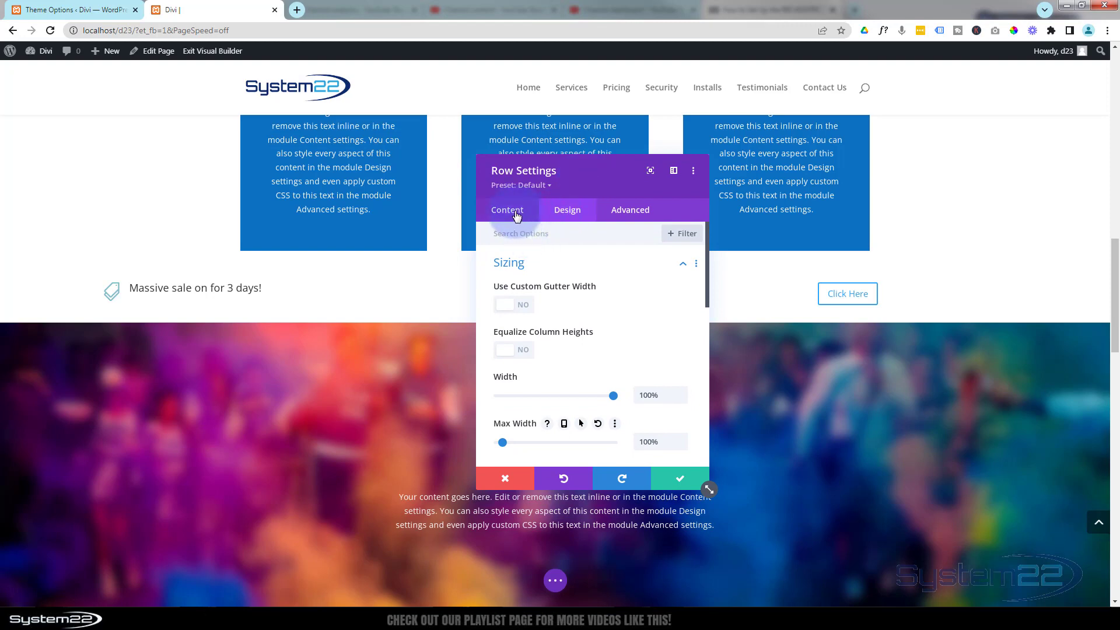
Apply a Background Gradient to the row with its end stop set to #000000.
click(507, 209)
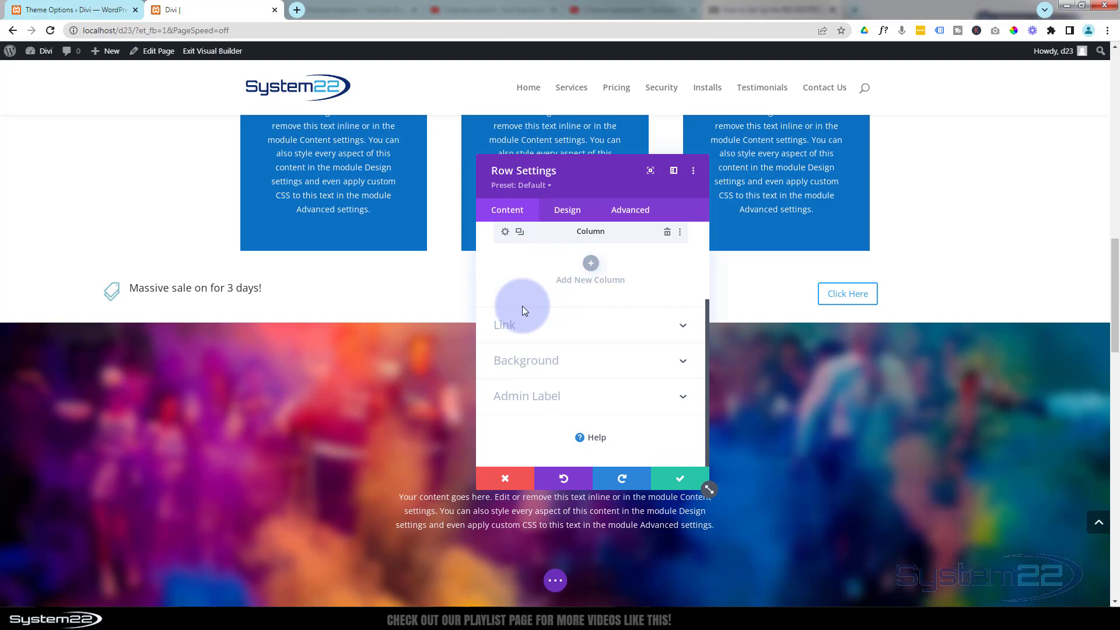
mouse_move(511, 365)
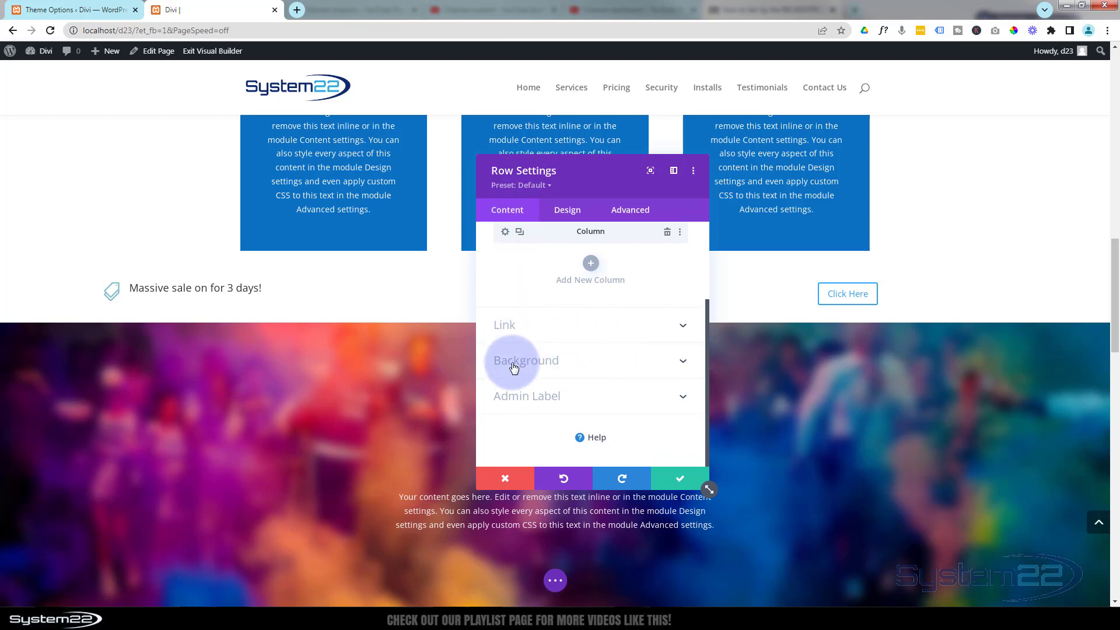
mouse_move(552, 432)
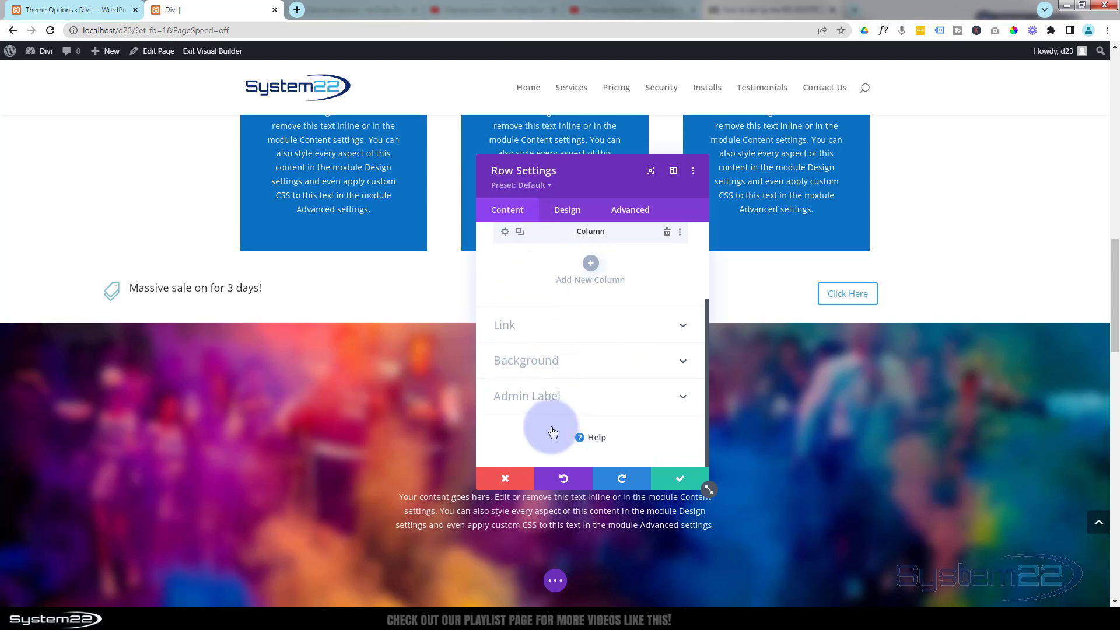
click(526, 360)
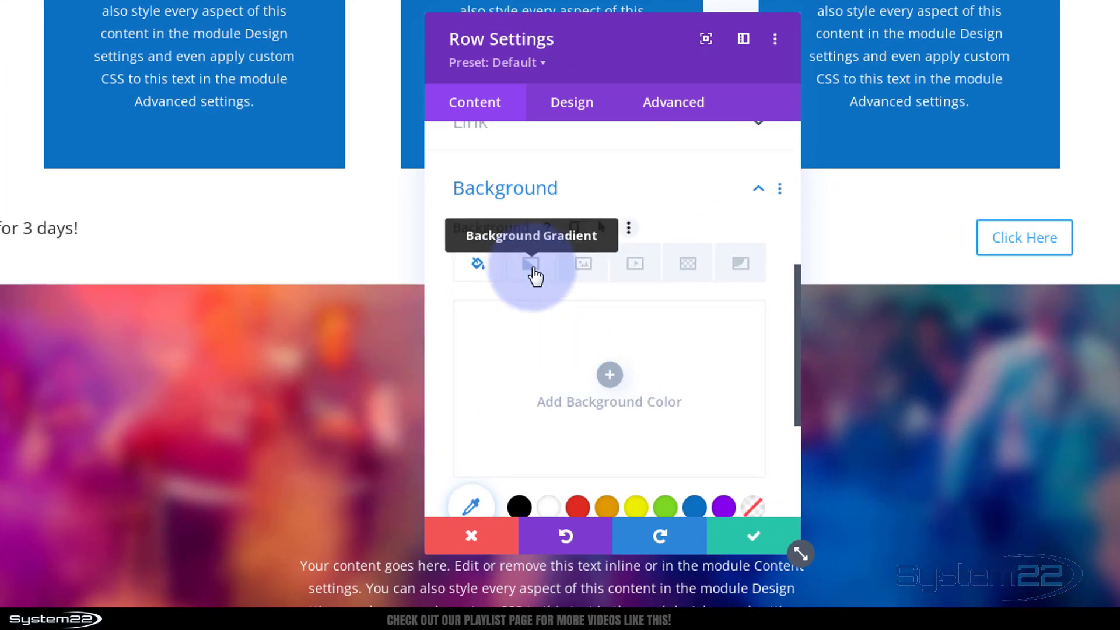
click(530, 262)
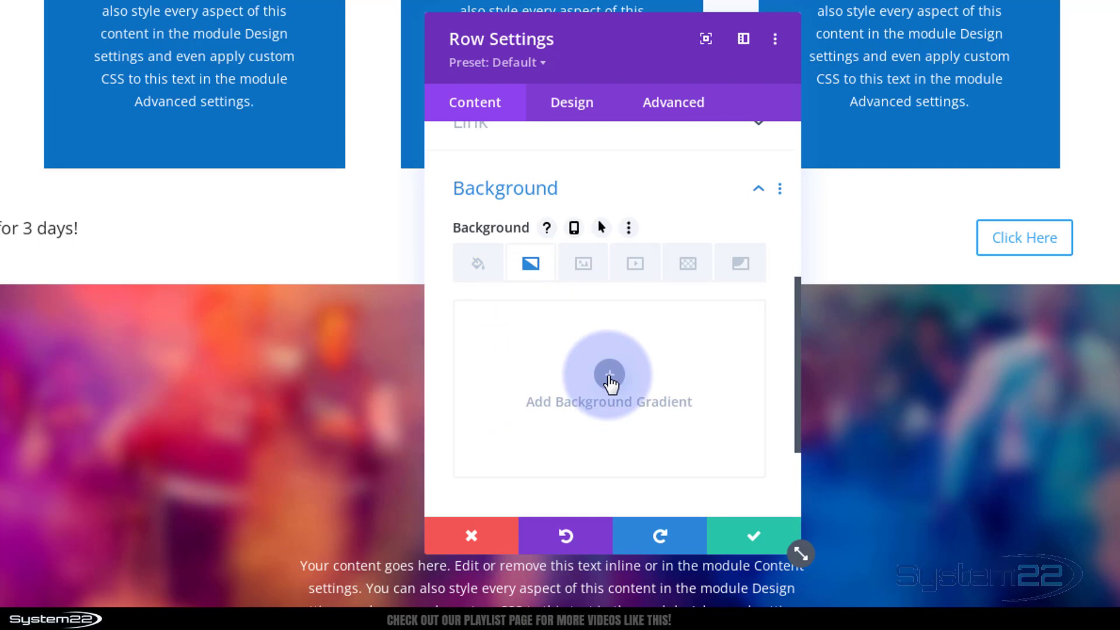
click(609, 373)
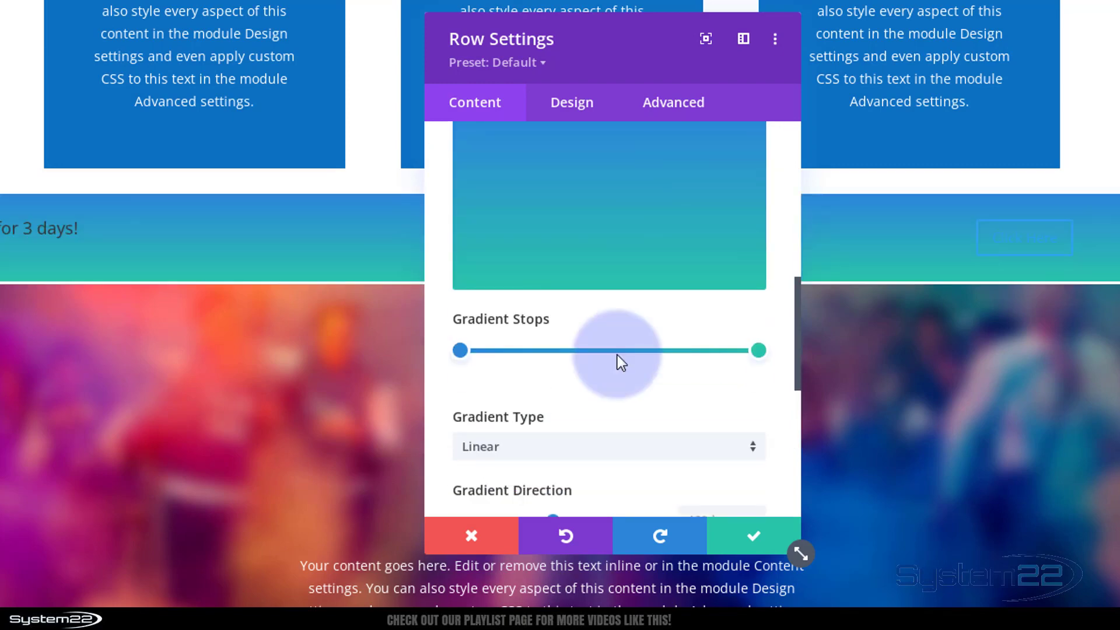
click(757, 350)
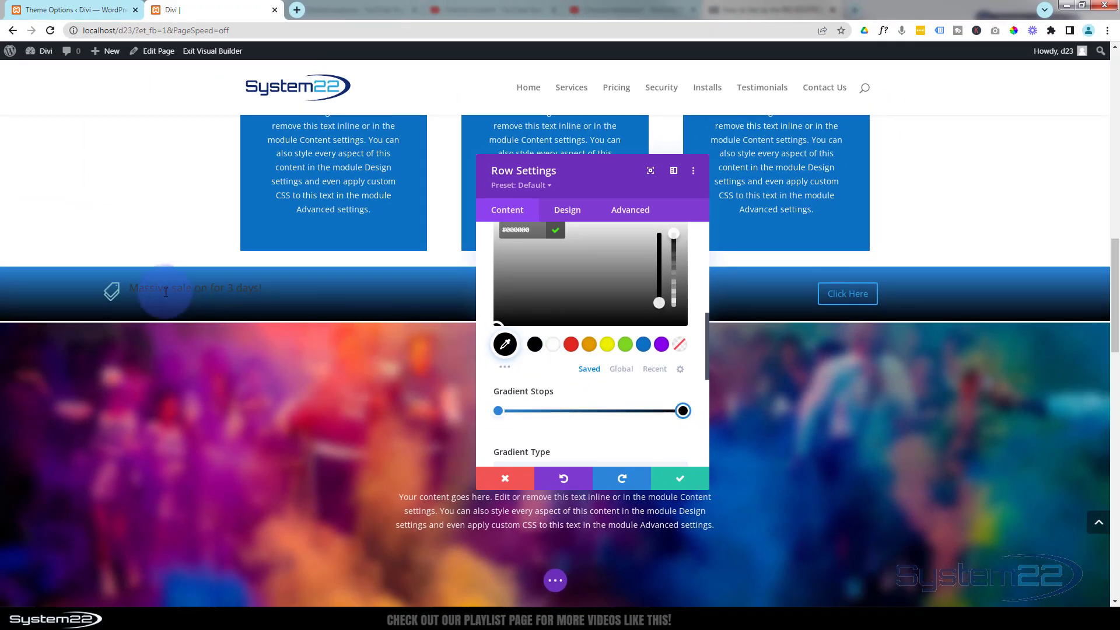
mouse_move(157, 370)
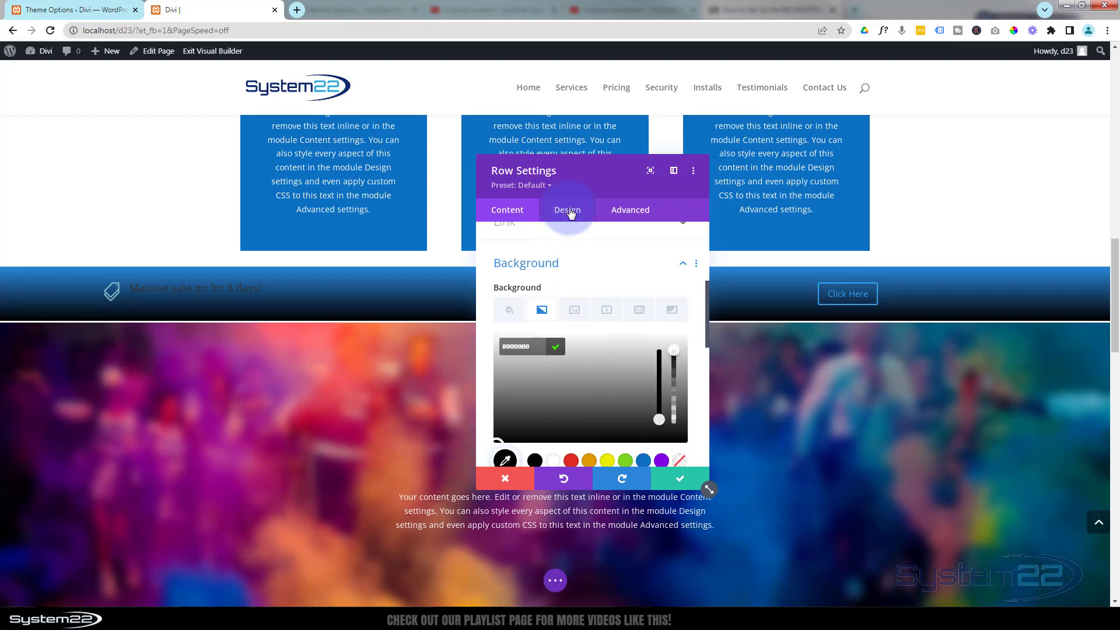
mouse_move(562, 218)
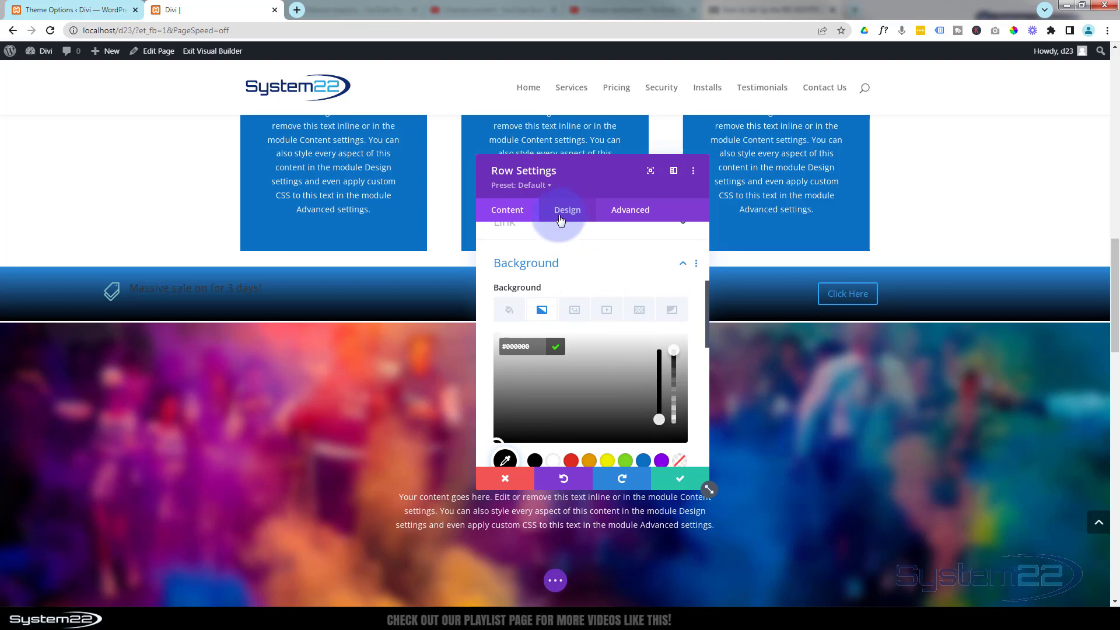
Set the row's padding to 10px top and 11px bottom under Design > Spacing.
click(566, 209)
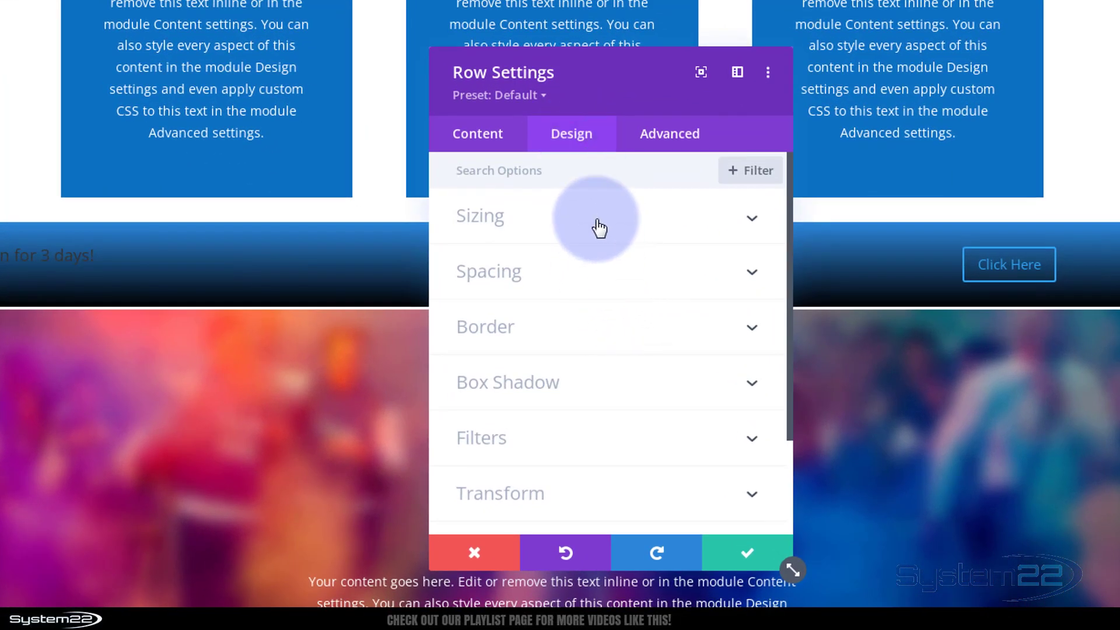
mouse_move(603, 281)
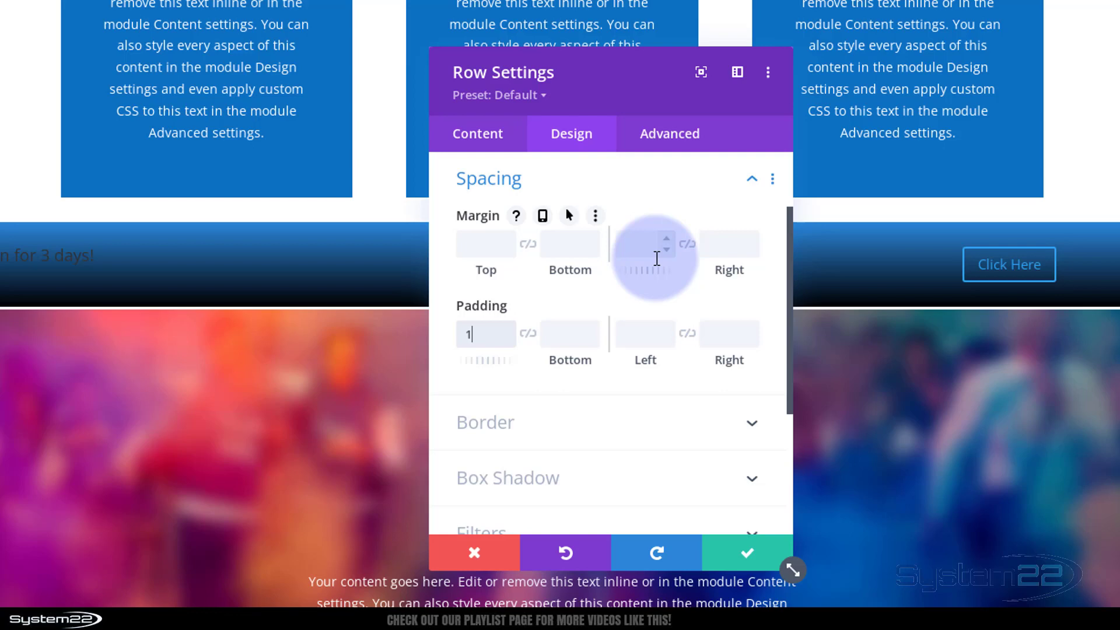
text(10px)
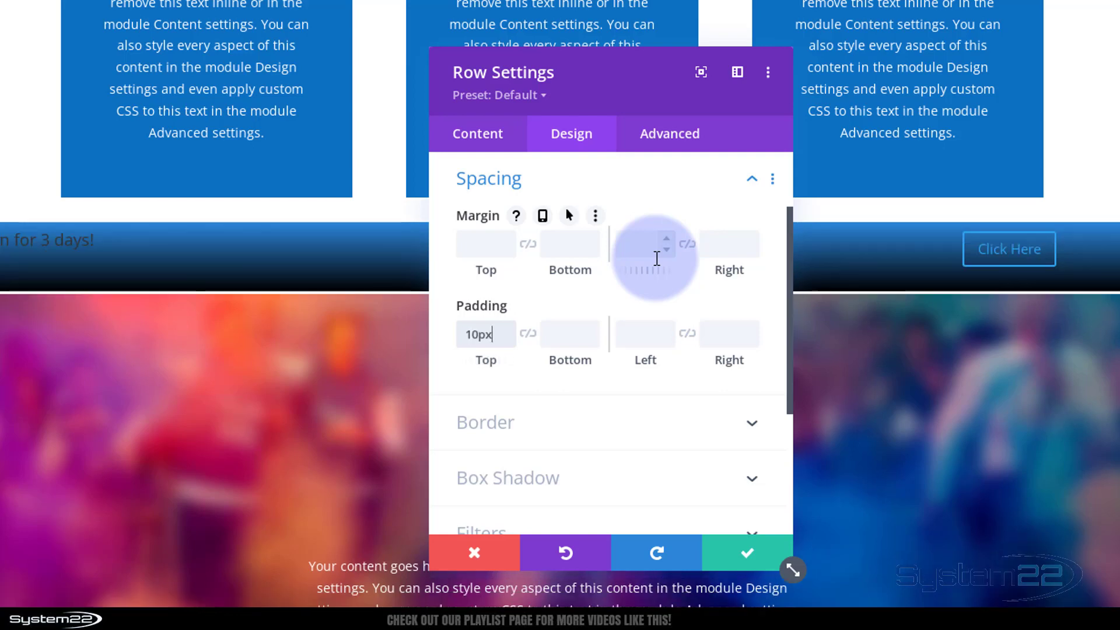
mouse_move(892, 278)
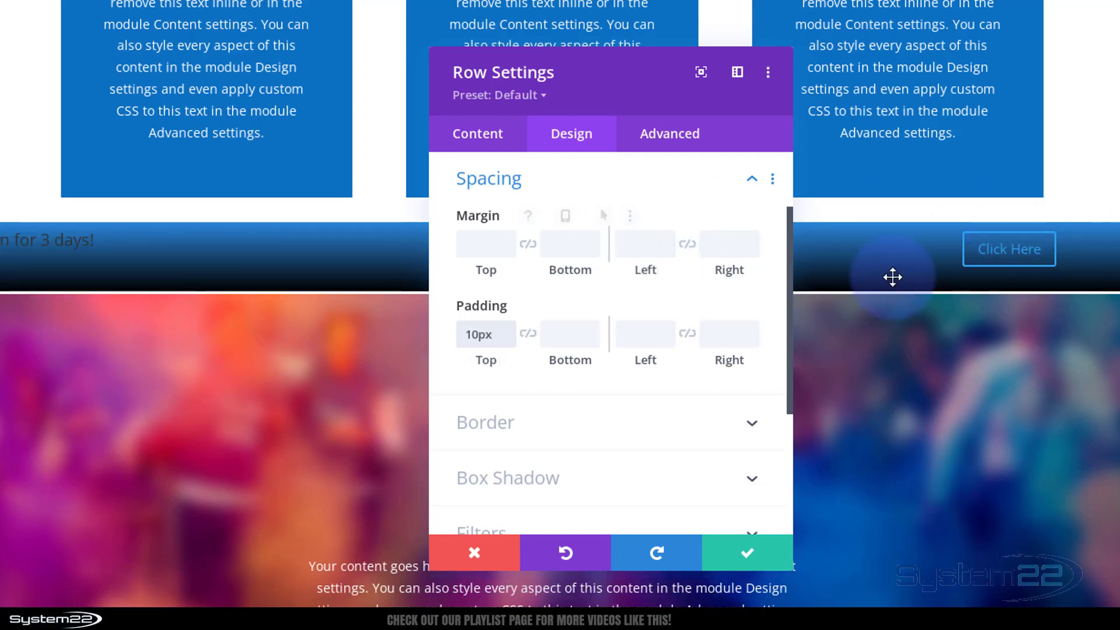
mouse_move(530, 338)
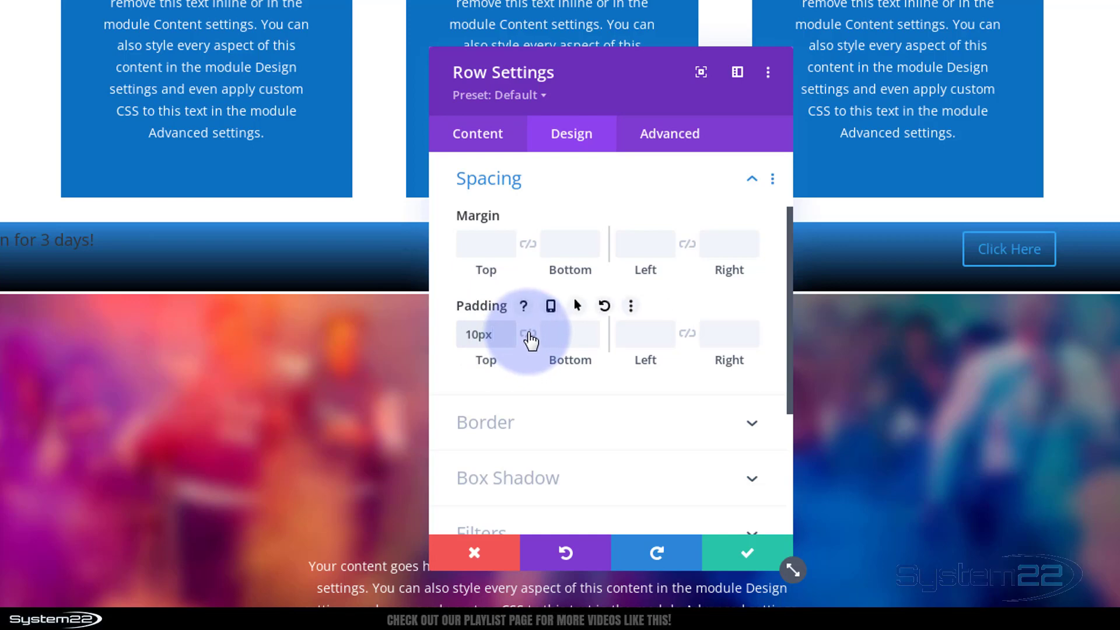
click(527, 333)
text(11)
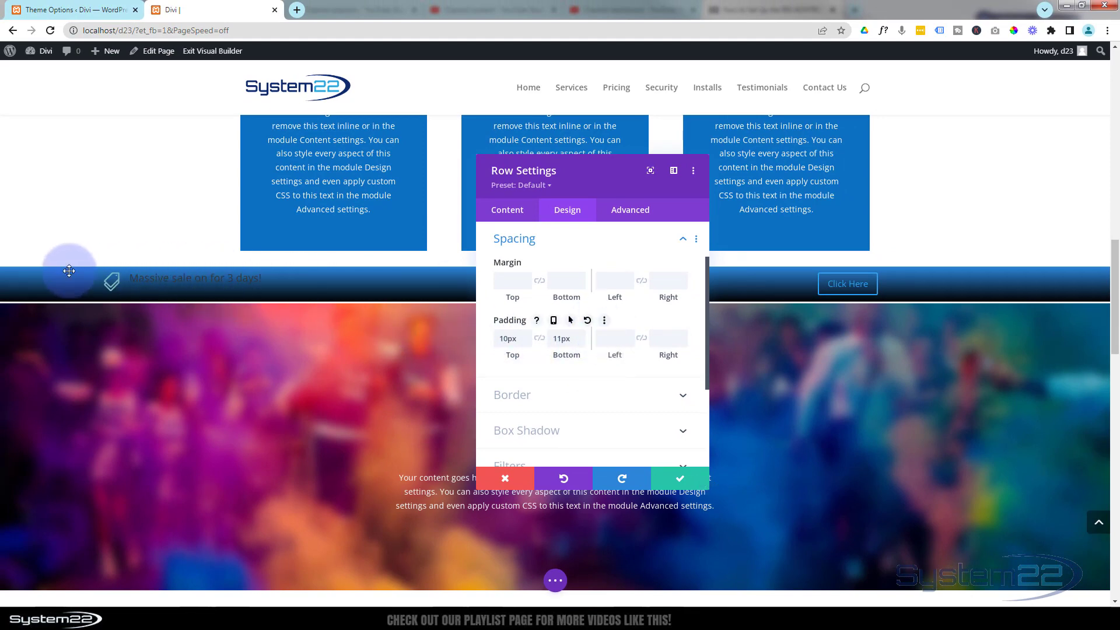
mouse_move(803, 339)
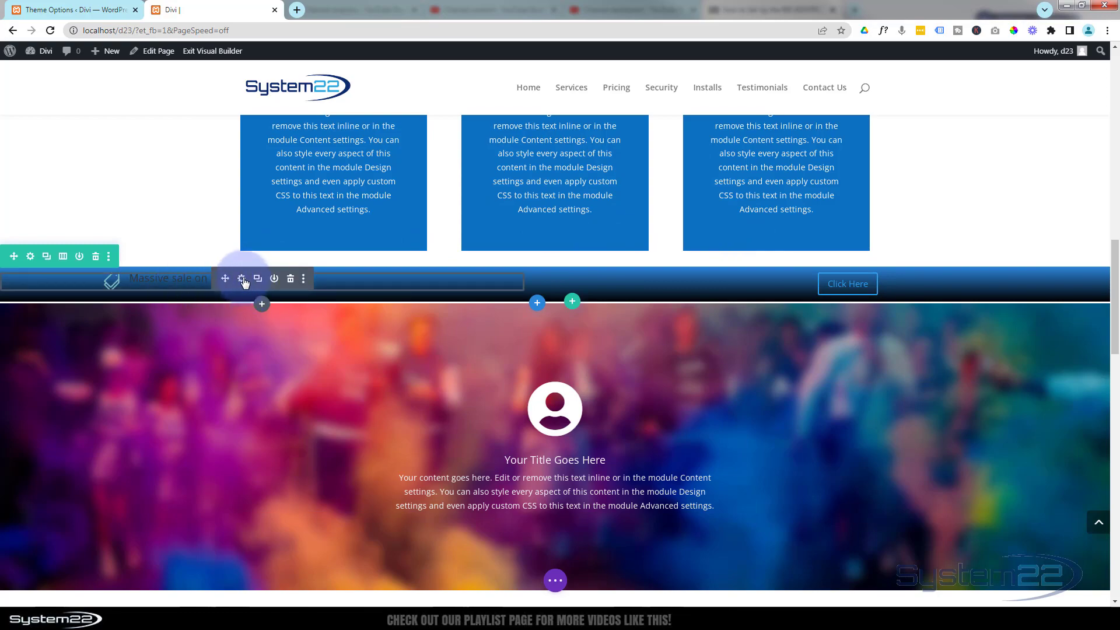
Set the blurb's Icon Color to white in its Design settings.
click(241, 279)
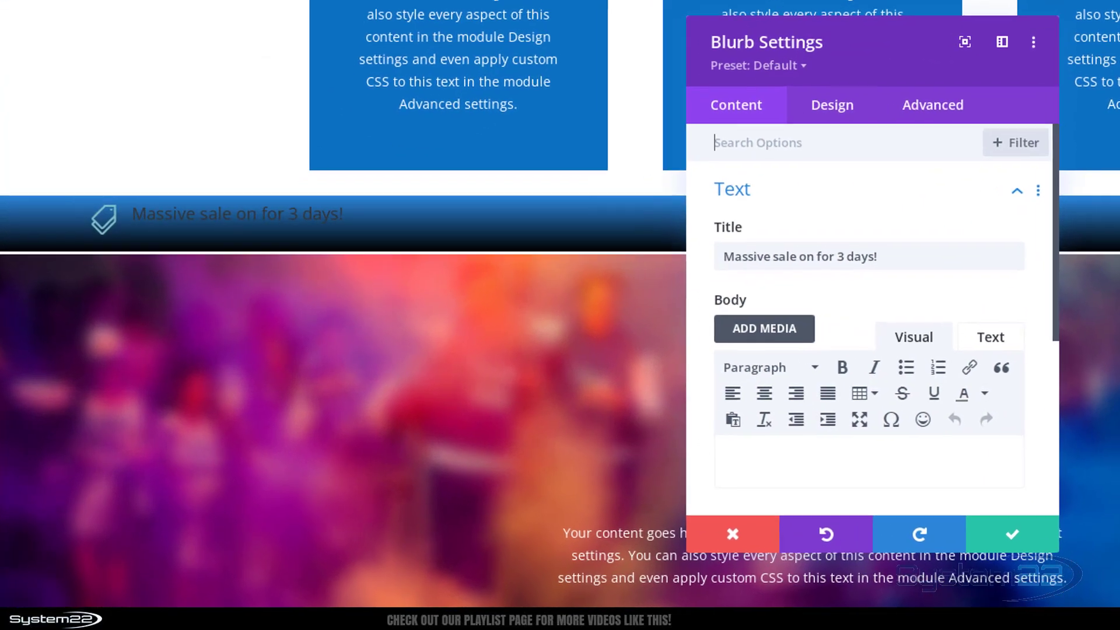
click(837, 104)
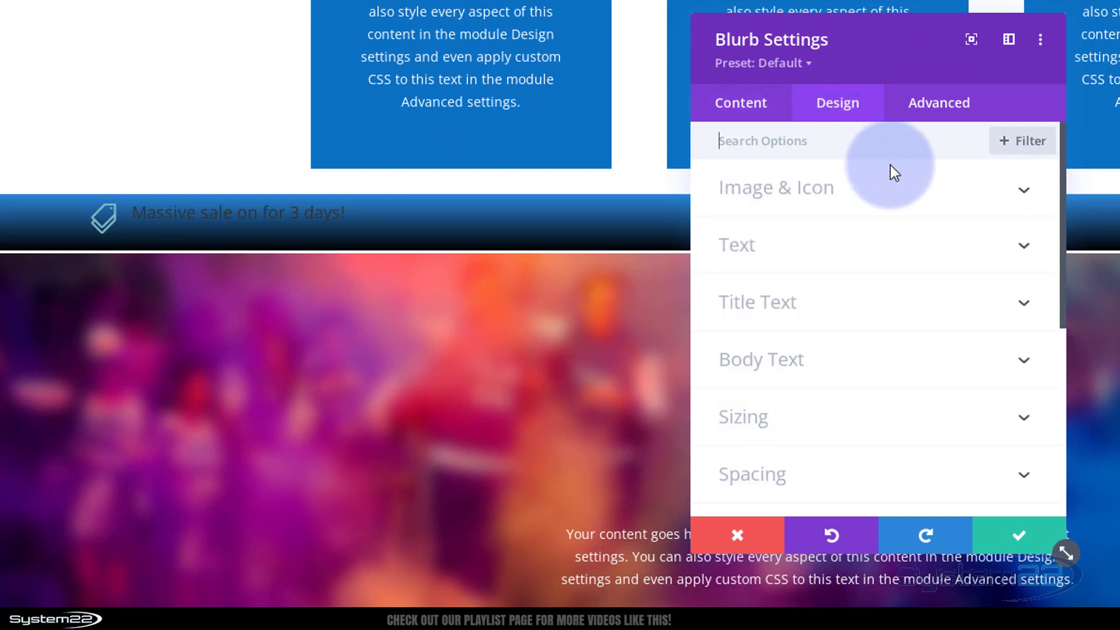
mouse_move(894, 185)
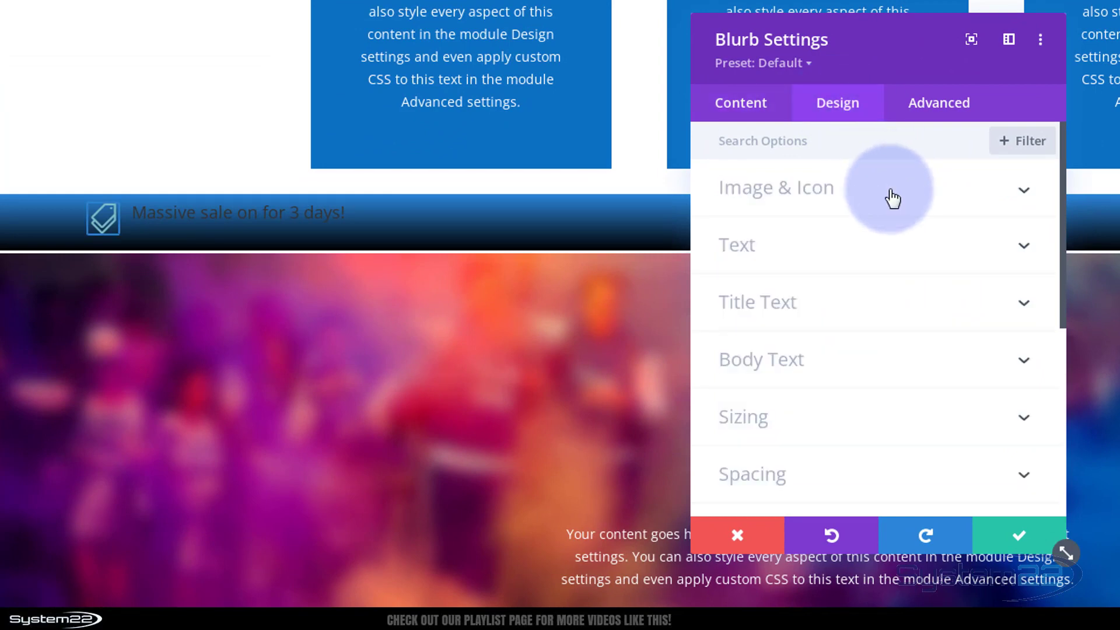
click(776, 186)
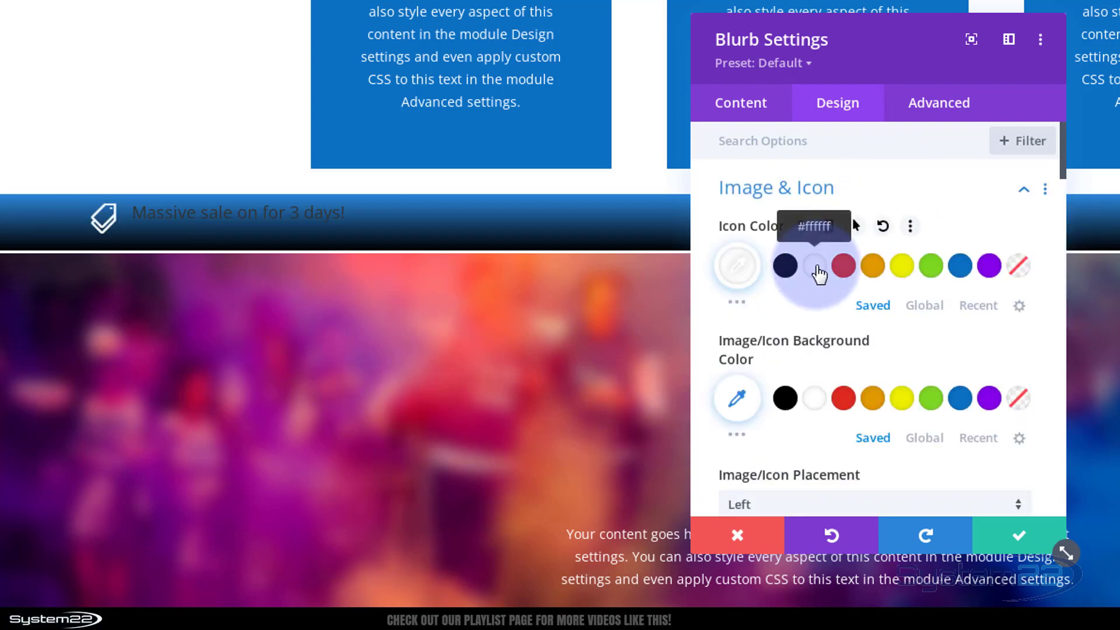
scroll(down, 3)
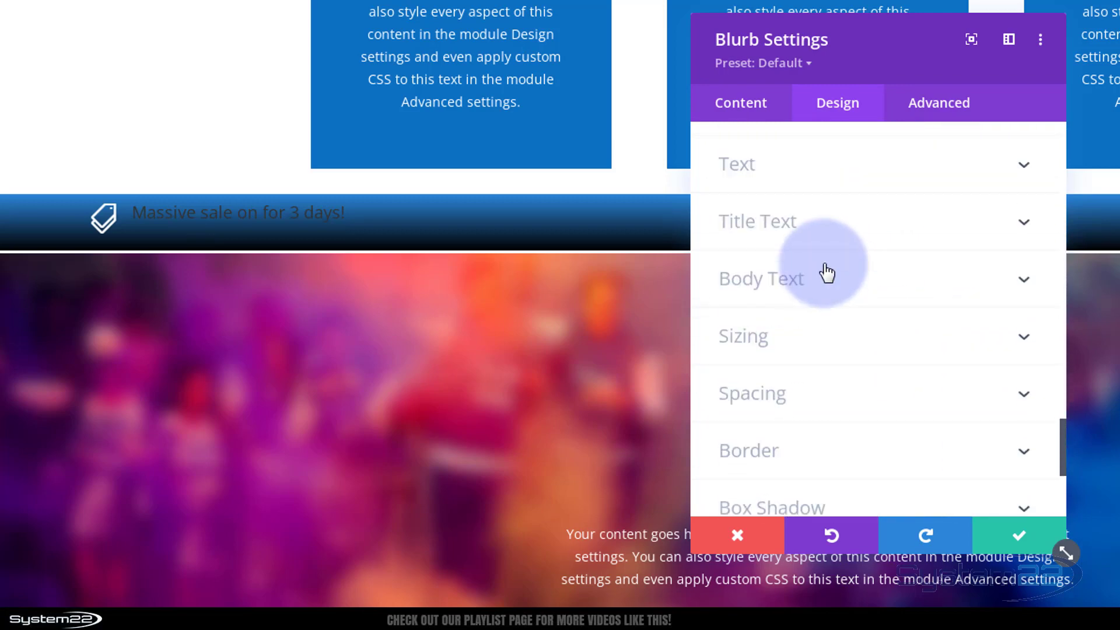
Switch the blurb's Text Color to Light.
click(736, 163)
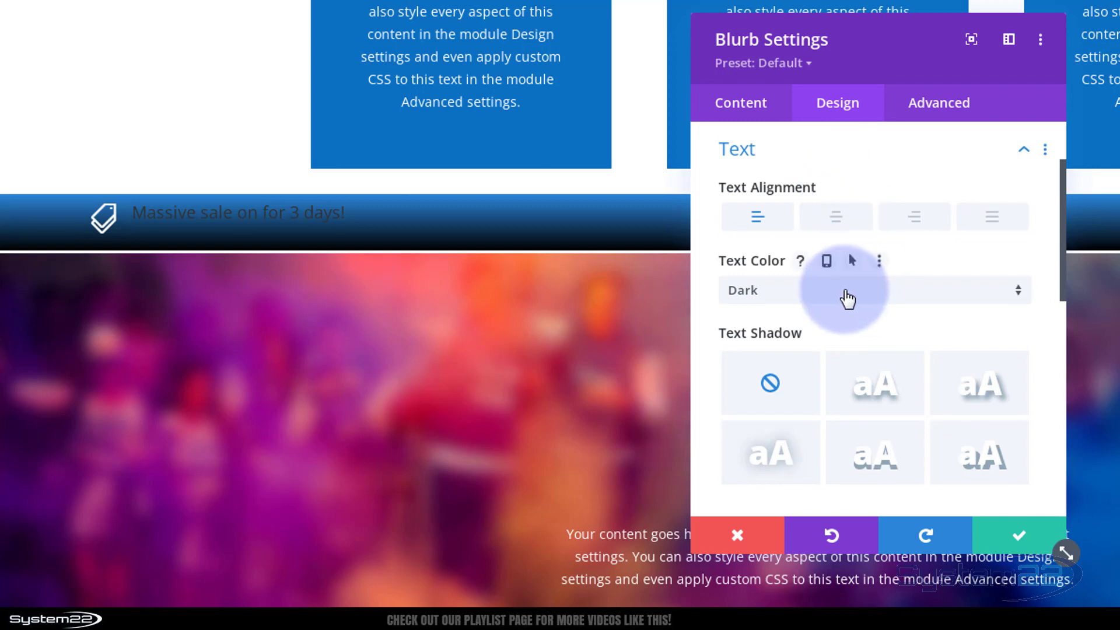
click(874, 291)
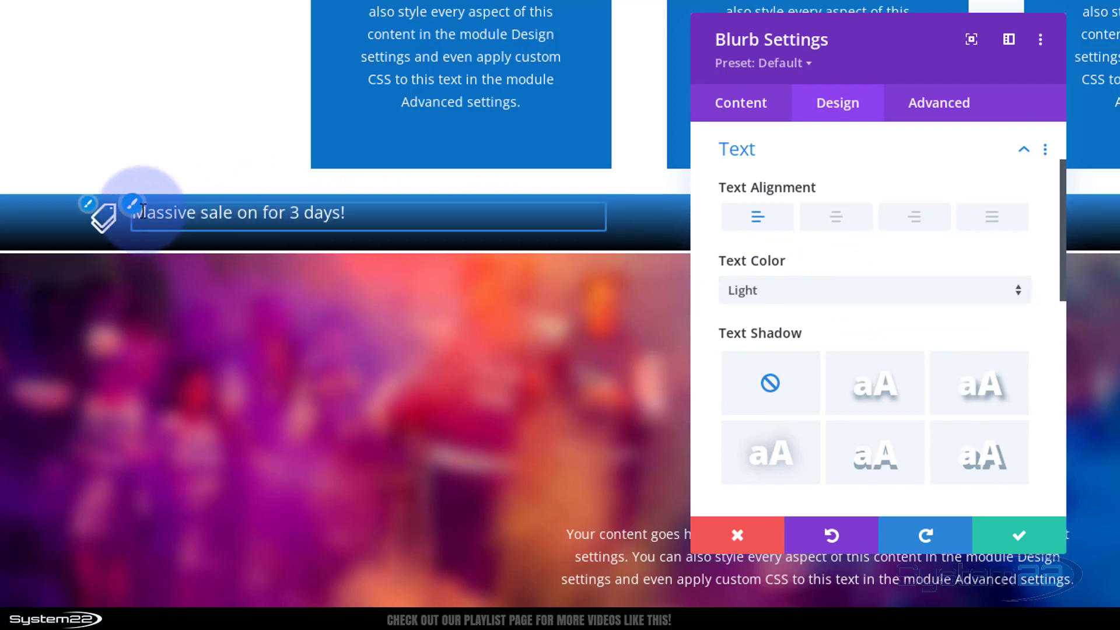
mouse_move(134, 213)
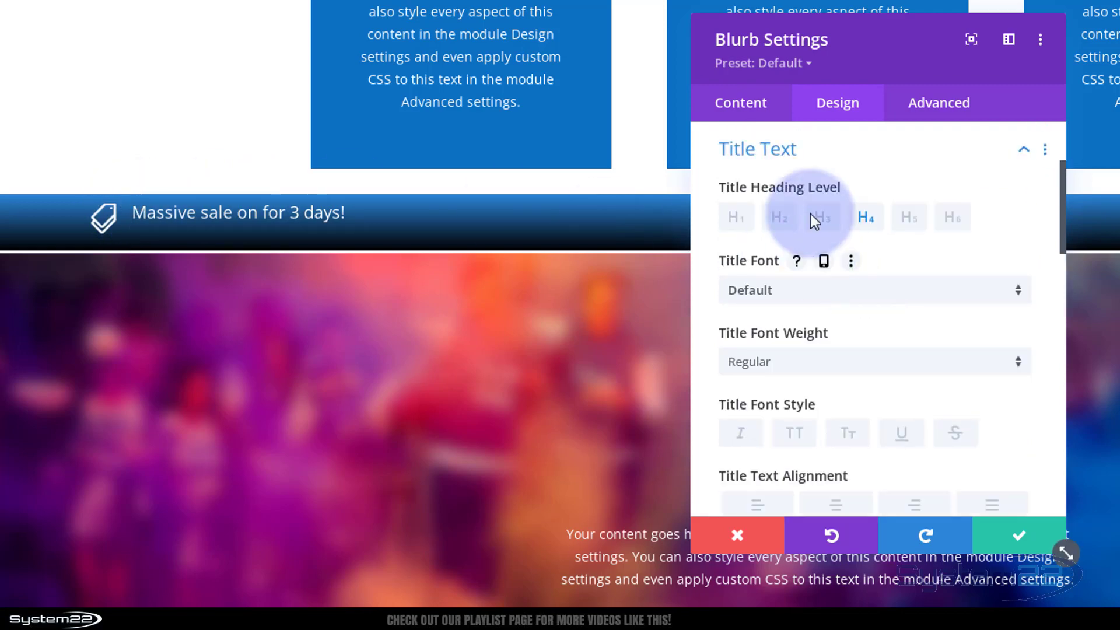
Make the title uppercase, Semi Bold with 1.9em line height, and save the blurb.
scroll(down, 3)
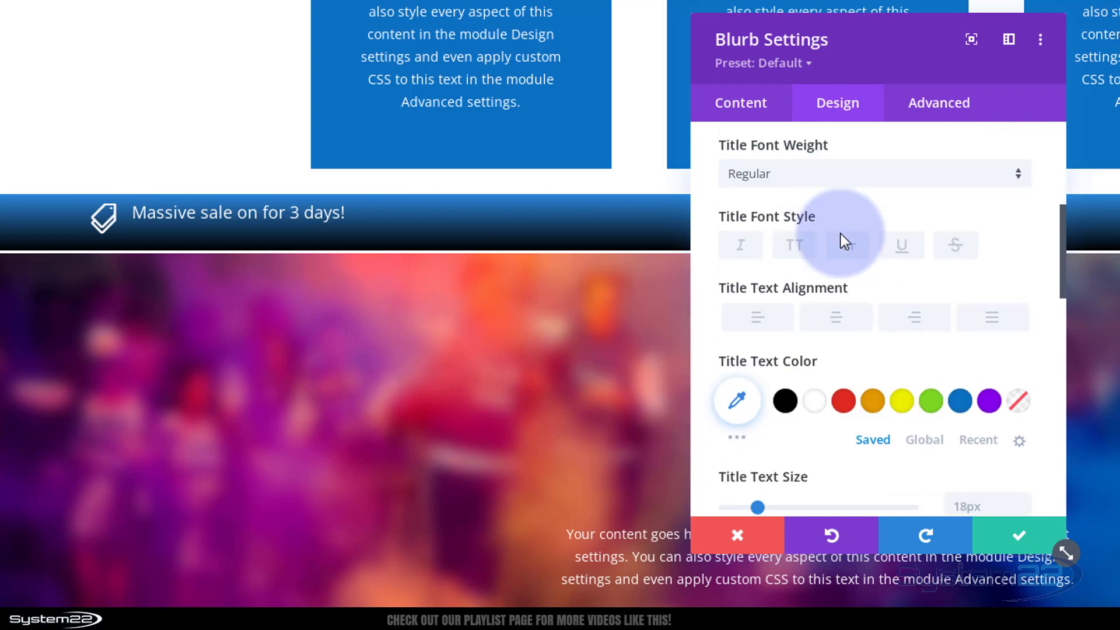
click(796, 245)
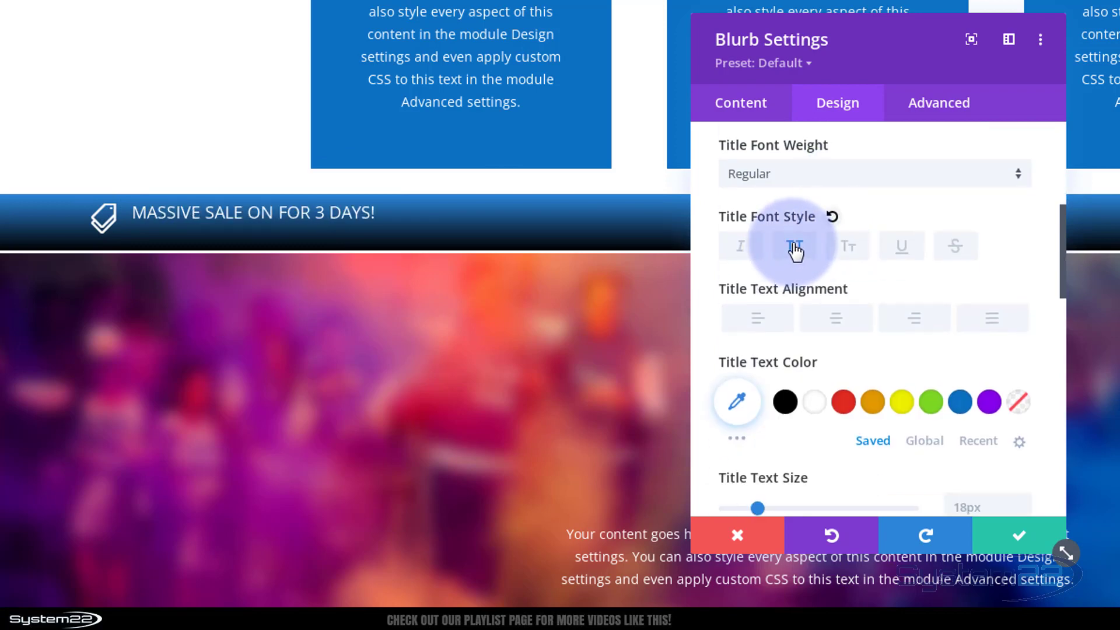
click(872, 172)
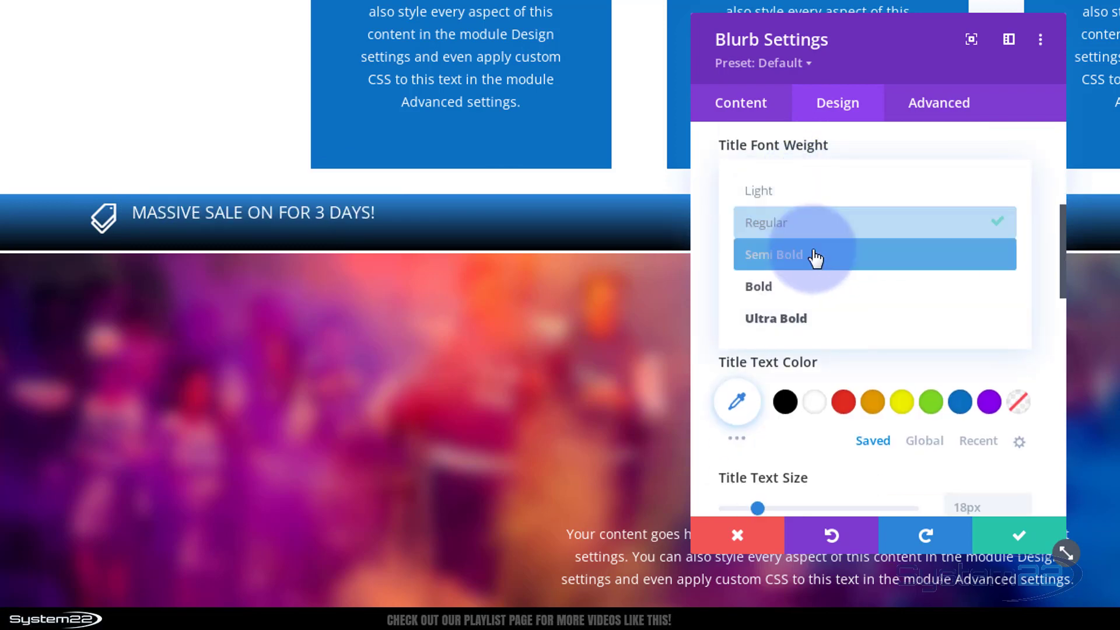
click(772, 254)
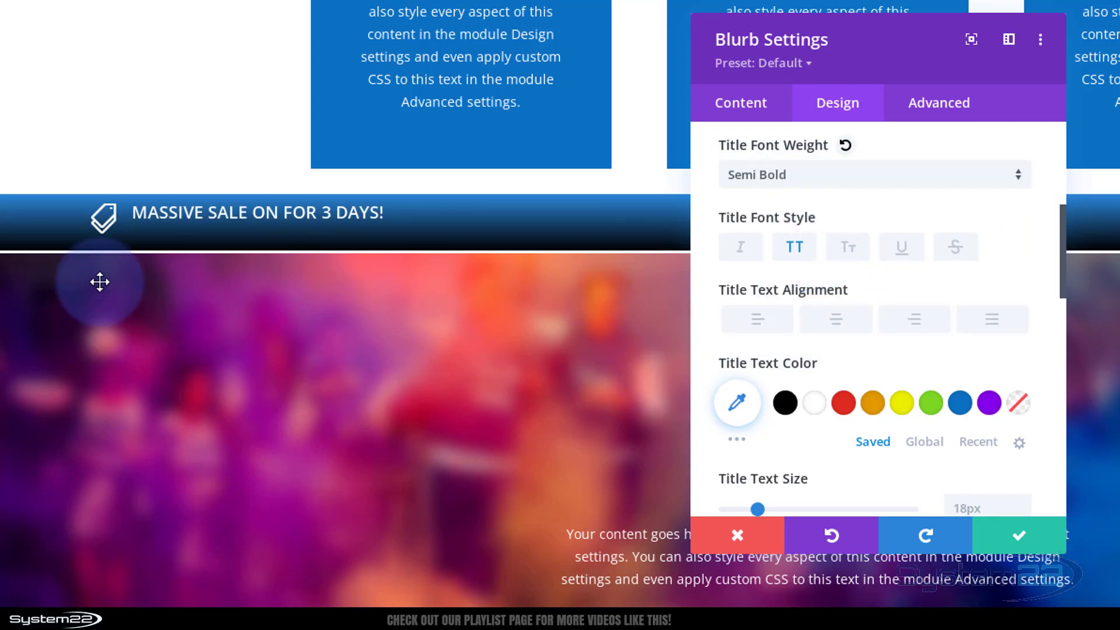
mouse_move(106, 230)
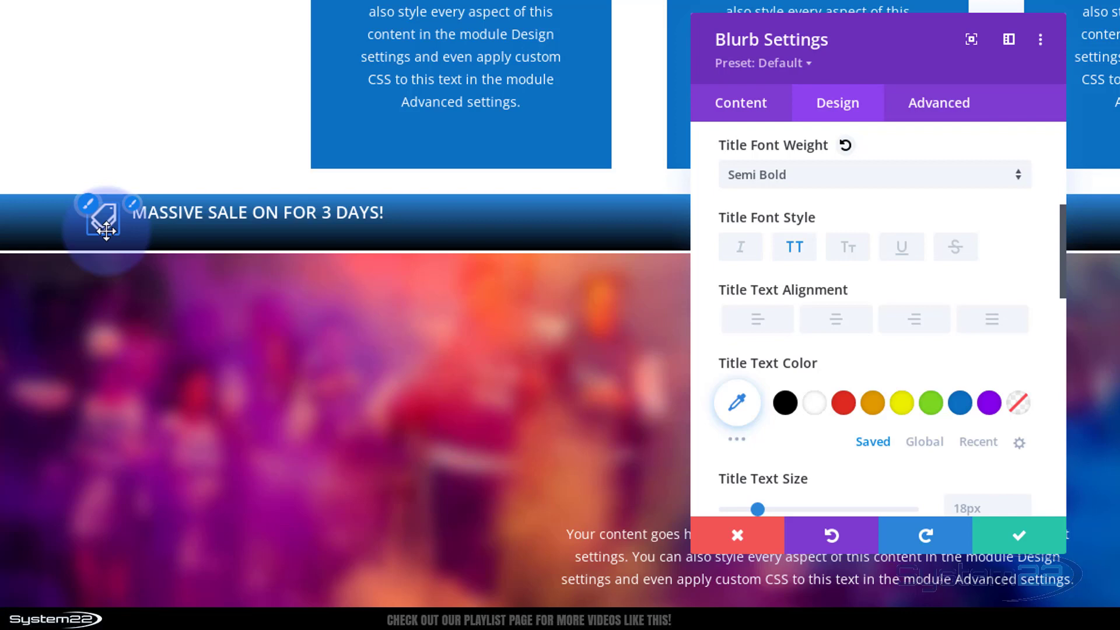
mouse_move(865, 306)
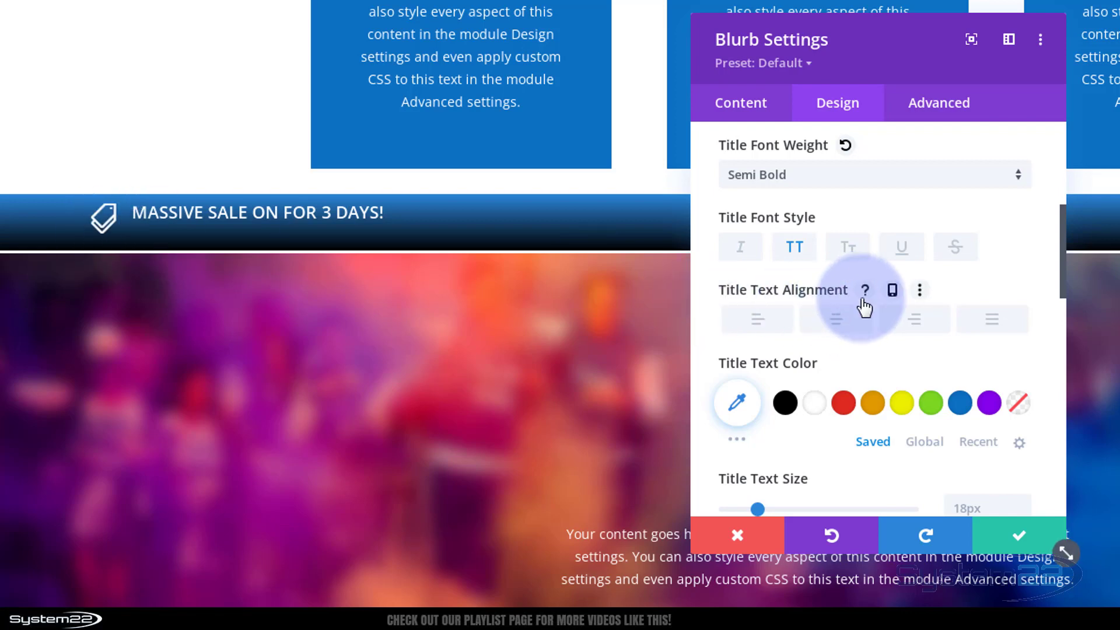
scroll(down, 3)
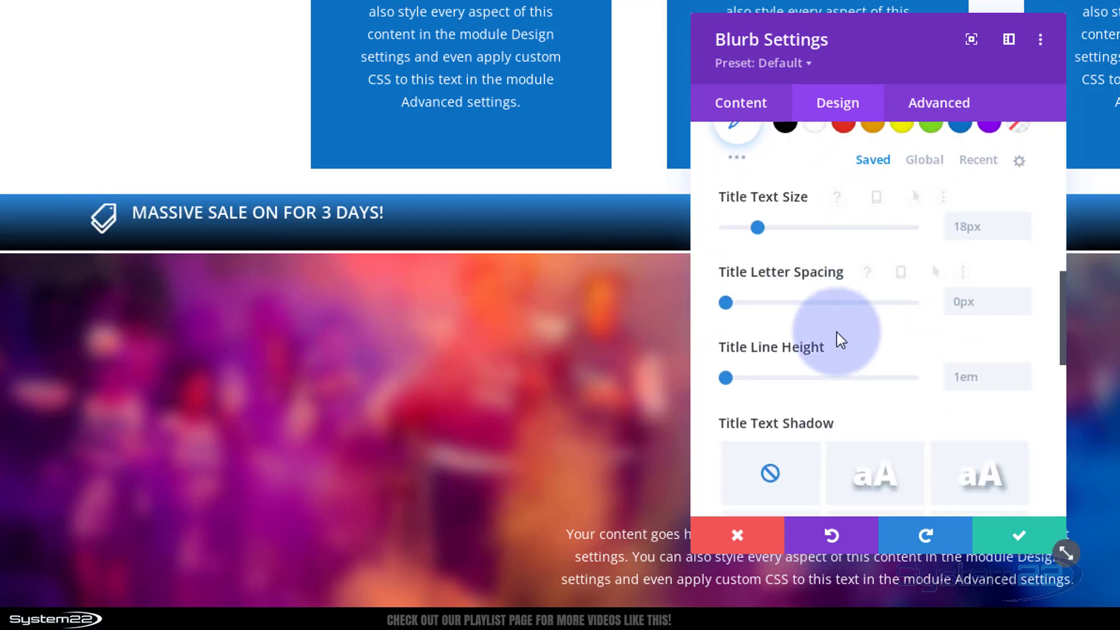
mouse_move(729, 382)
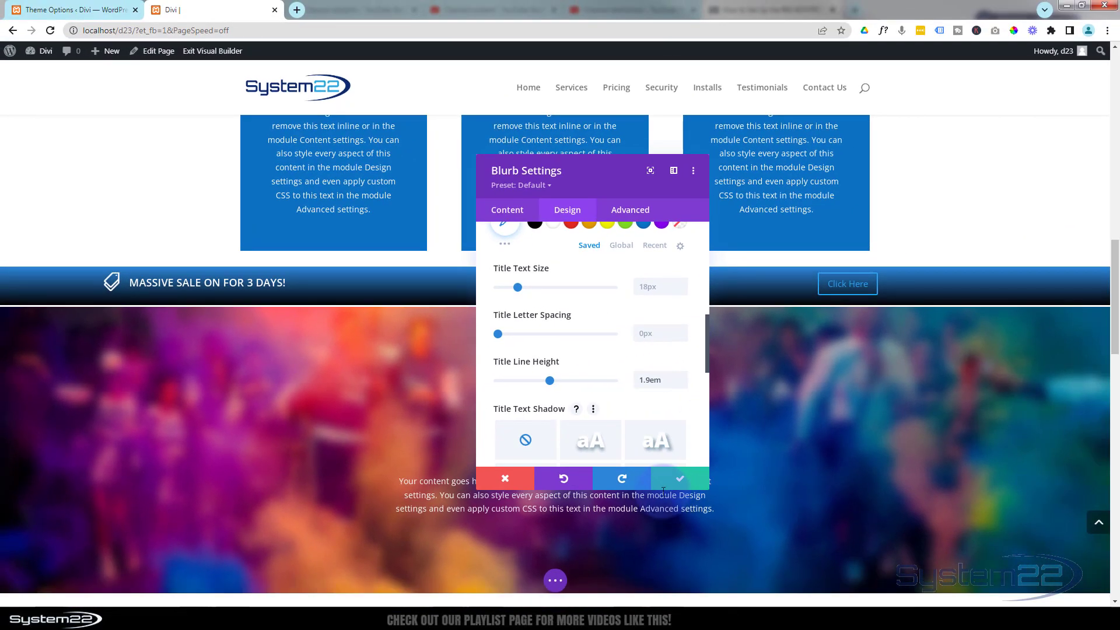
click(677, 478)
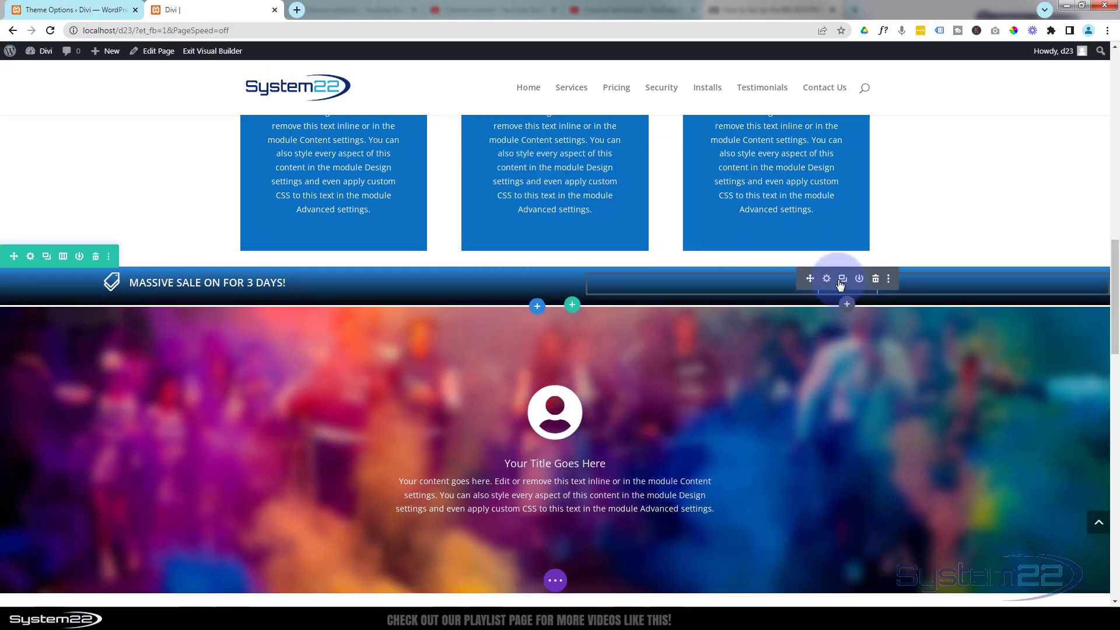
Change the button's text to 'Shop now!' in its Content settings.
click(826, 279)
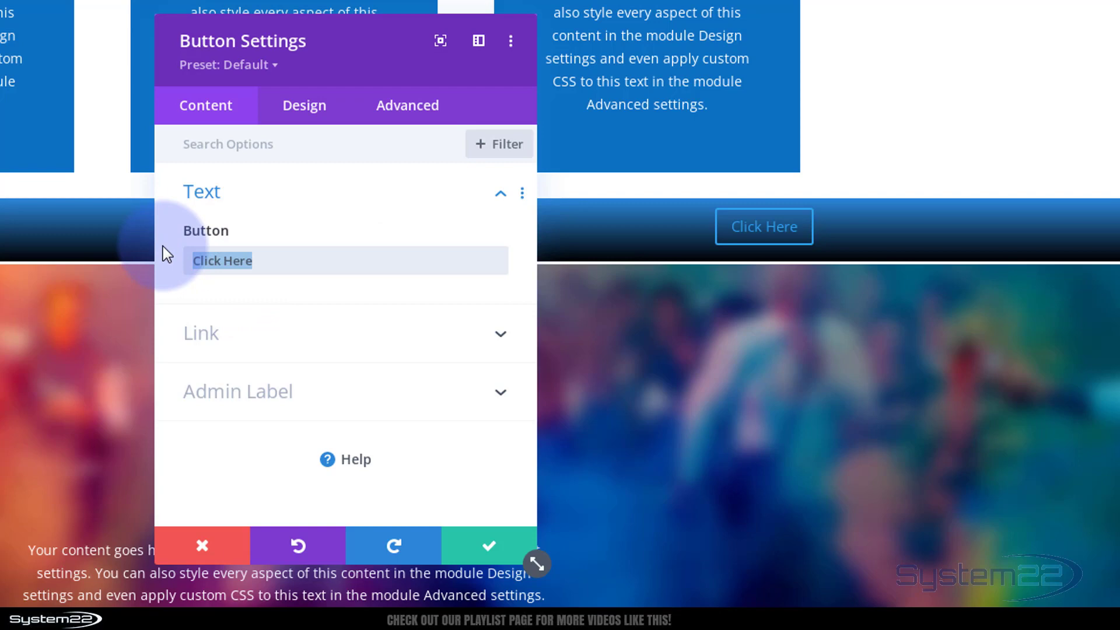
text(Shop)
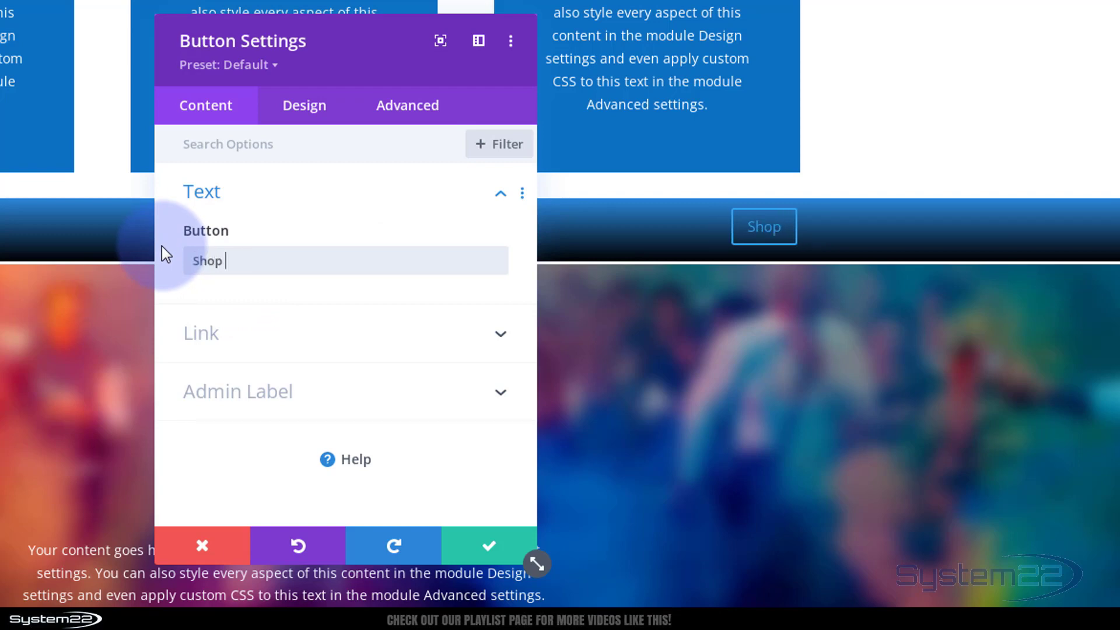
text(now)
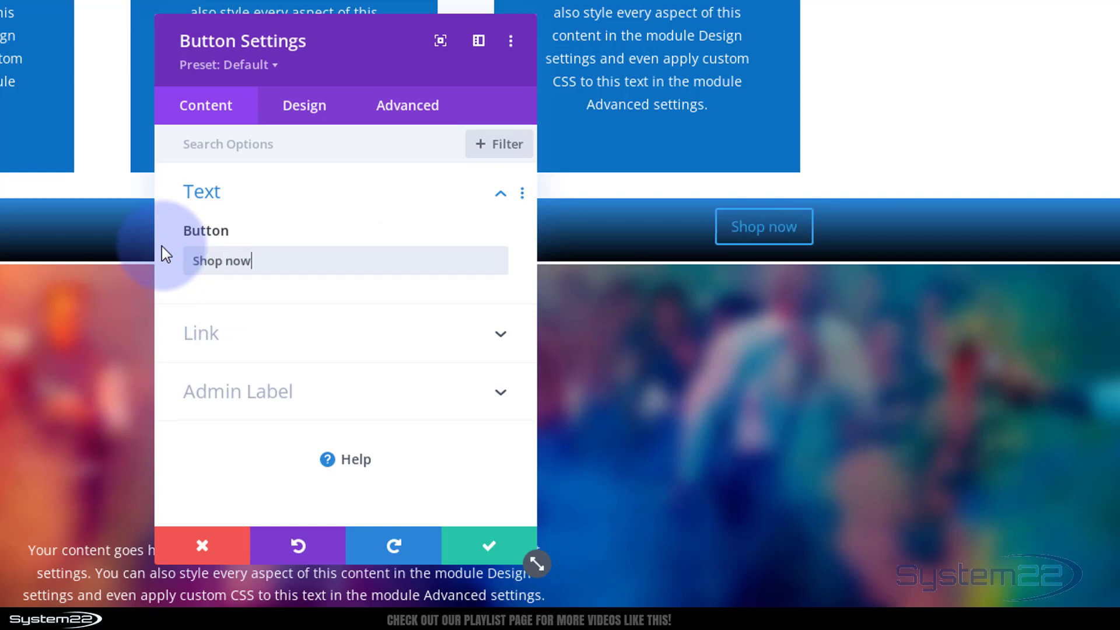
text(!)
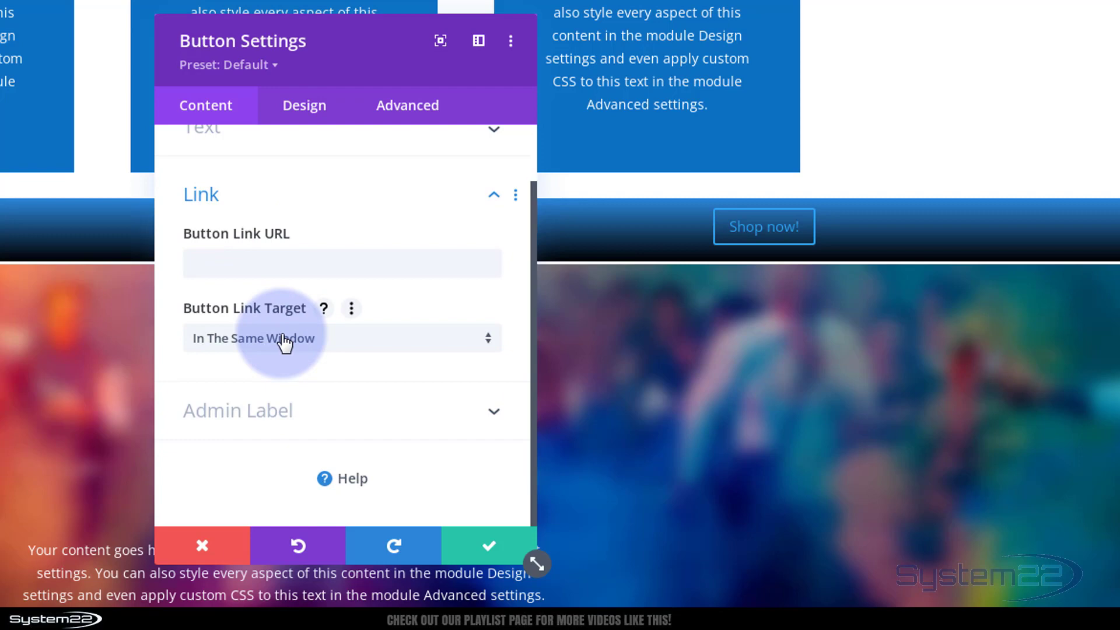
mouse_move(419, 221)
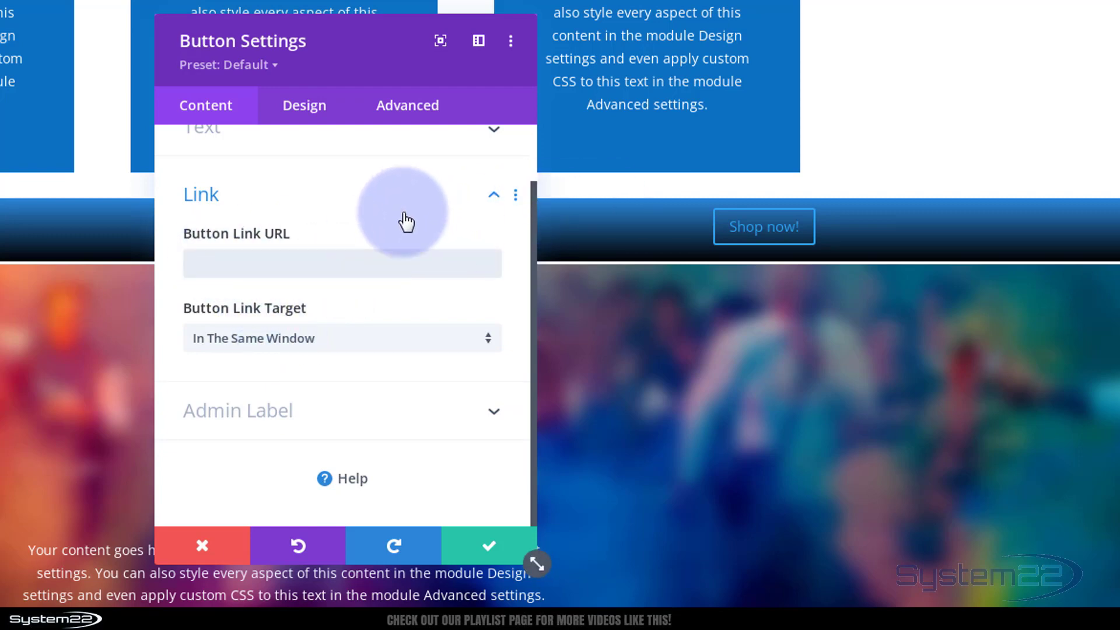
mouse_move(362, 349)
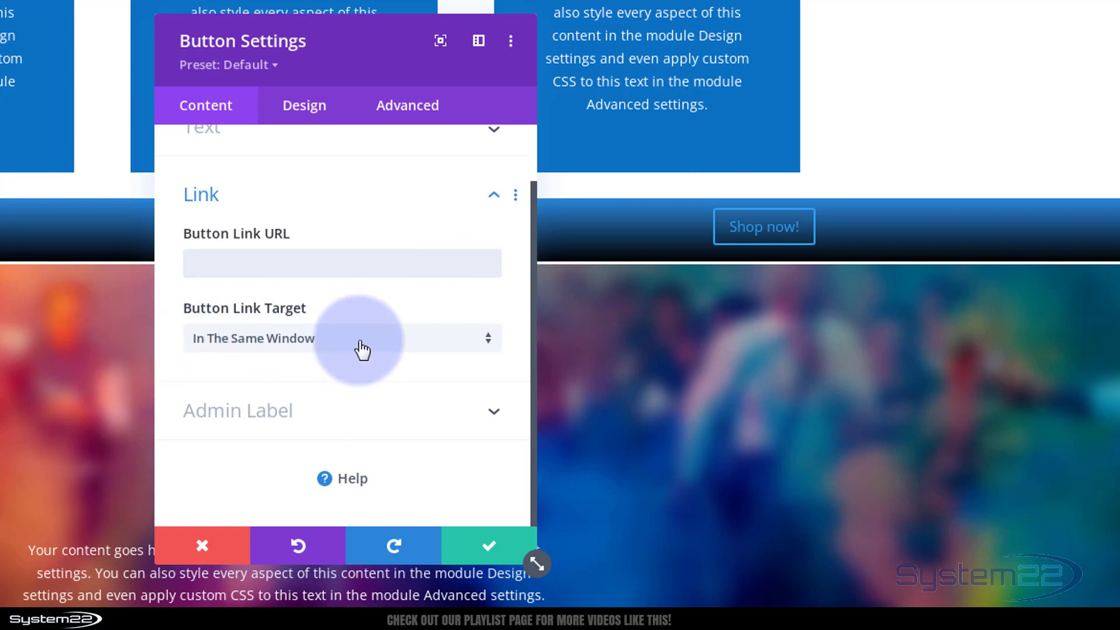
Enter # as the placeholder Button Link URL under the Link options.
click(341, 338)
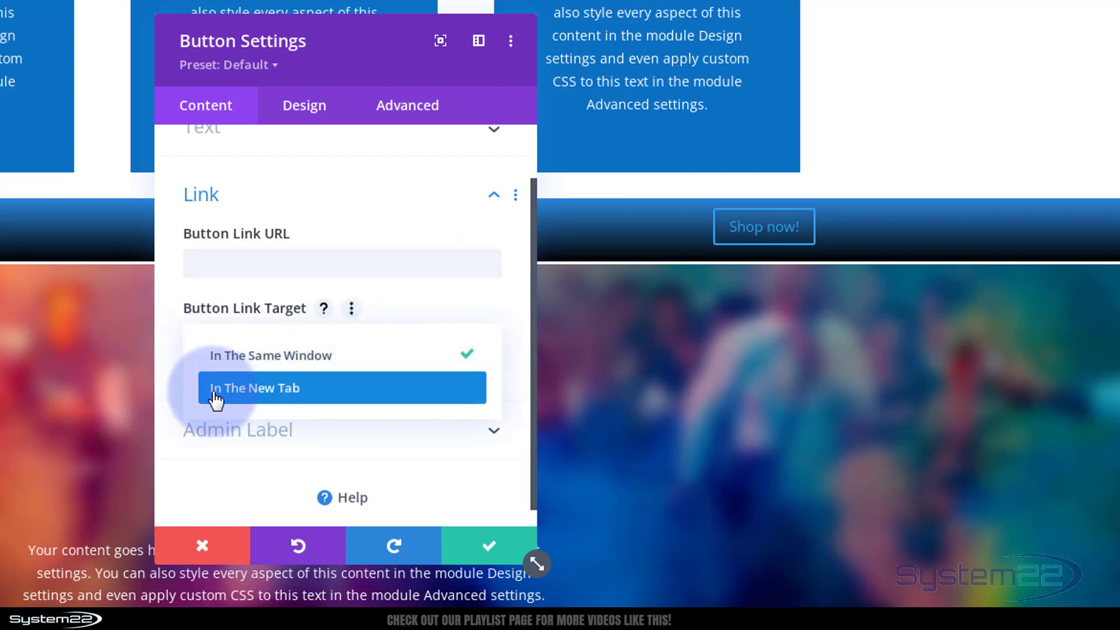
mouse_move(166, 378)
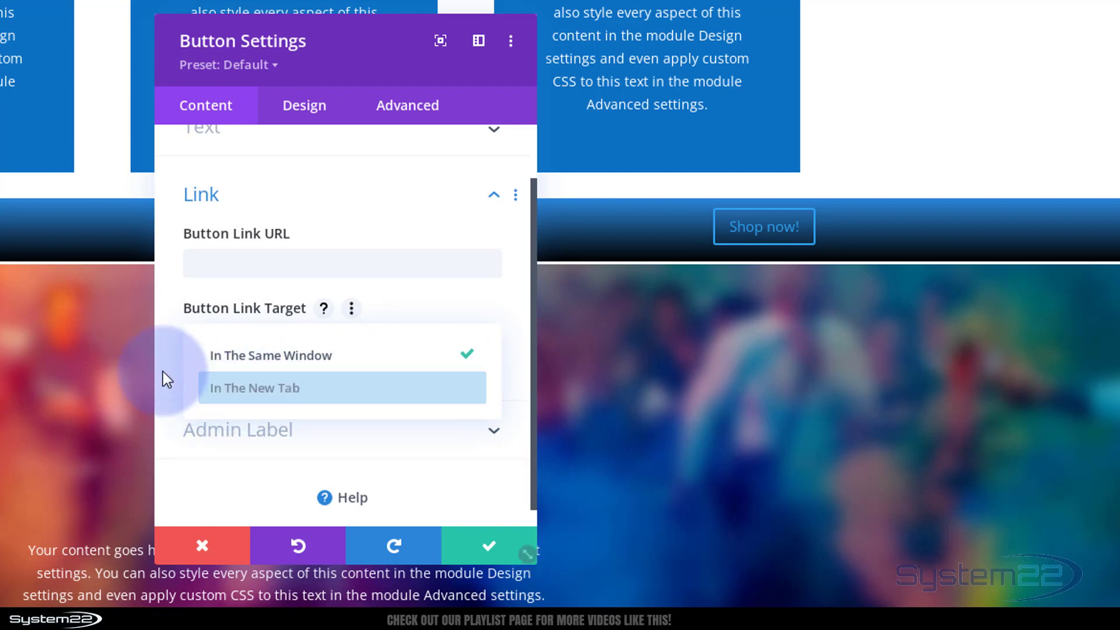
click(270, 355)
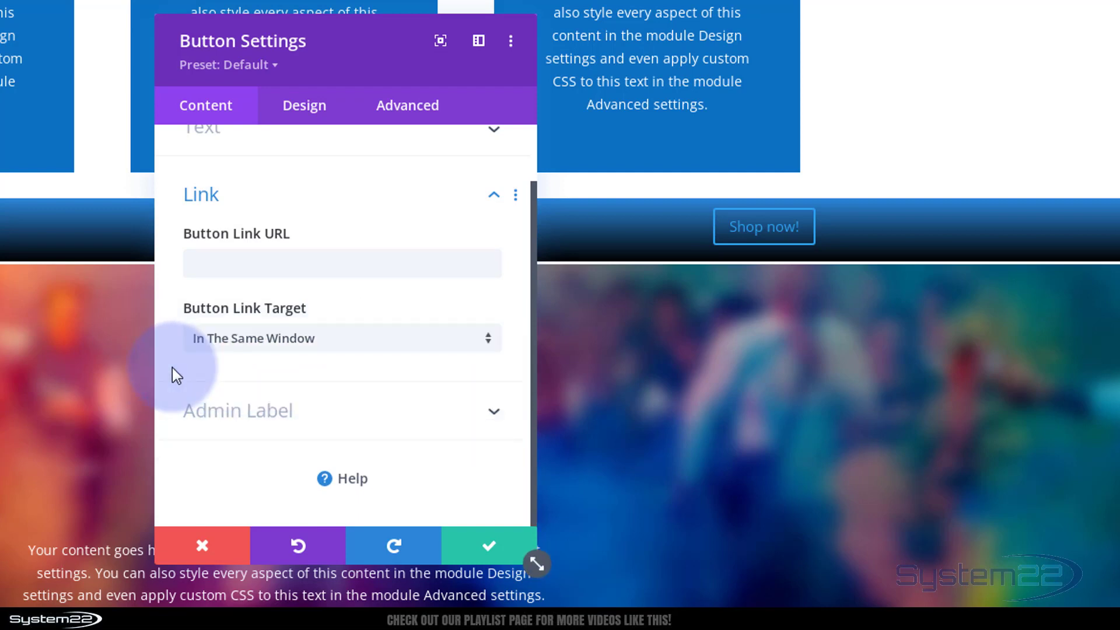
click(340, 262)
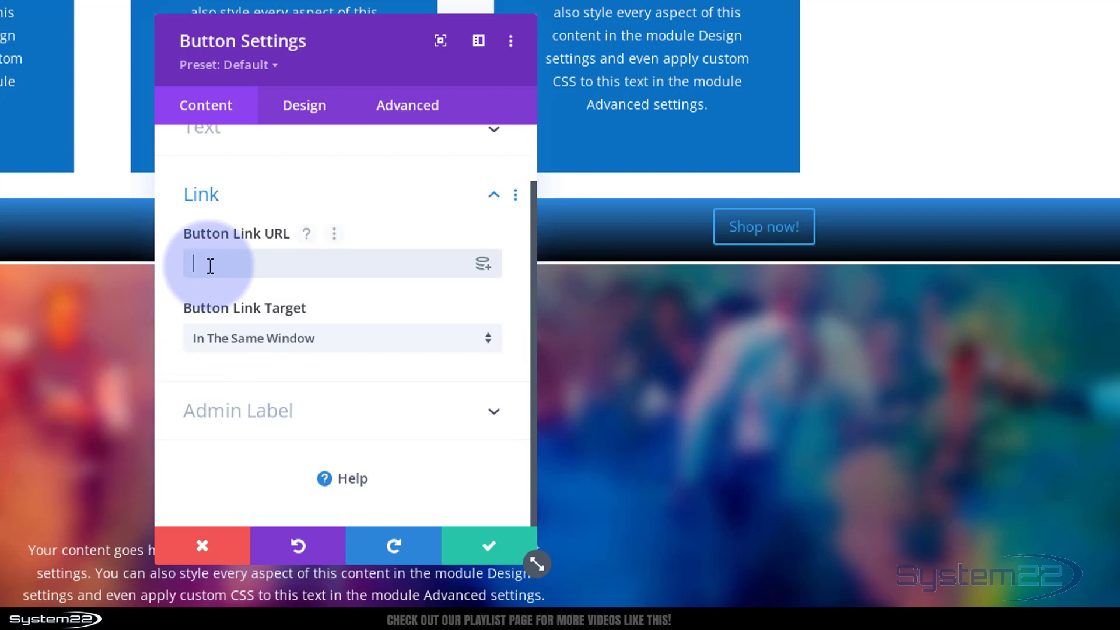
text(#)
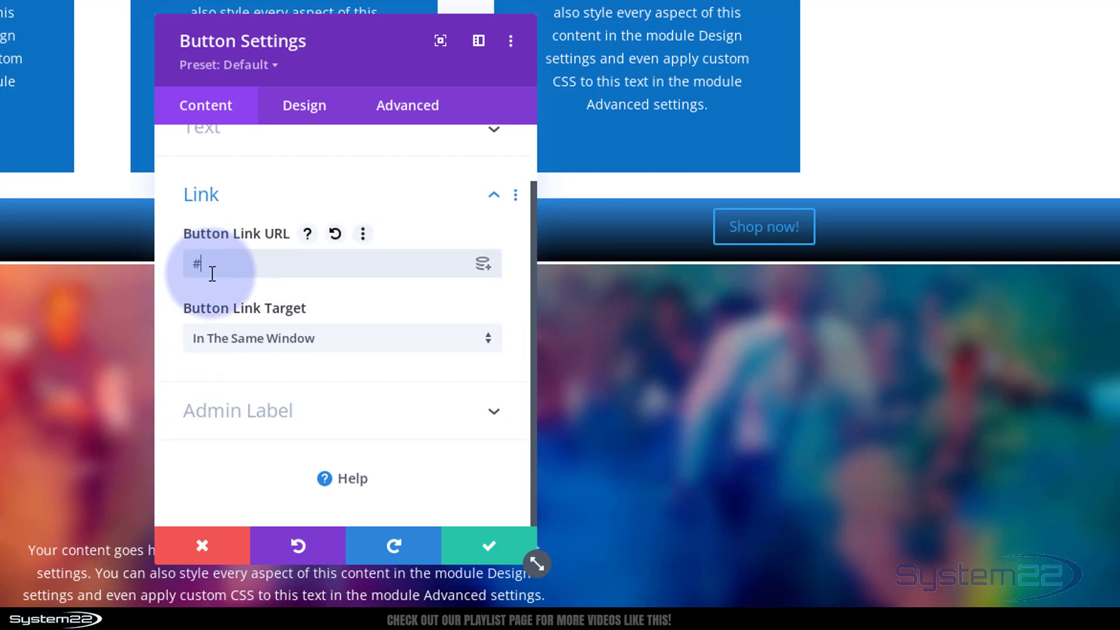
mouse_move(304, 105)
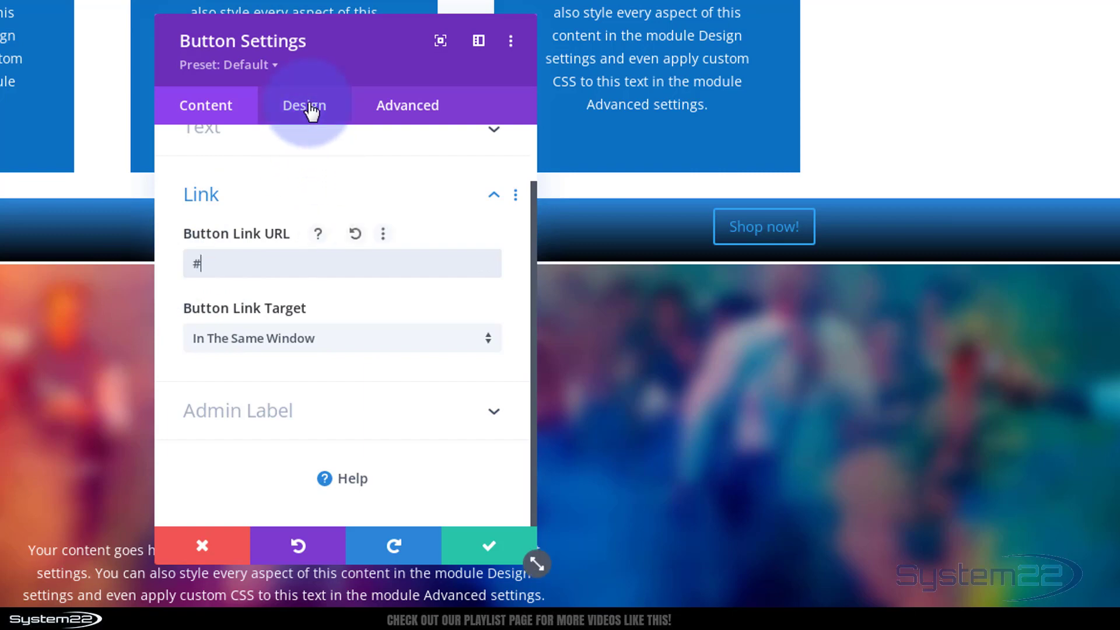
Style the button with white text, #7cda24 green background, 0 border width, uppercase font and no icon.
click(304, 105)
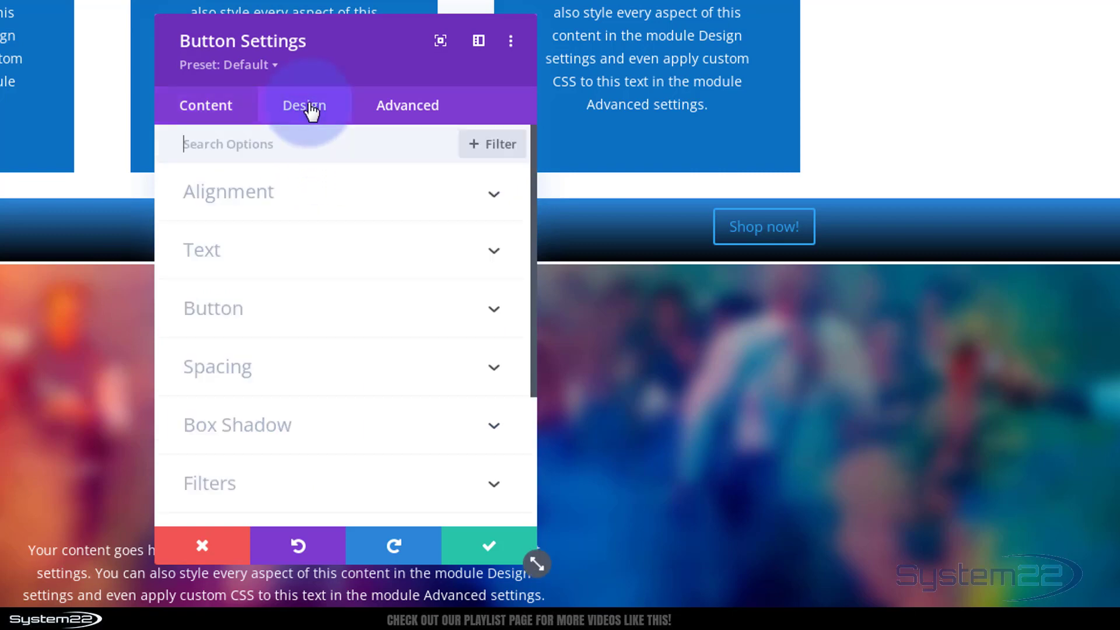
click(212, 308)
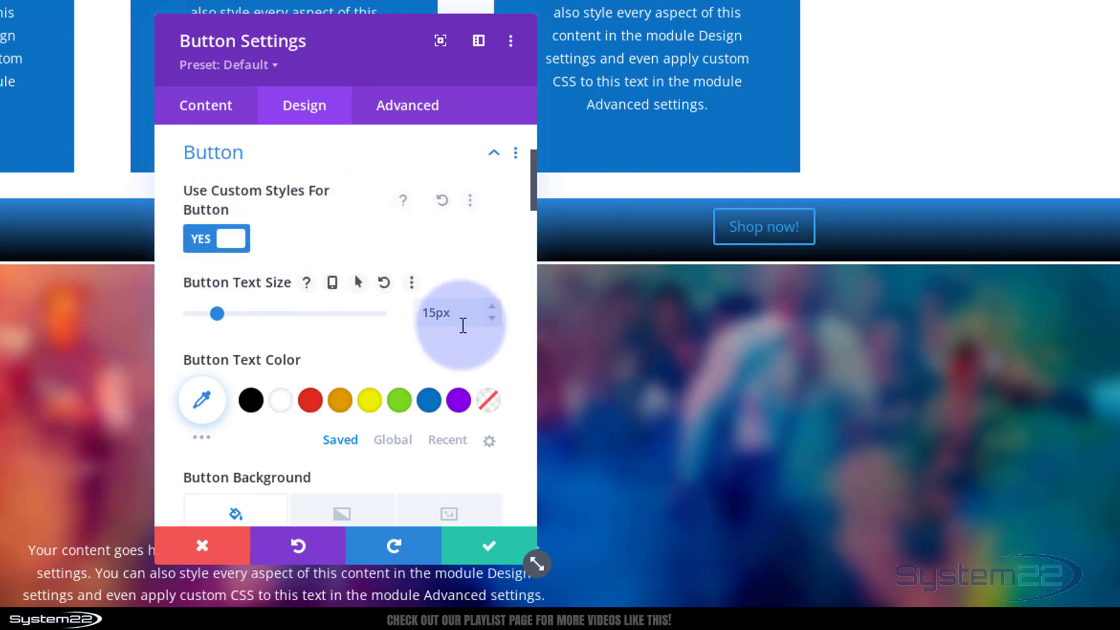
mouse_move(347, 347)
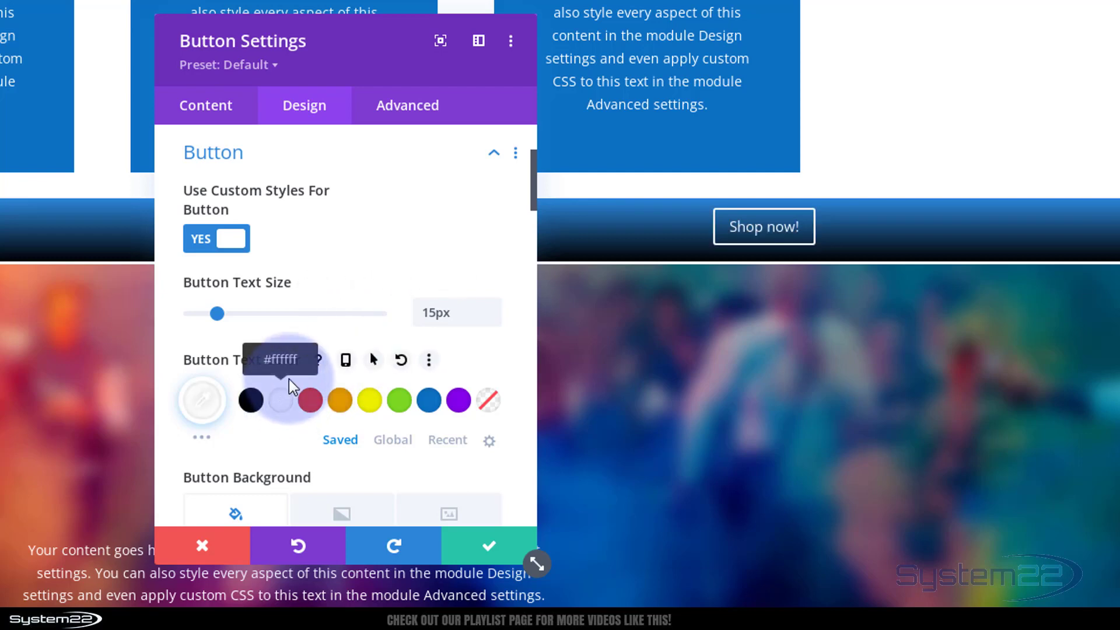
scroll(down, 3)
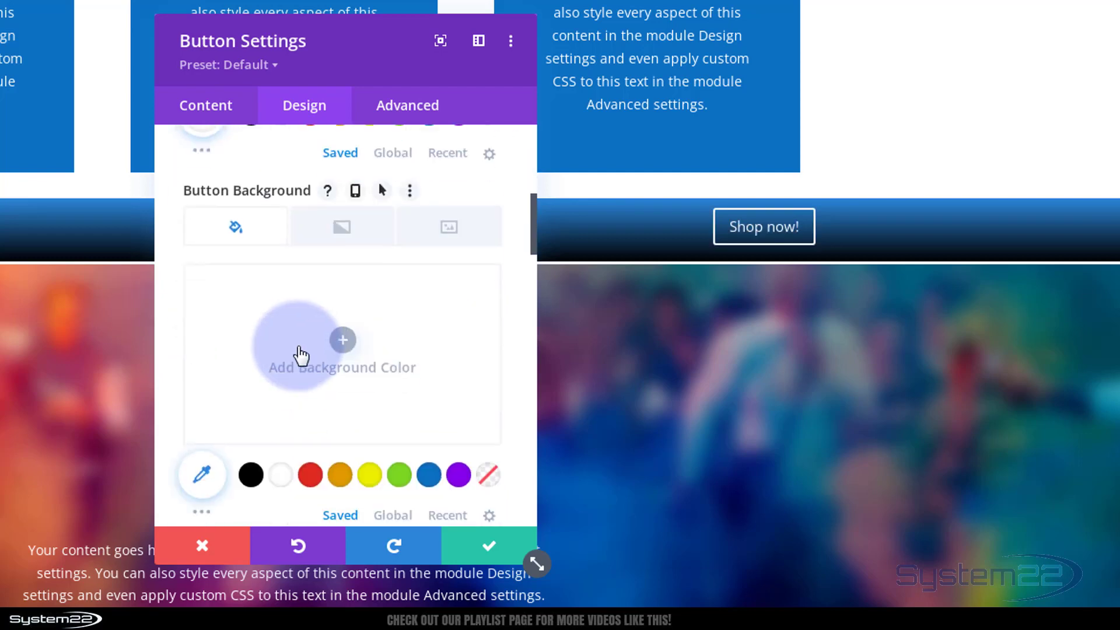
mouse_move(398, 475)
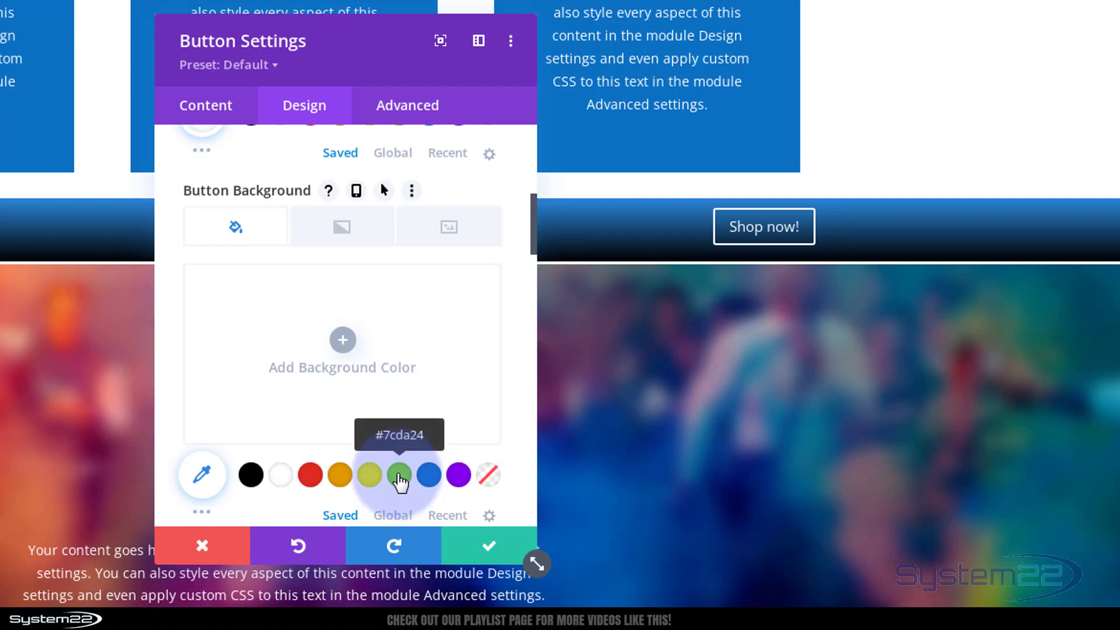
click(399, 475)
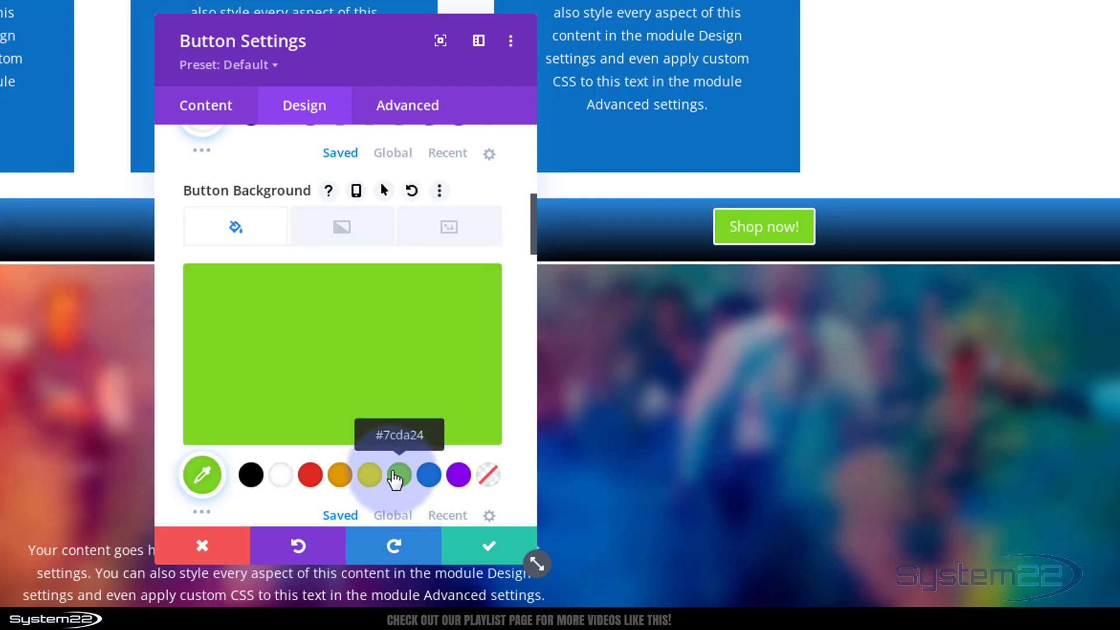
scroll(down, 3)
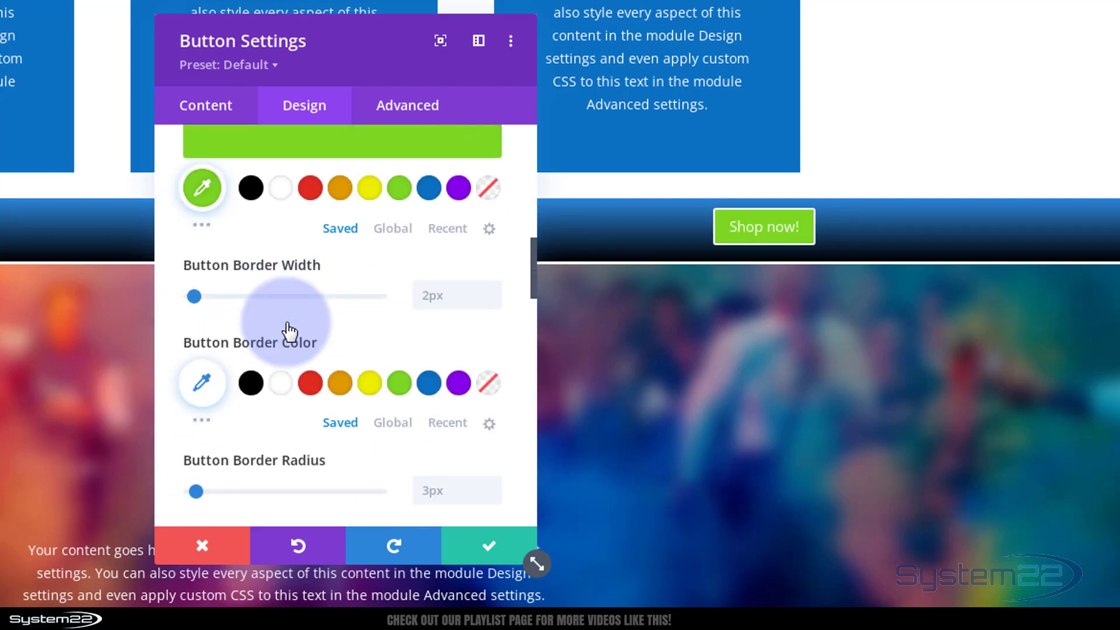
click(491, 301)
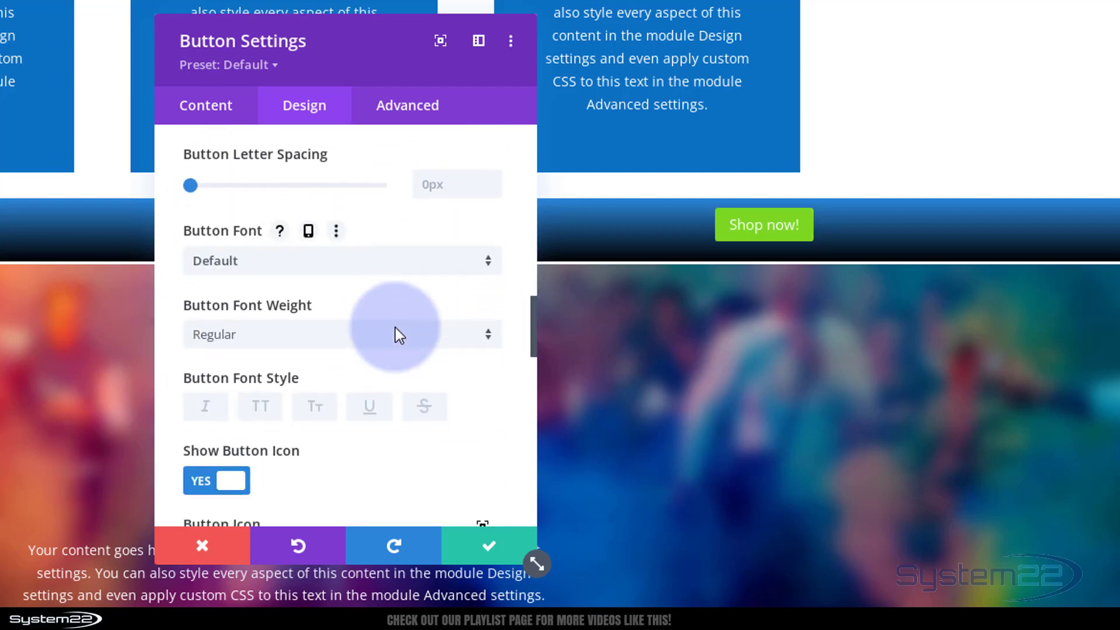
click(259, 406)
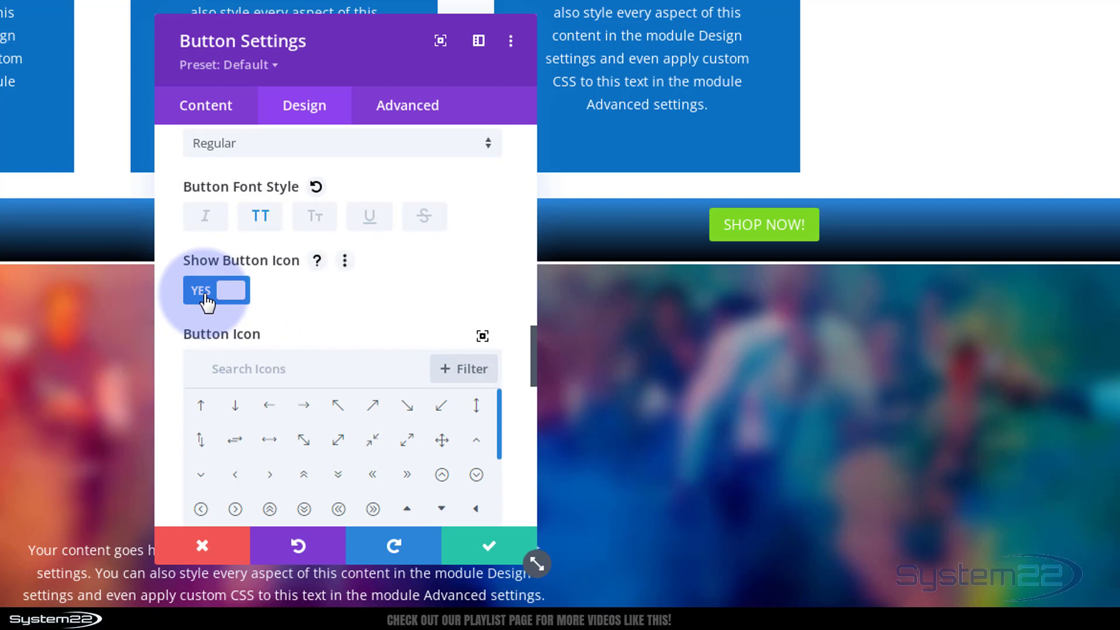
click(216, 290)
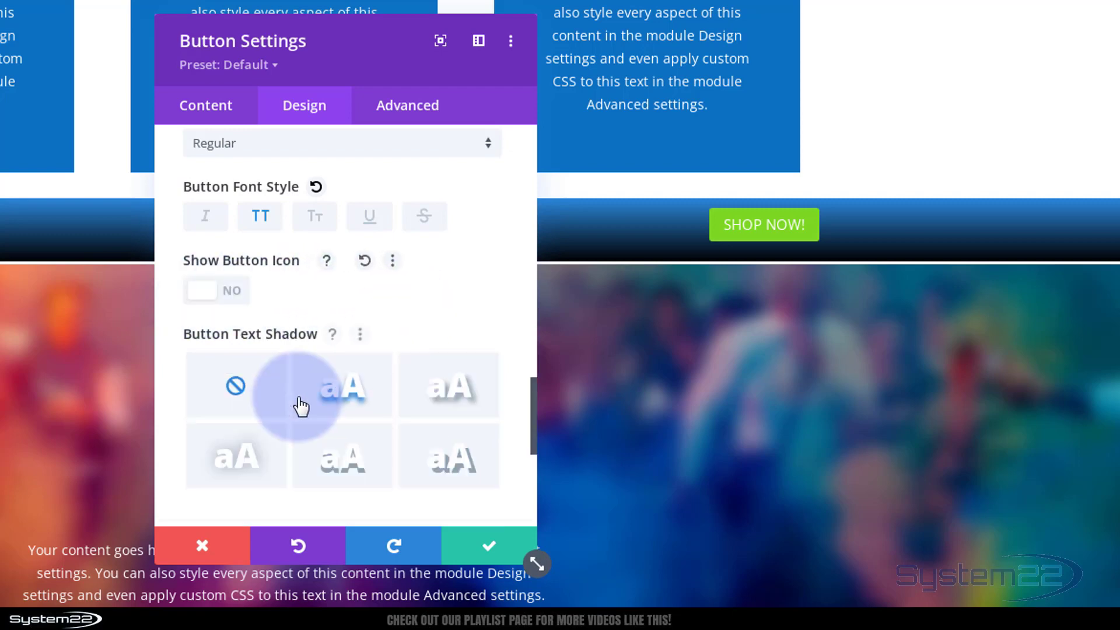
click(342, 386)
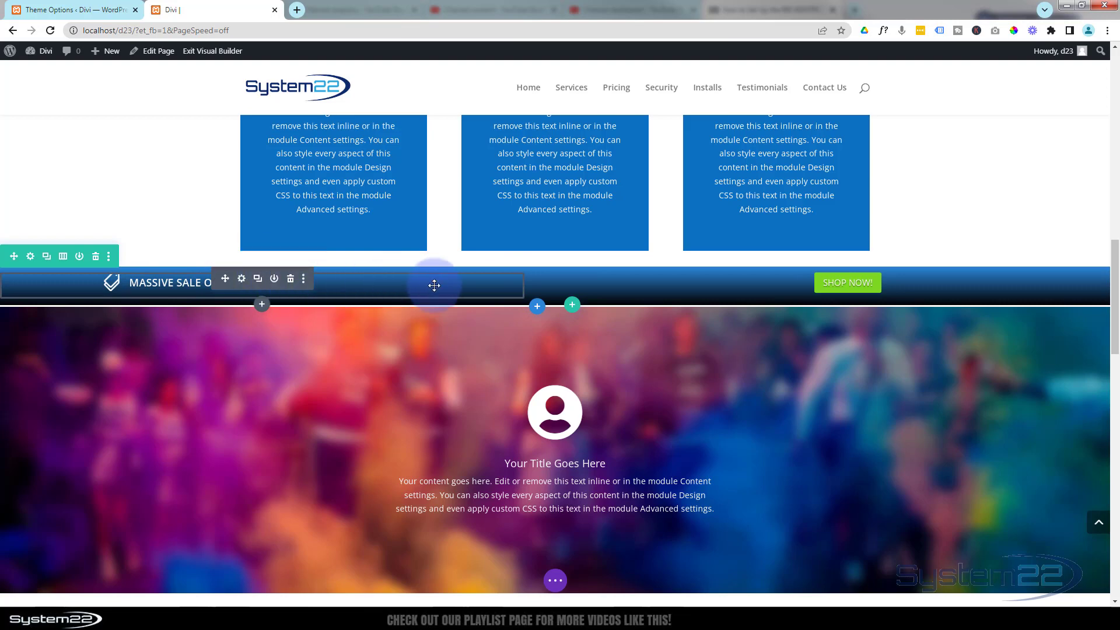
mouse_move(702, 279)
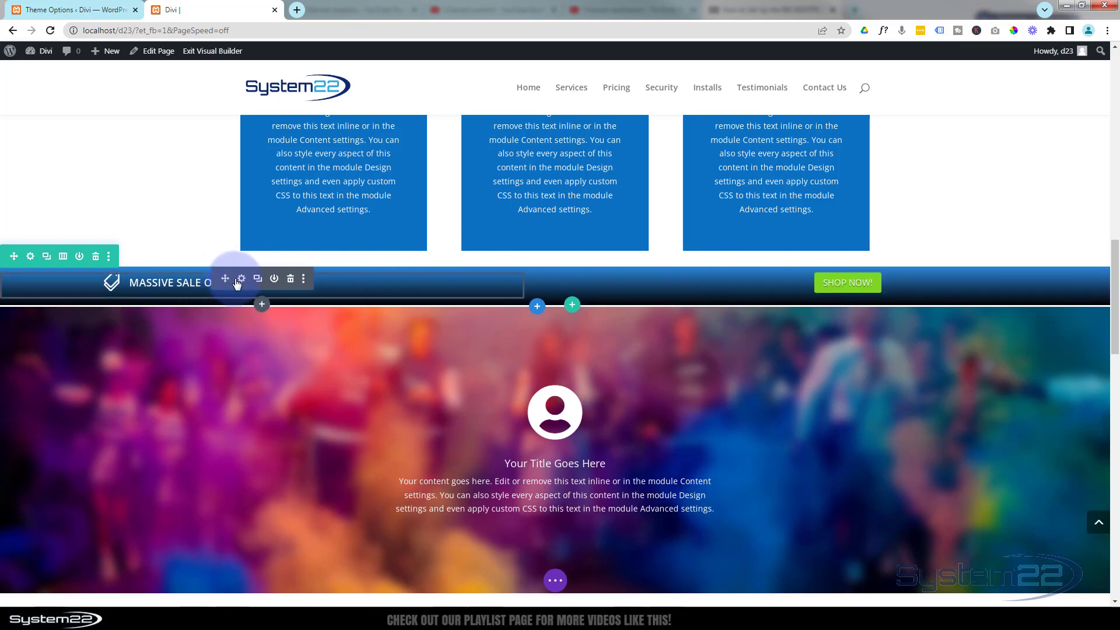
Reopen the settings of the 'Massive sale on for 3 days!' blurb.
click(240, 278)
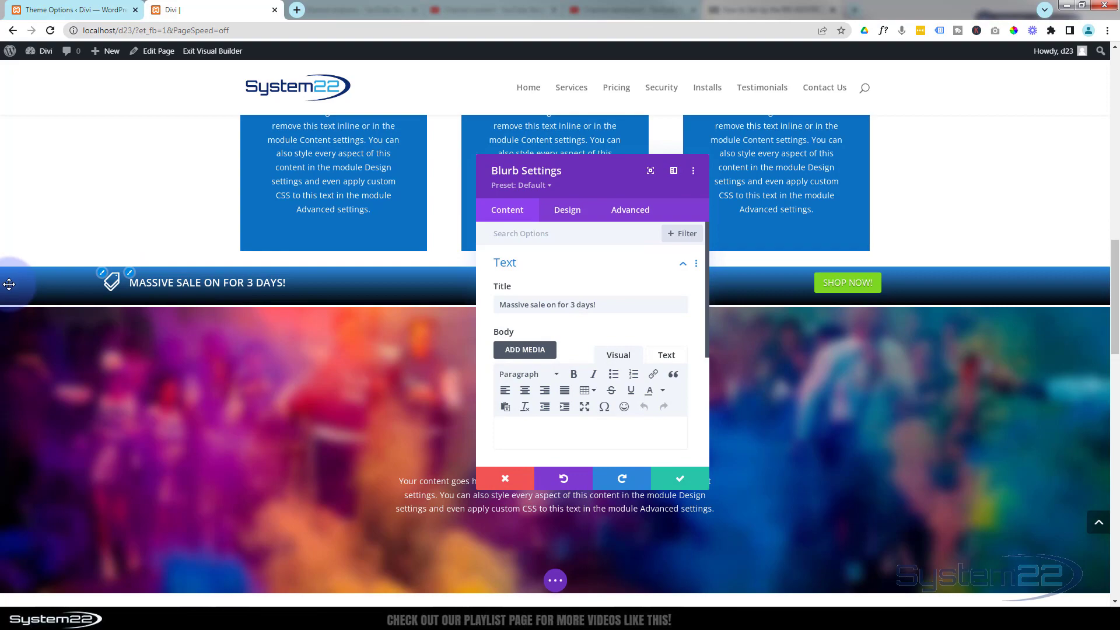
mouse_move(373, 279)
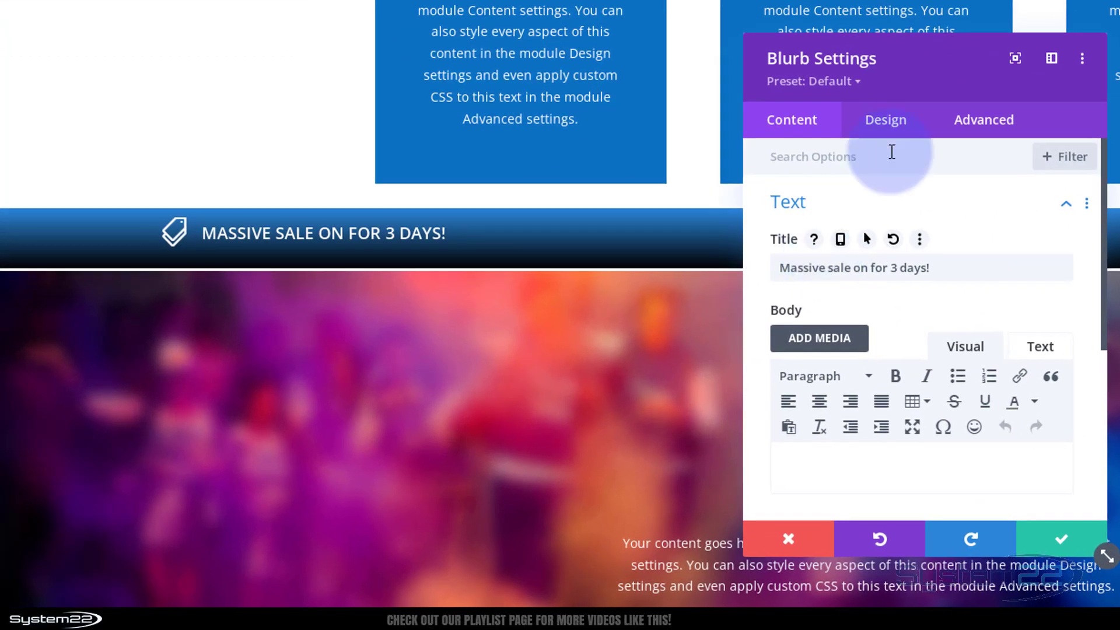
Set the blurb's Title Text Alignment to center and save the blurb settings.
click(884, 119)
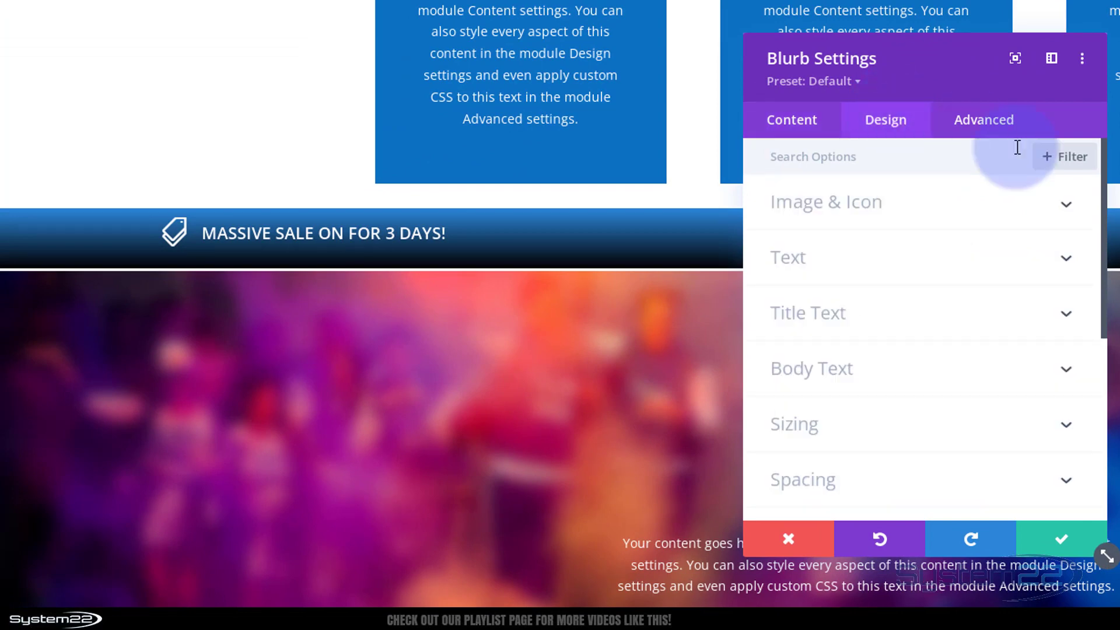
click(793, 424)
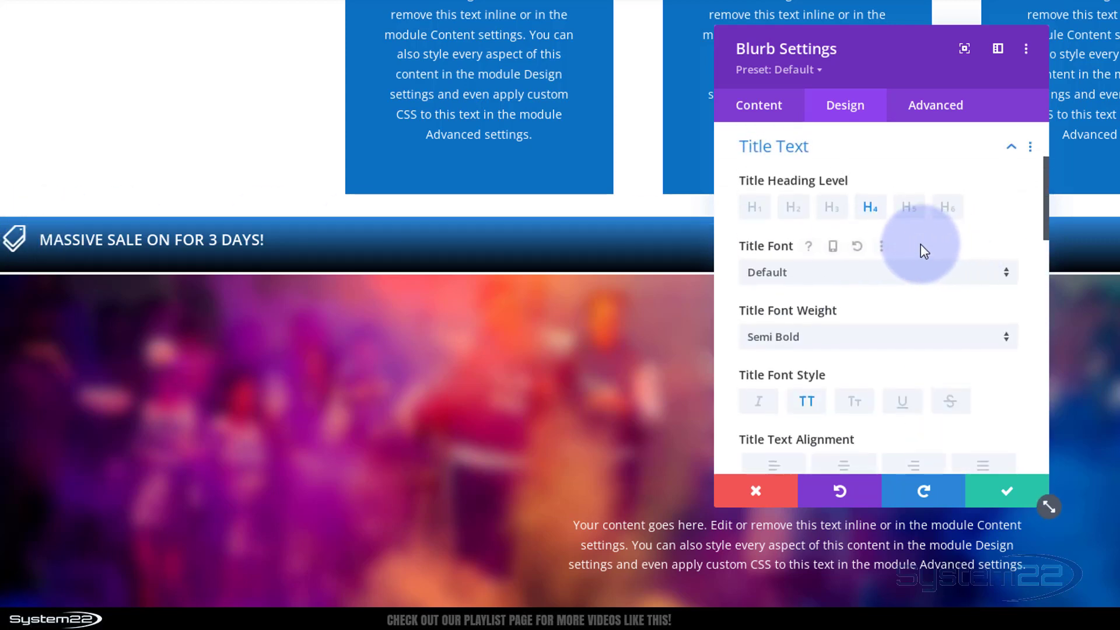
scroll(down, 3)
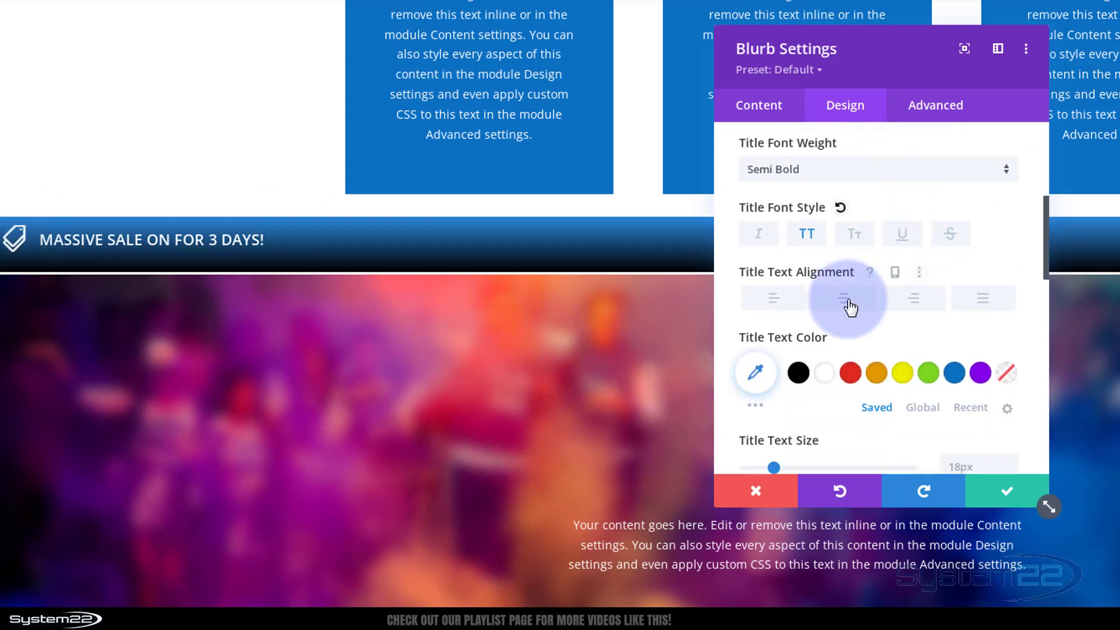
click(843, 297)
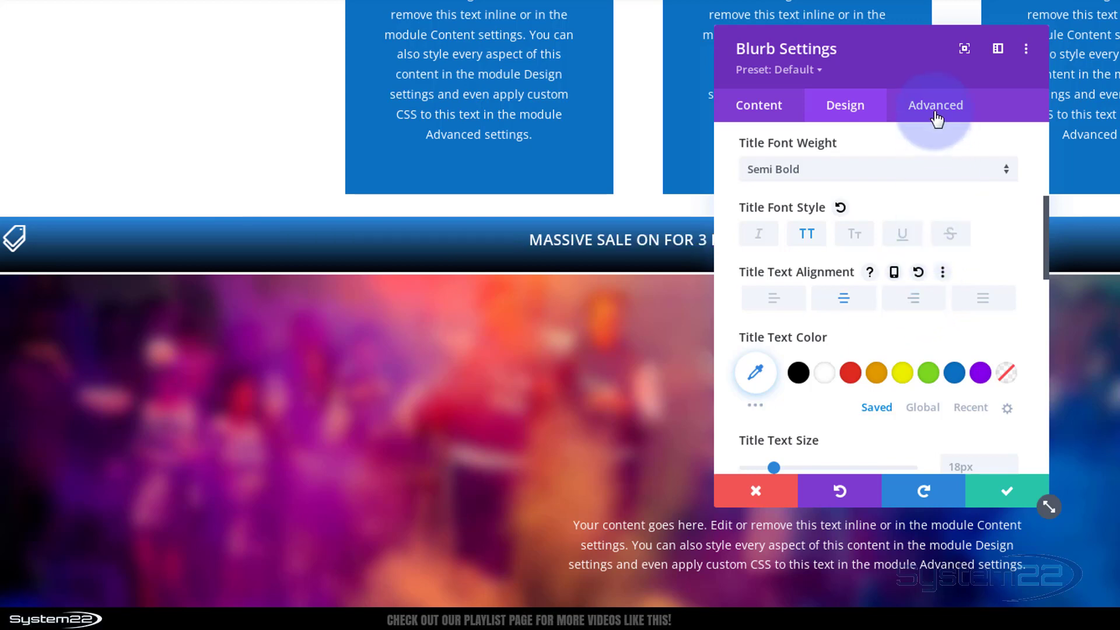
click(755, 491)
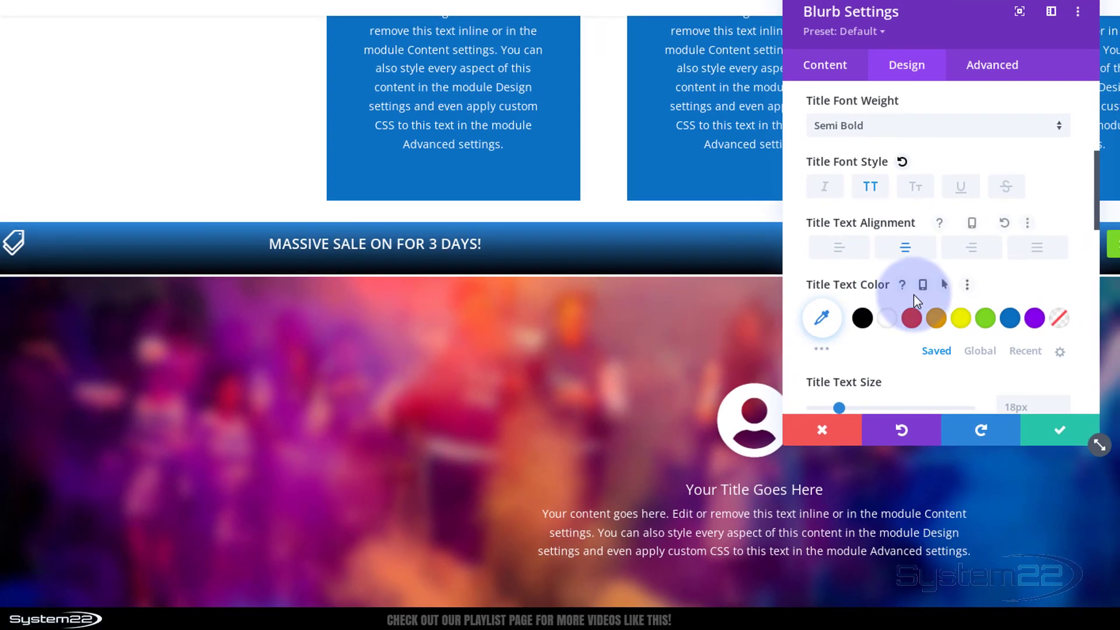
mouse_move(228, 250)
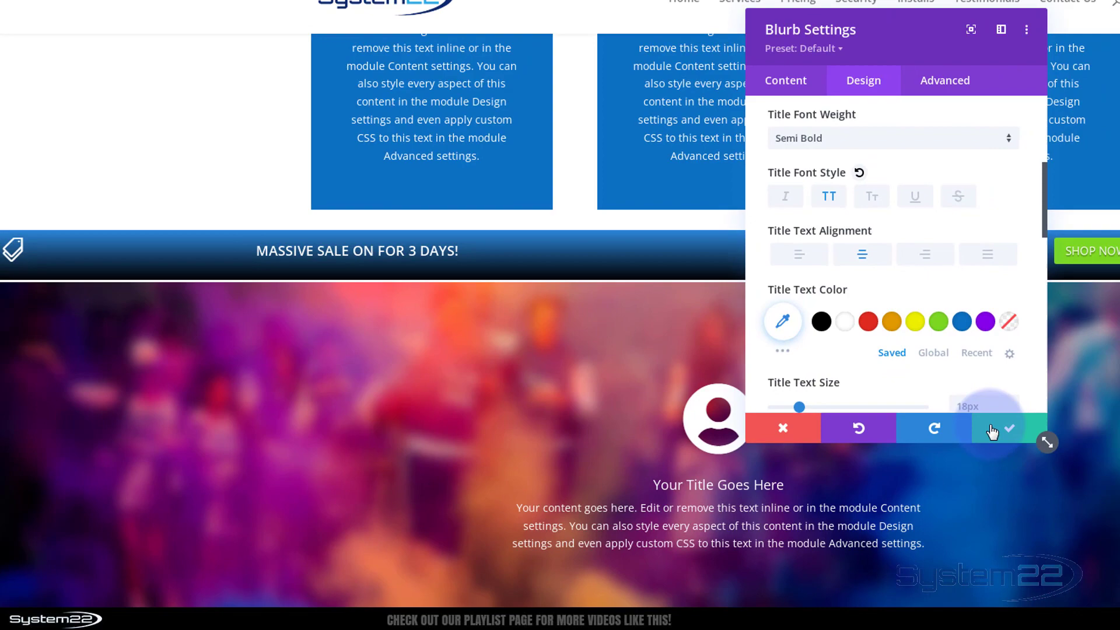
click(998, 428)
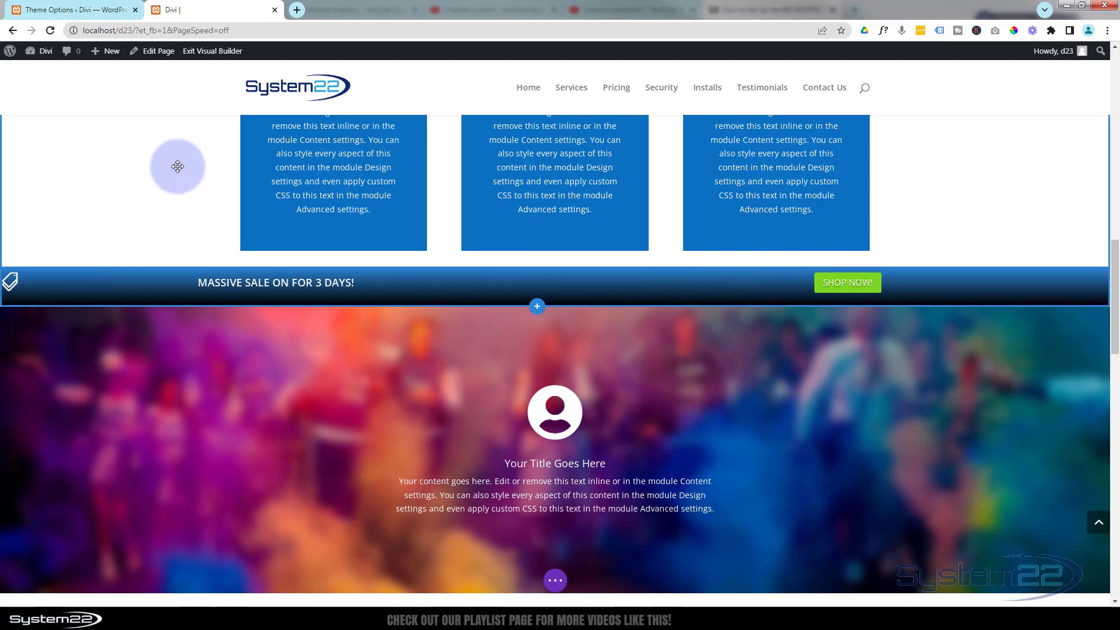
mouse_move(118, 278)
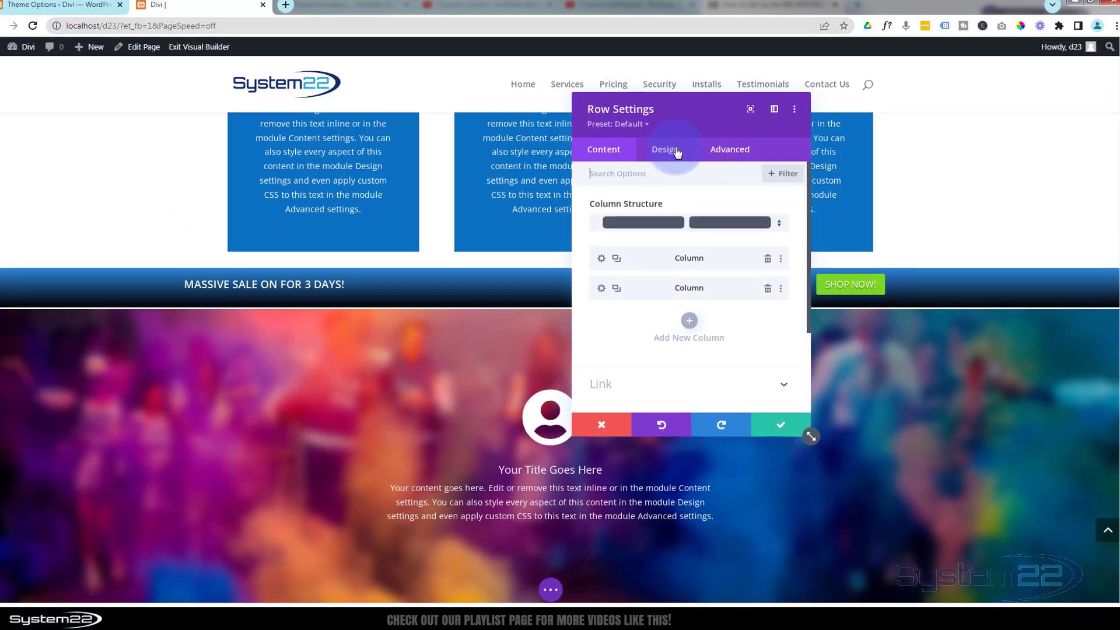
In the row's Spacing design, step the bottom padding down from 11px to 3px.
click(666, 149)
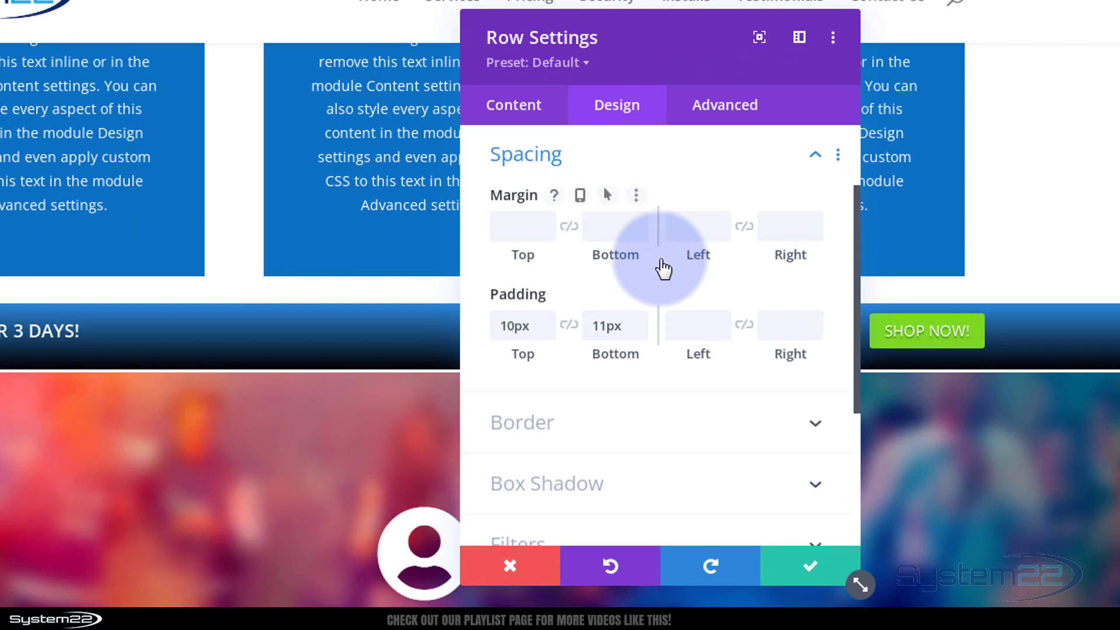
mouse_move(564, 342)
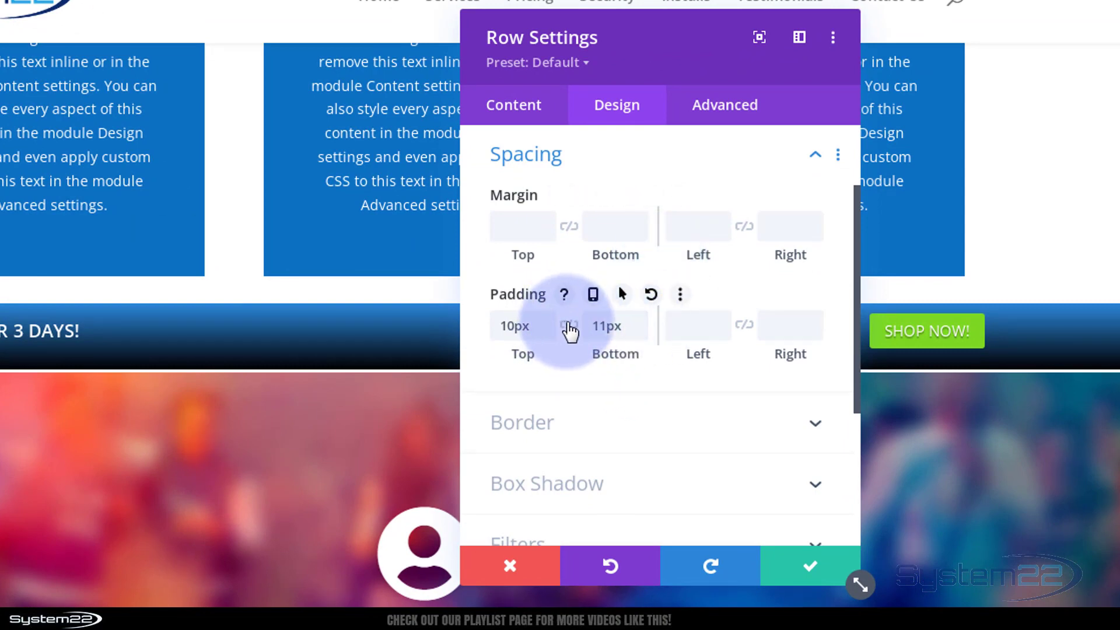
mouse_move(636, 336)
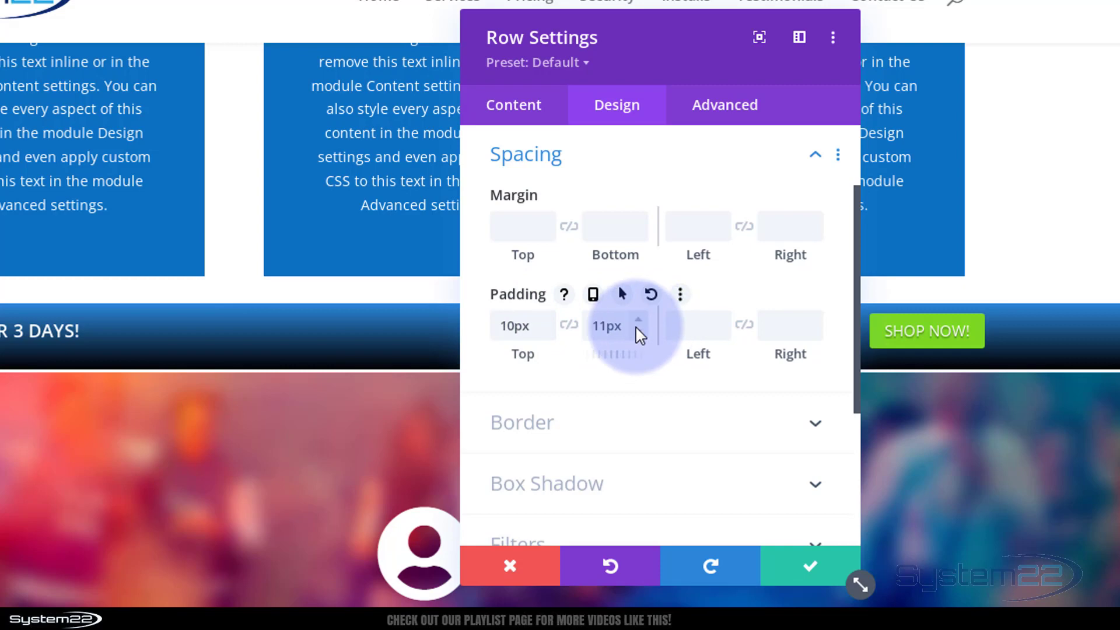
click(638, 330)
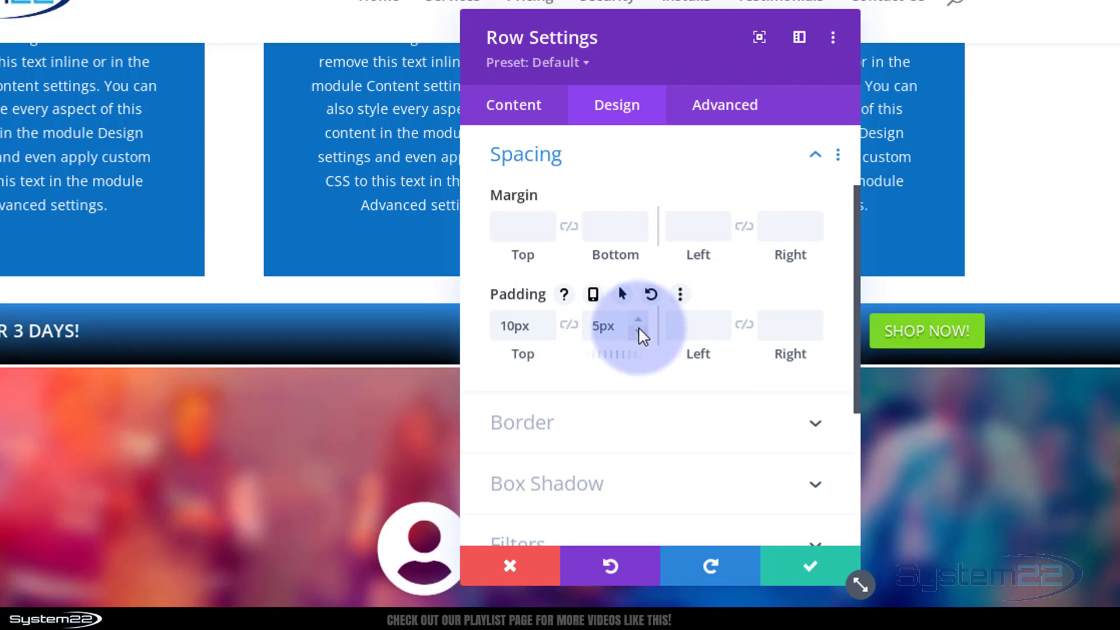
click(638, 331)
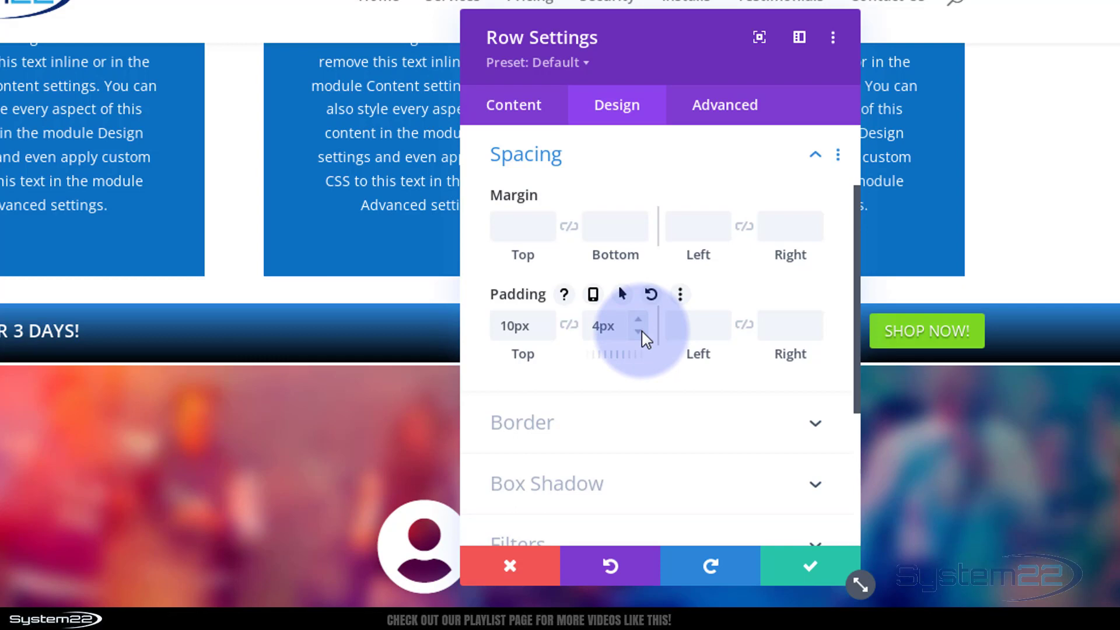
click(637, 332)
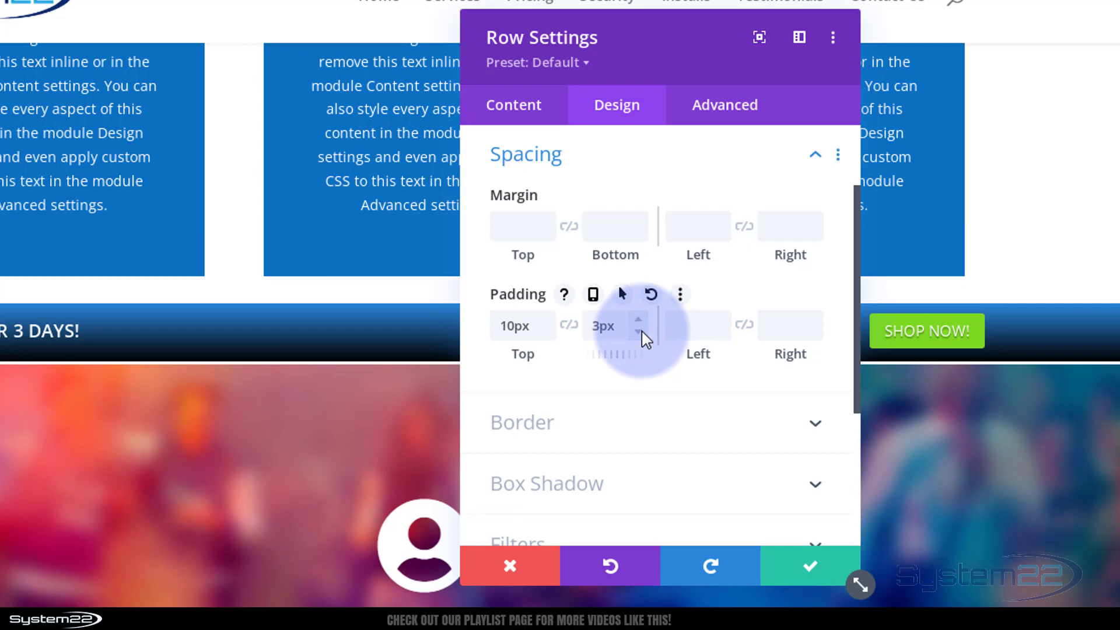
mouse_move(638, 135)
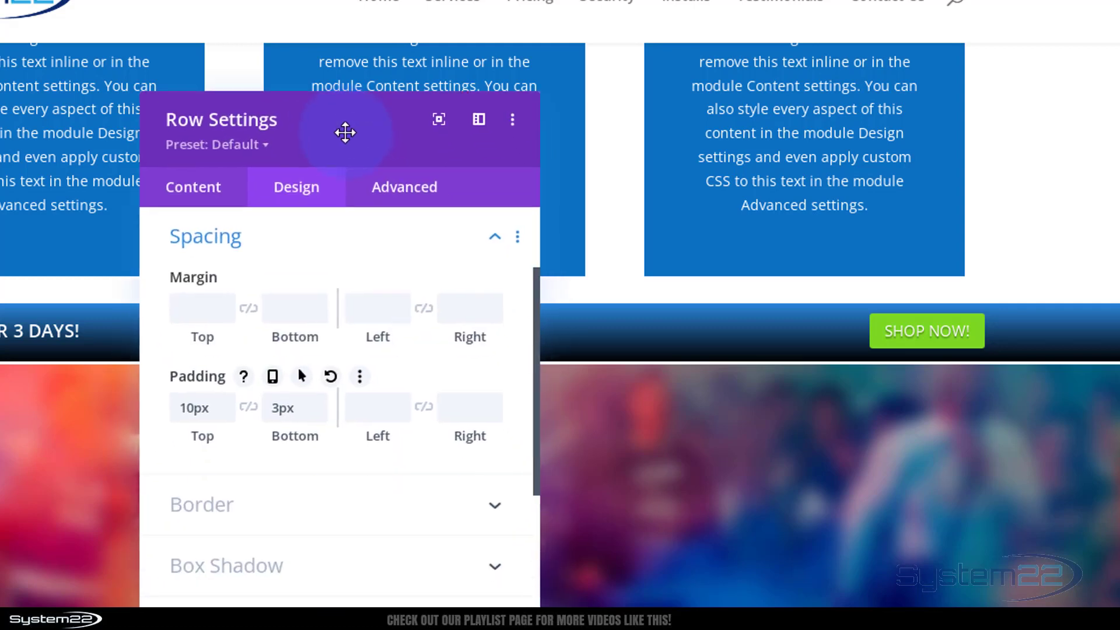
Under Advanced > Scroll Effects, set the row's Sticky Position to Stick to Top.
click(405, 186)
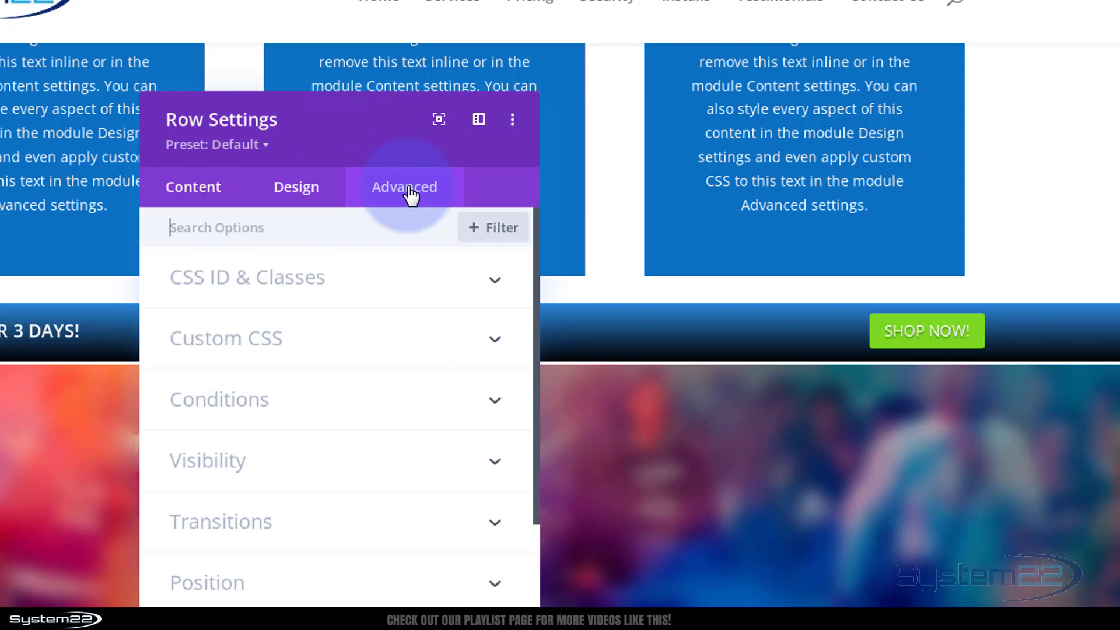
scroll(down, 3)
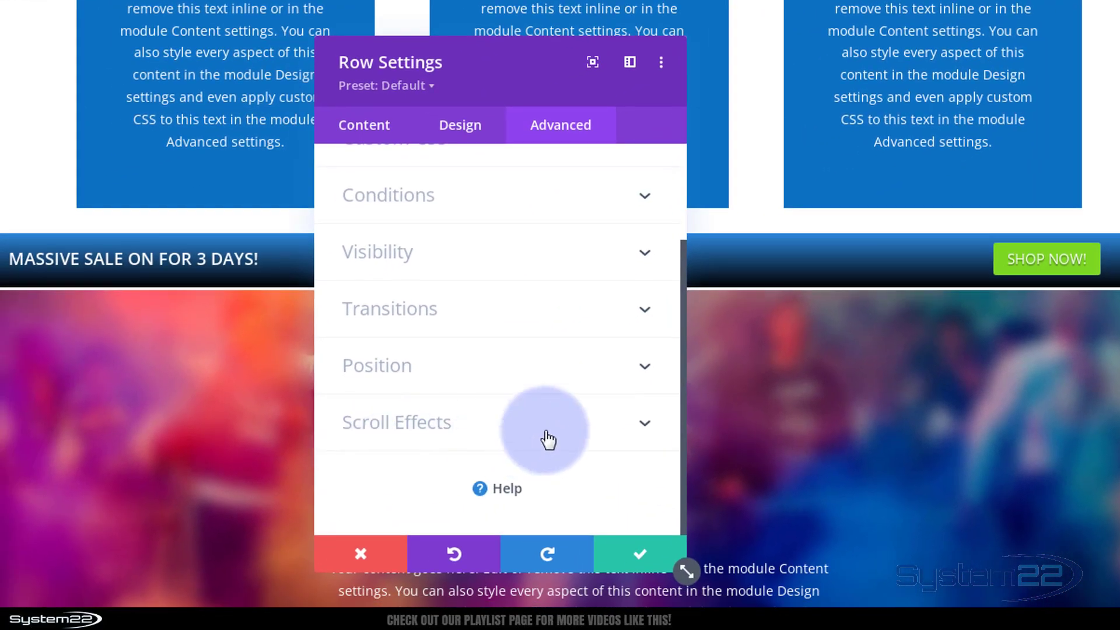
click(396, 422)
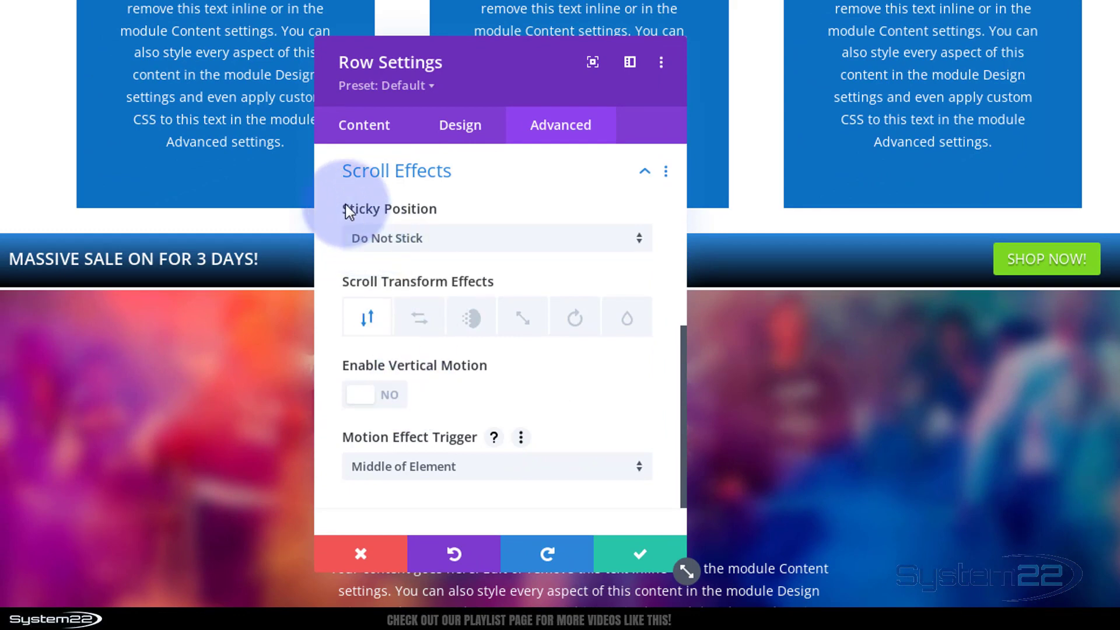
mouse_move(447, 193)
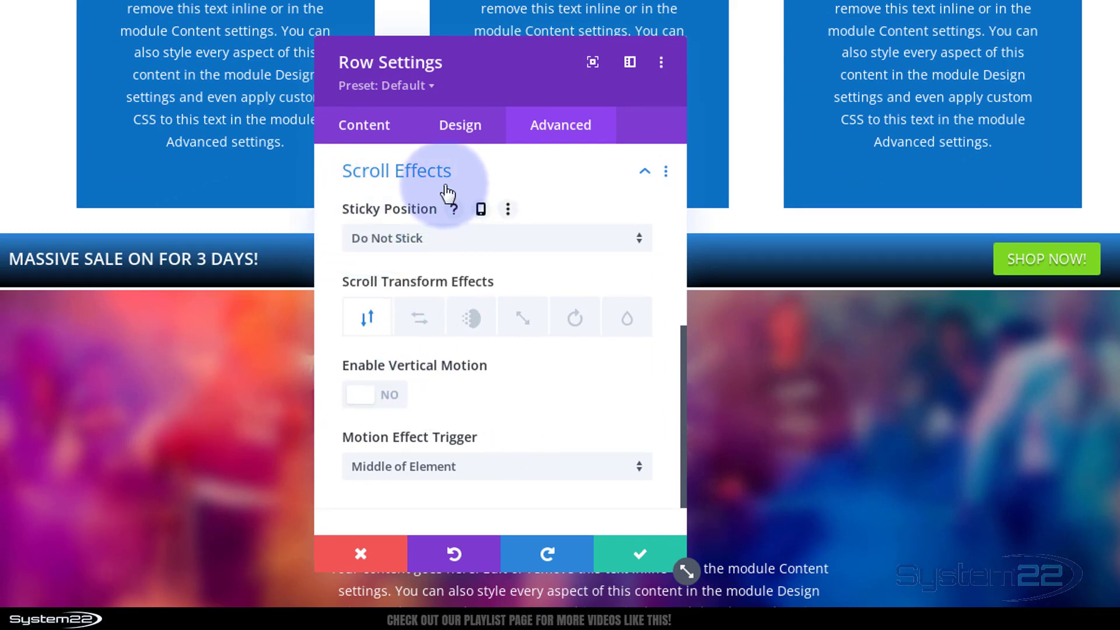
click(494, 238)
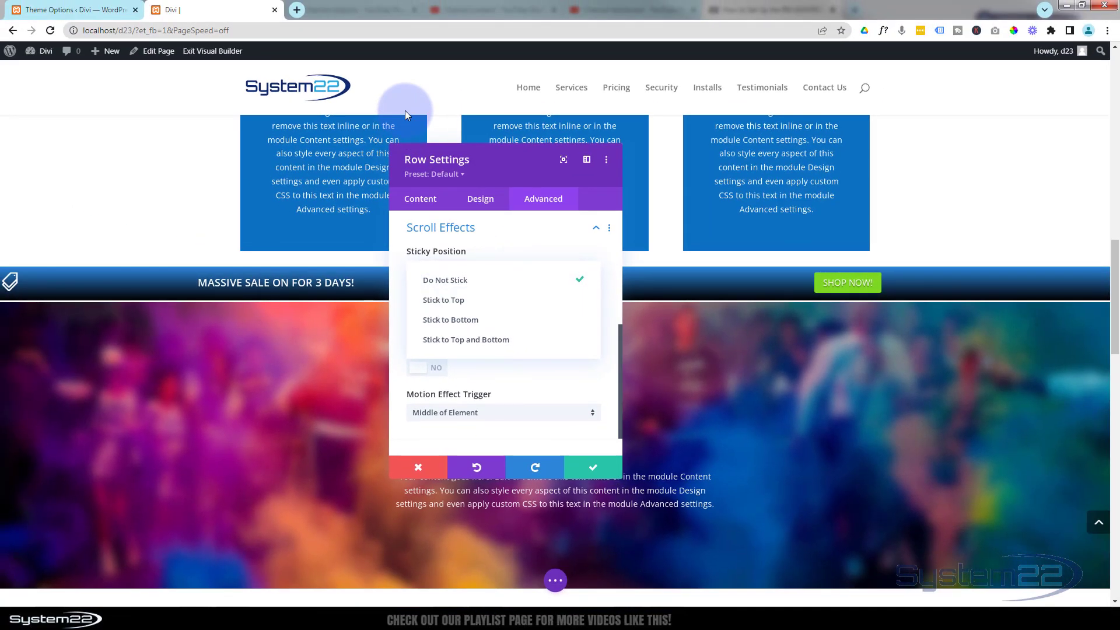
mouse_move(457, 343)
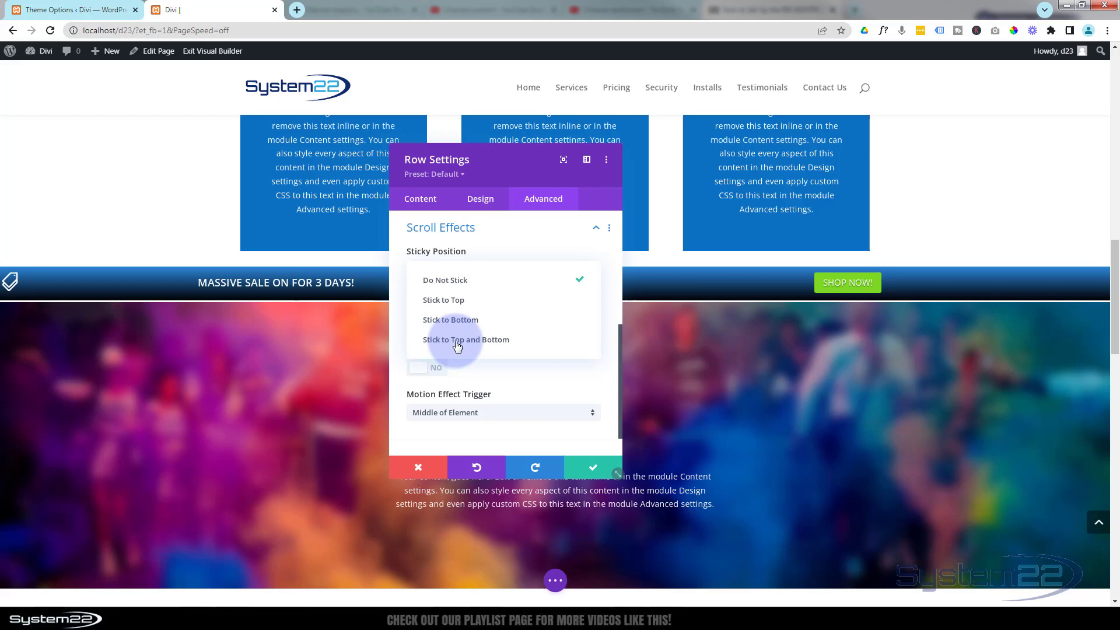
click(444, 299)
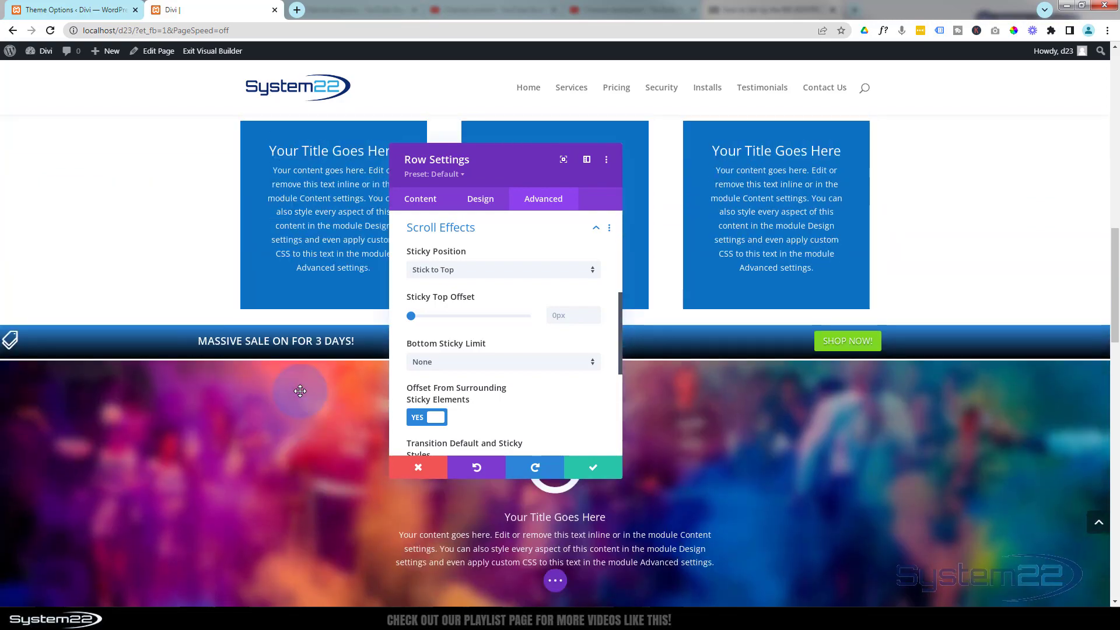
mouse_move(489, 275)
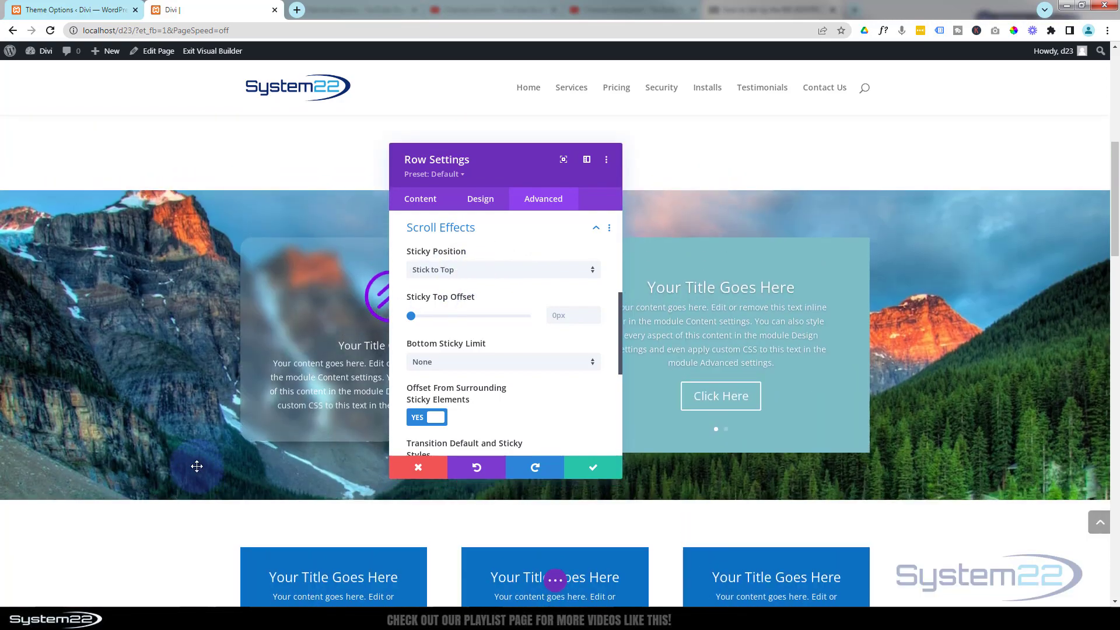
Change the Sticky Position to Stick to Top and Bottom and scroll to check it pins.
scroll(down, 3)
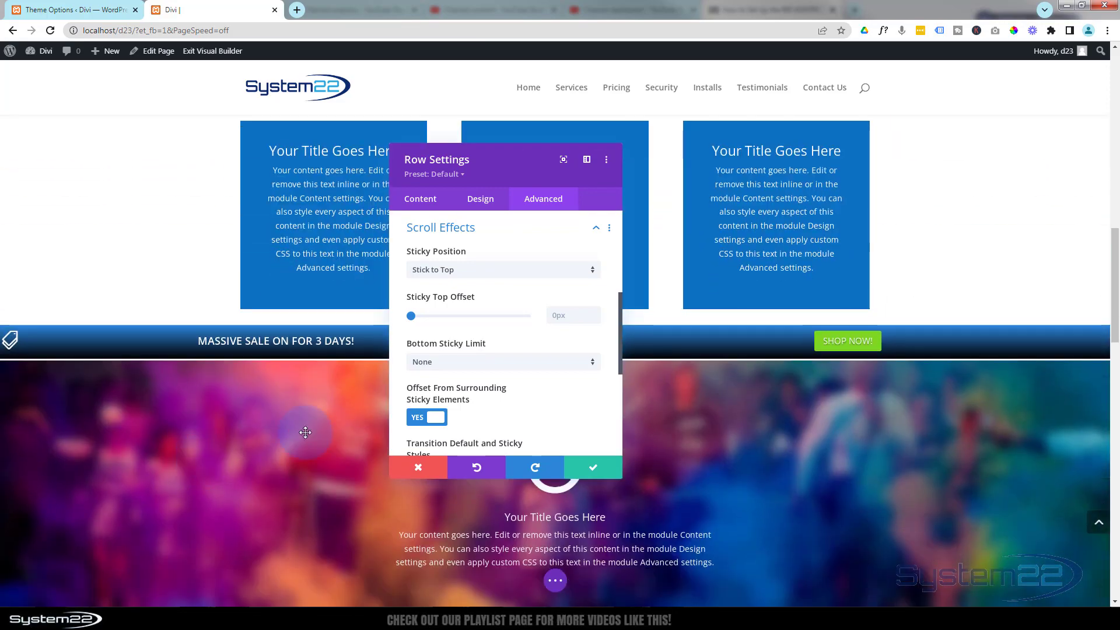
click(503, 270)
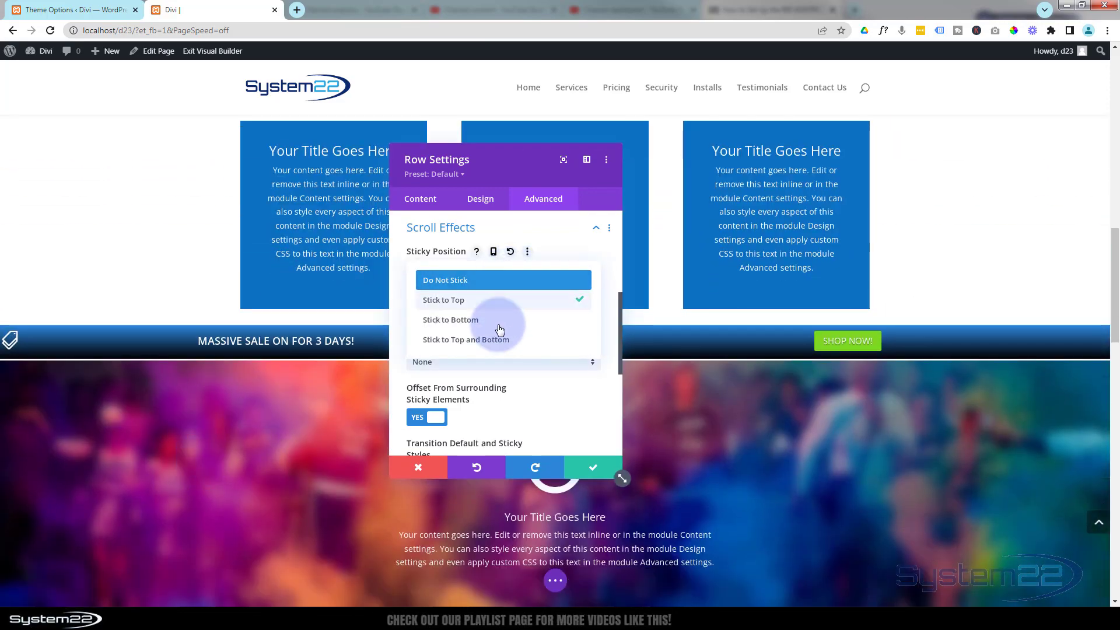
click(467, 339)
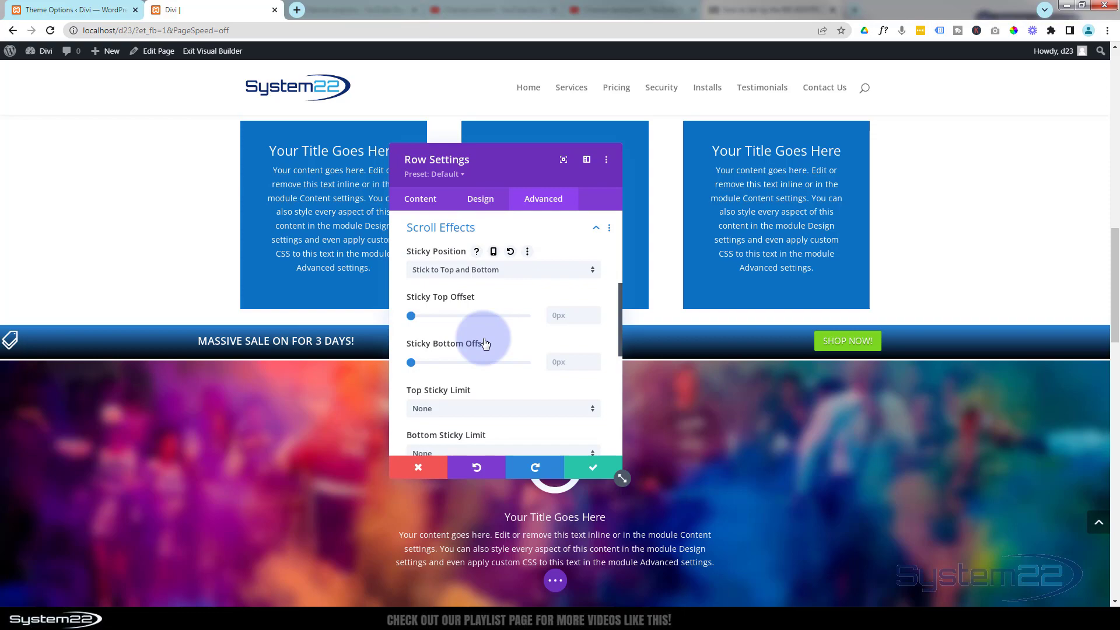
mouse_move(485, 343)
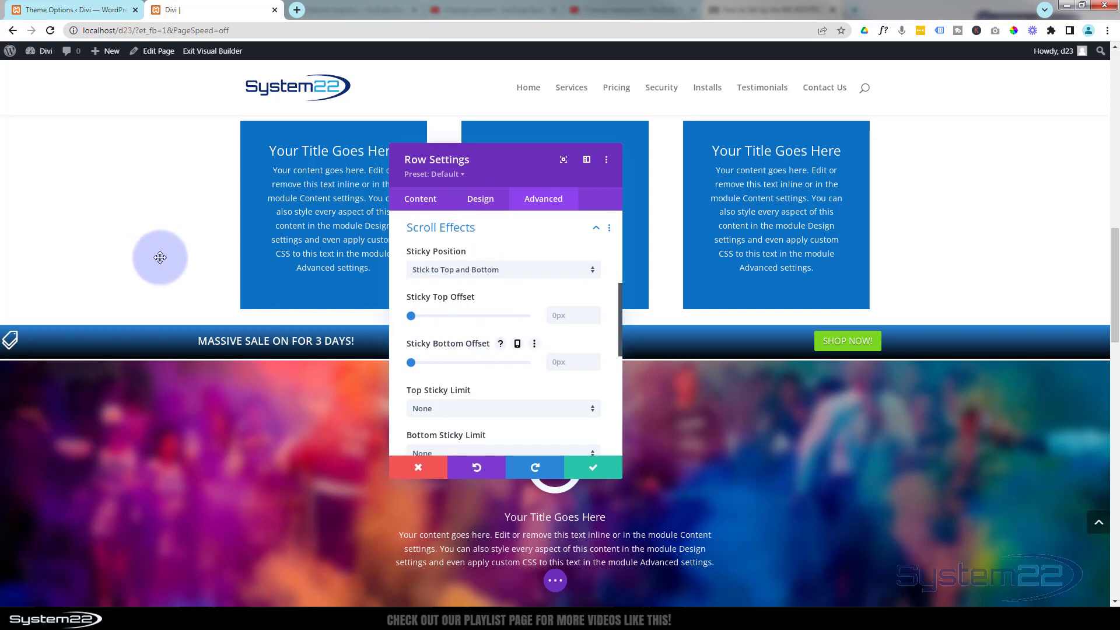
scroll(up, 3)
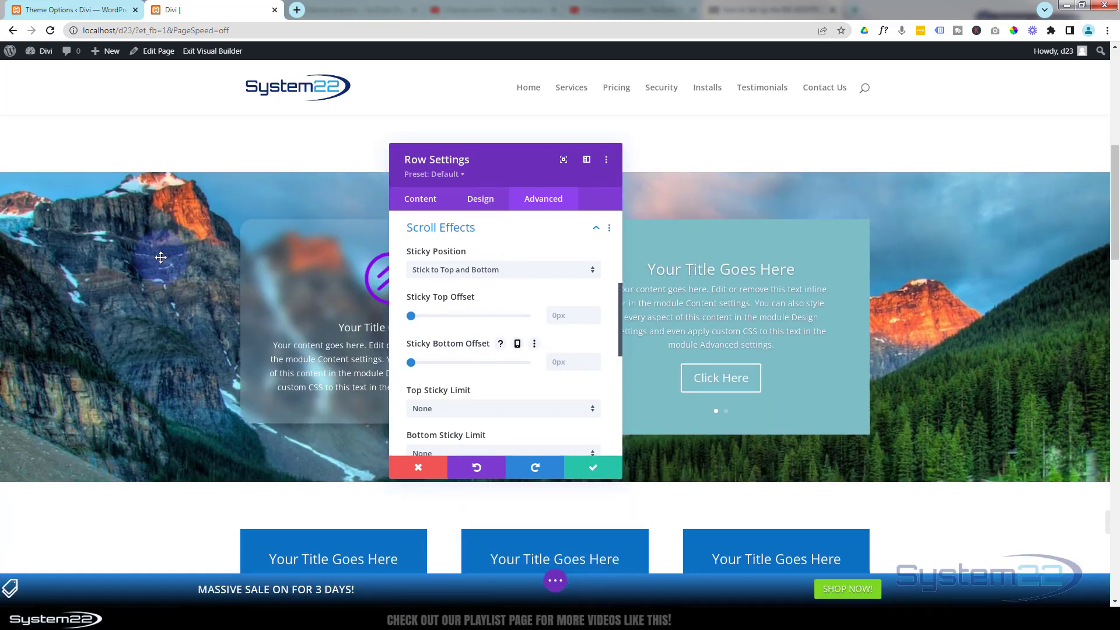
scroll(up, 3)
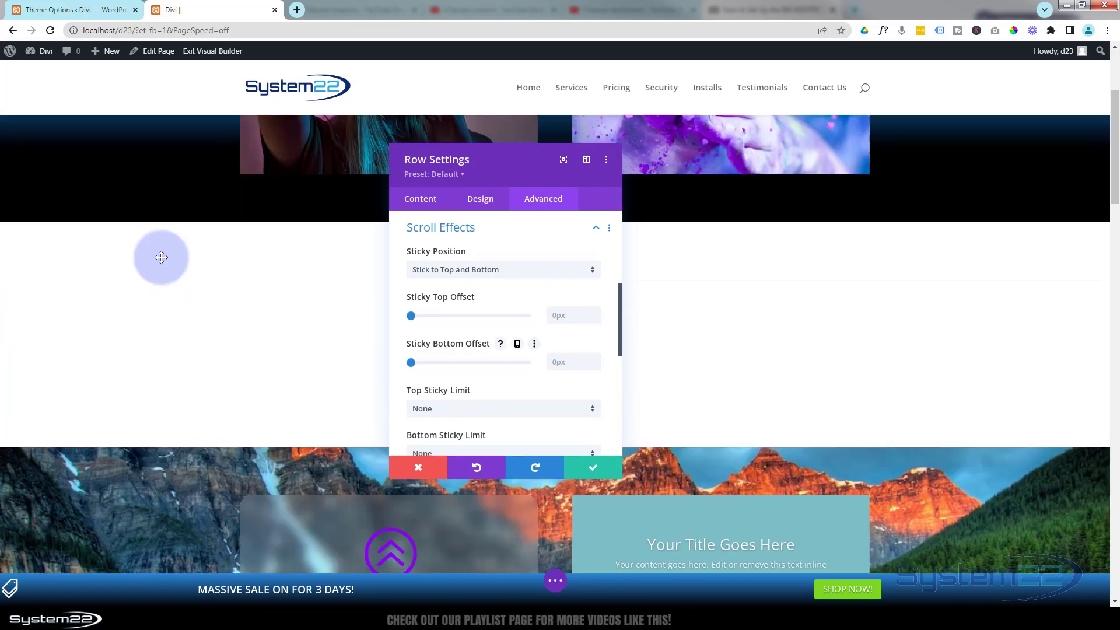
scroll(down, 3)
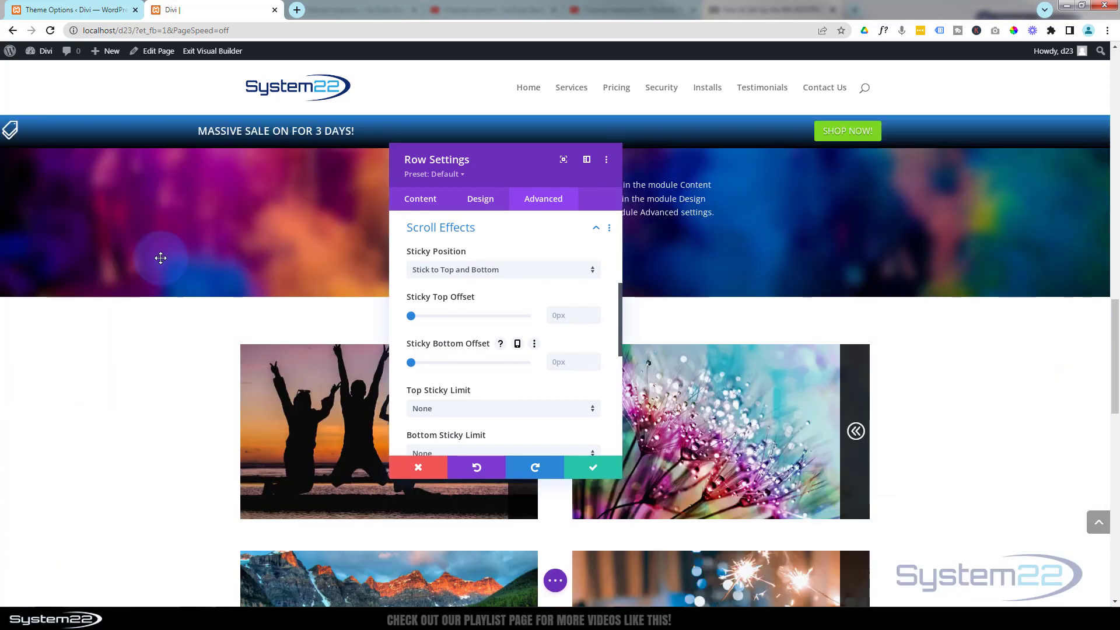
scroll(up, 3)
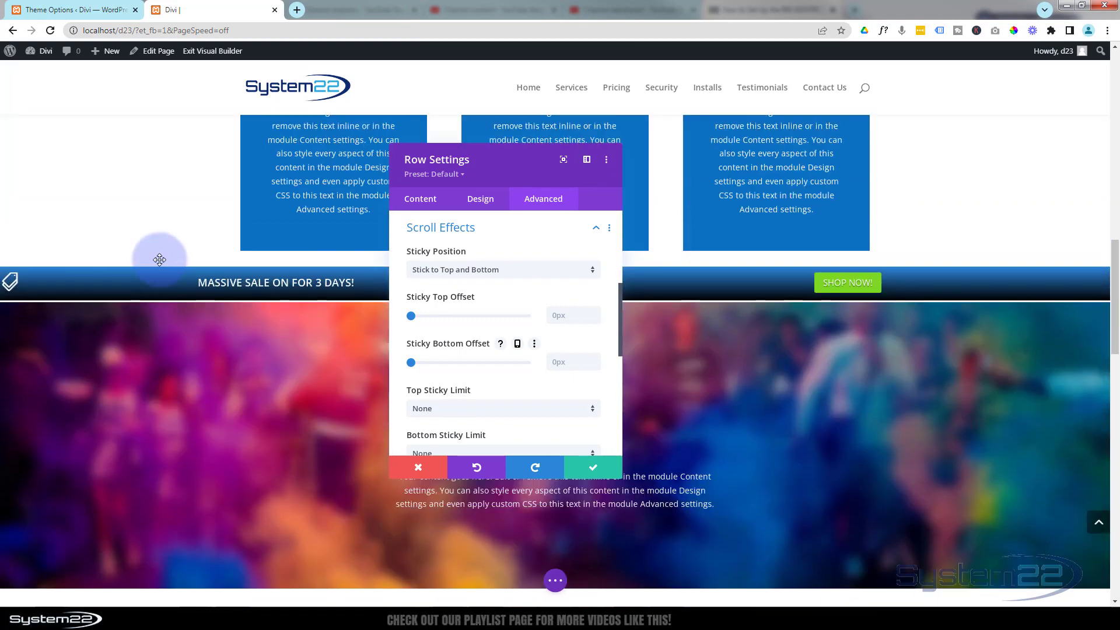
mouse_move(158, 396)
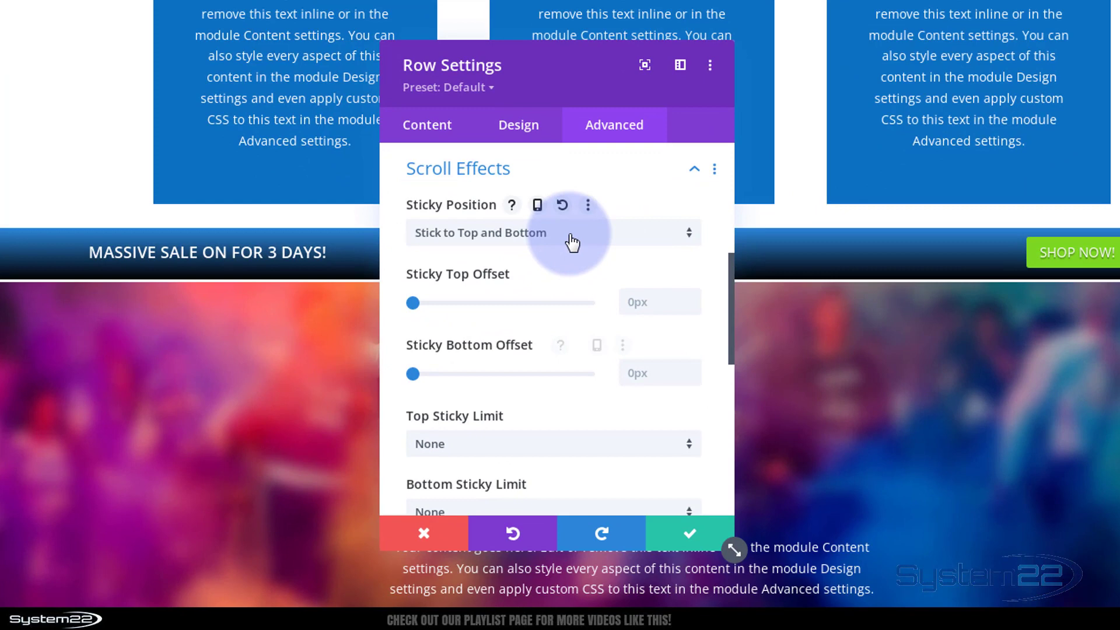
Switch Sticky Position back to Stick to Top, leaving Bottom Sticky Limit at None.
click(550, 232)
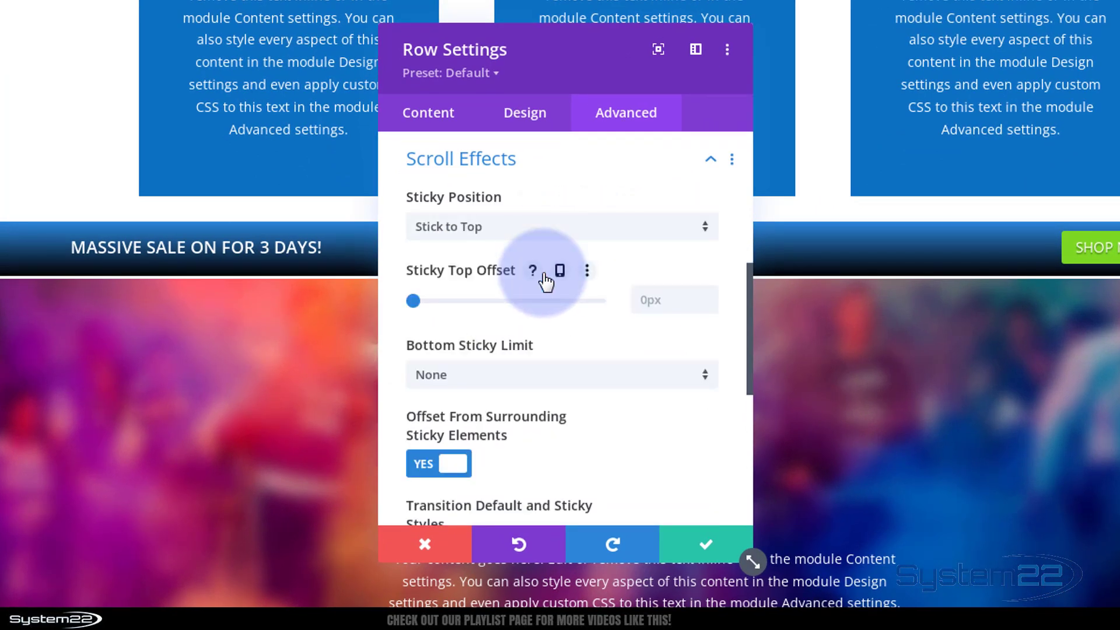
mouse_move(520, 361)
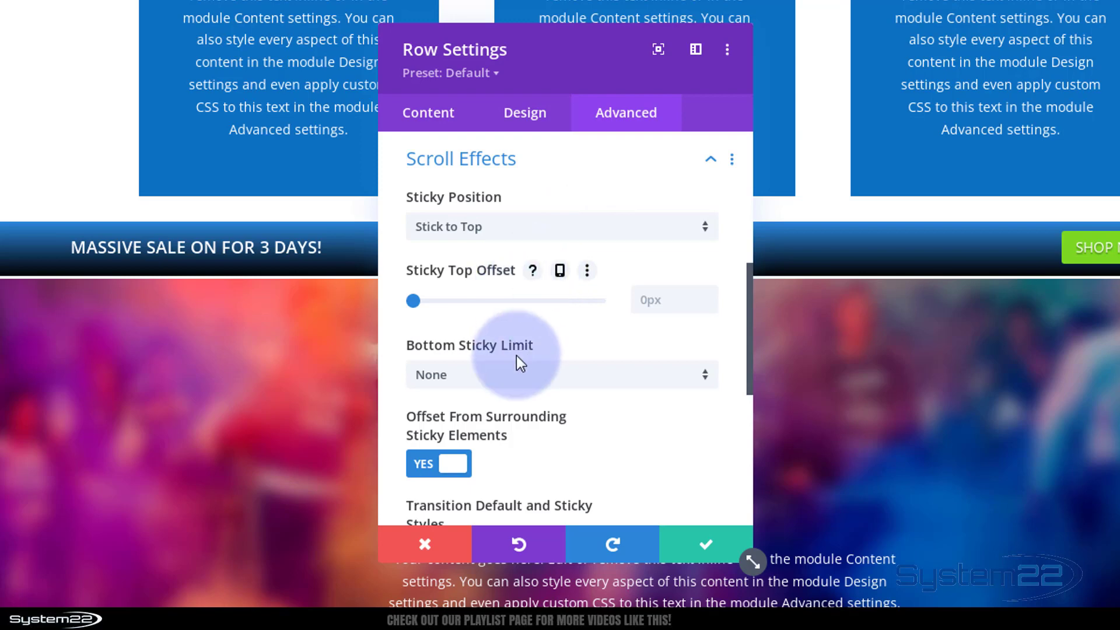
mouse_move(194, 364)
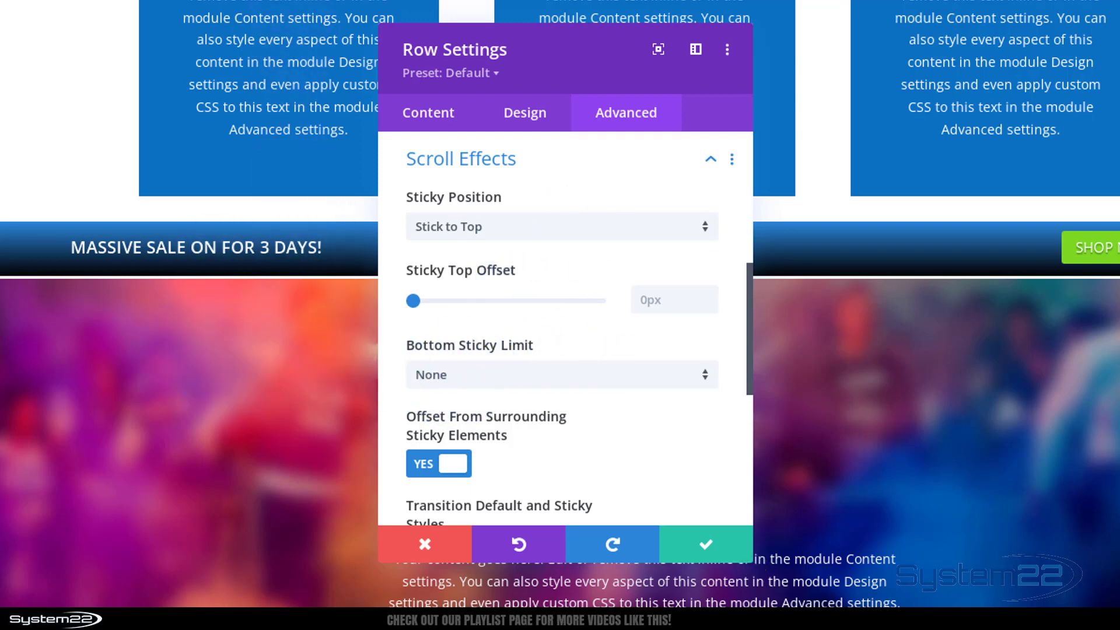
mouse_move(542, 378)
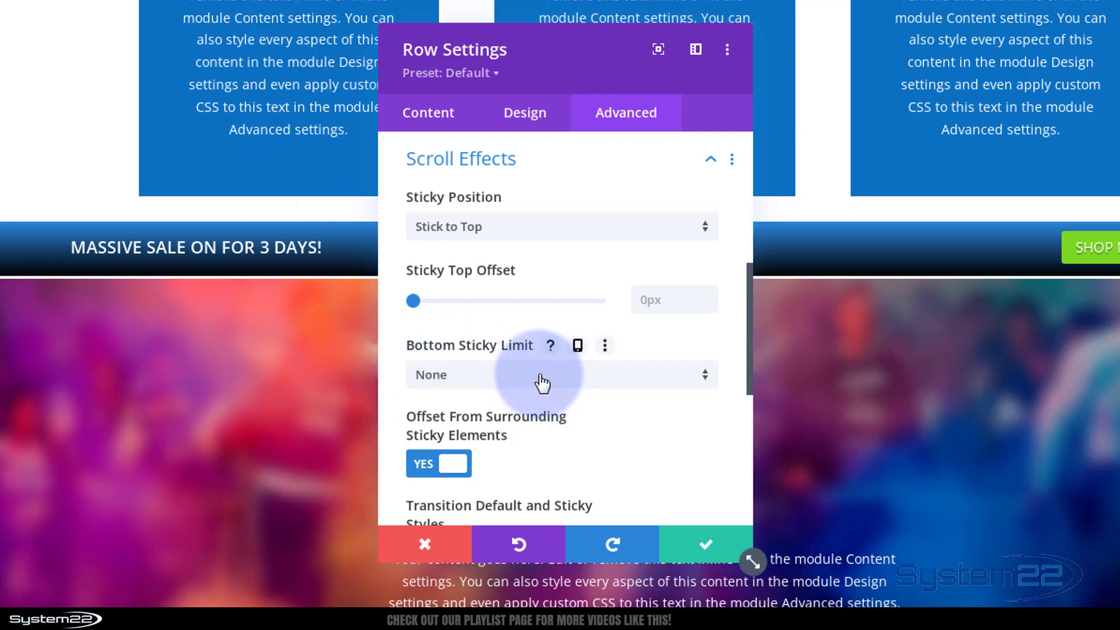
click(561, 374)
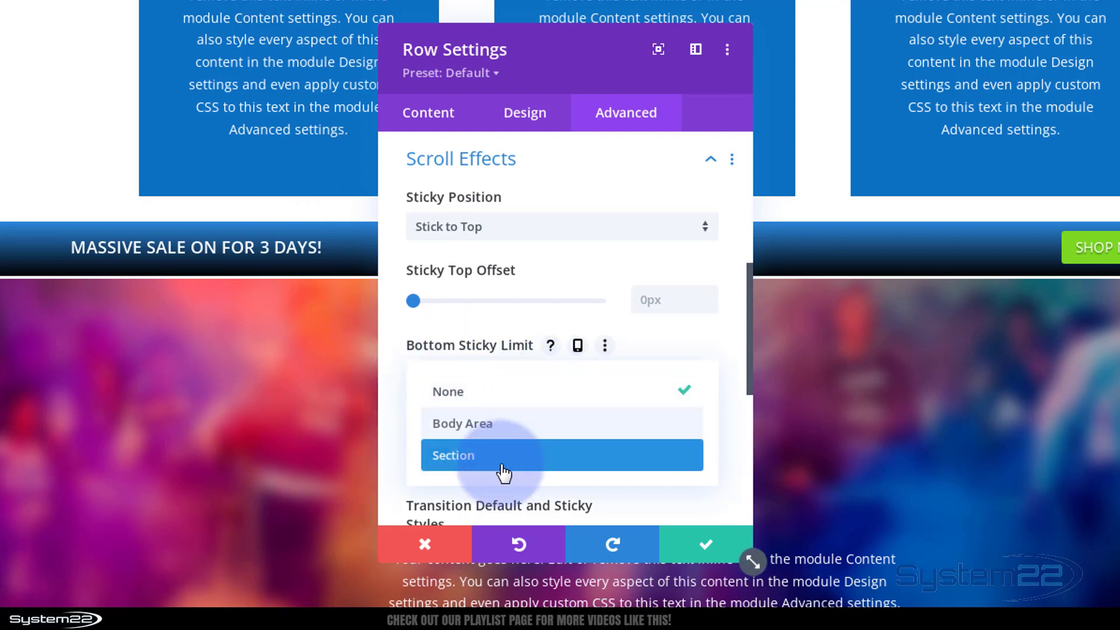
mouse_move(404, 370)
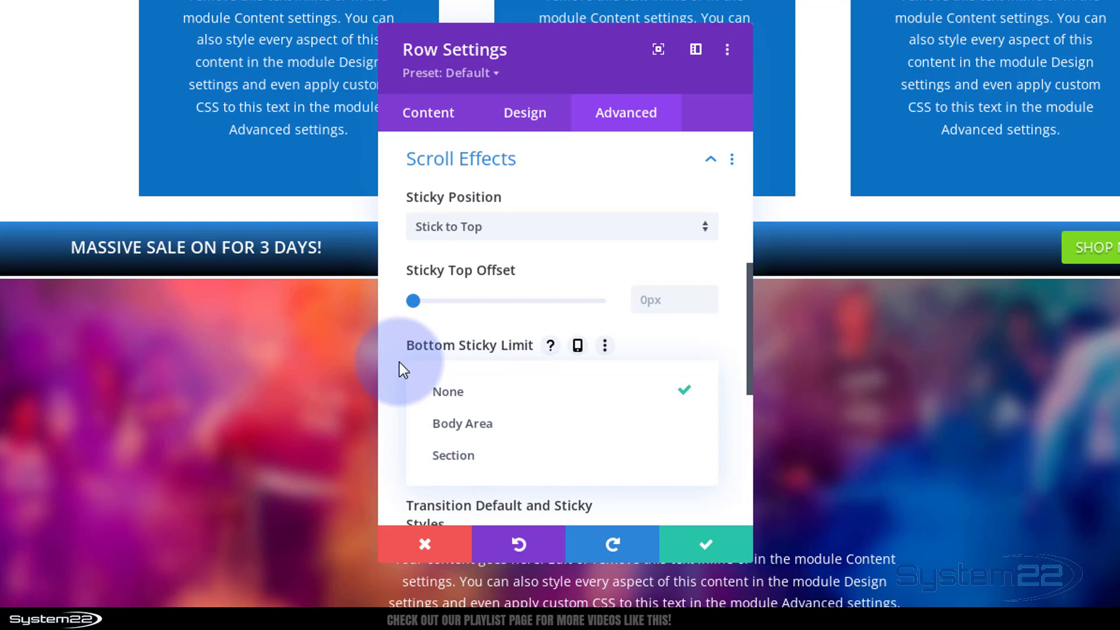
click(448, 392)
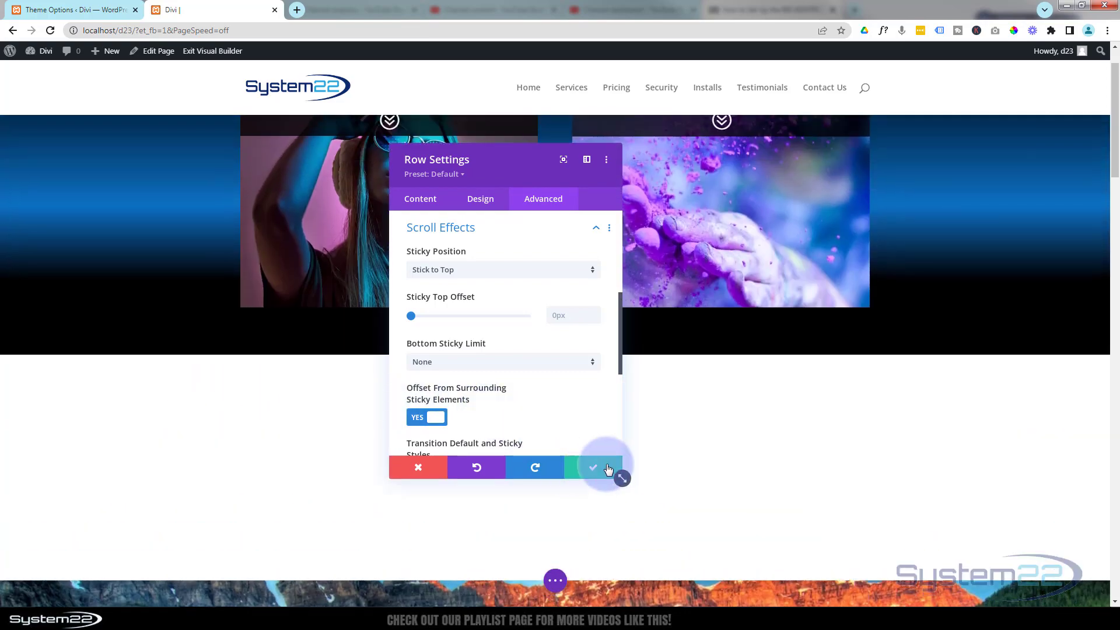
Apply the row settings, save the page and exit the Visual Builder to the live page.
click(592, 467)
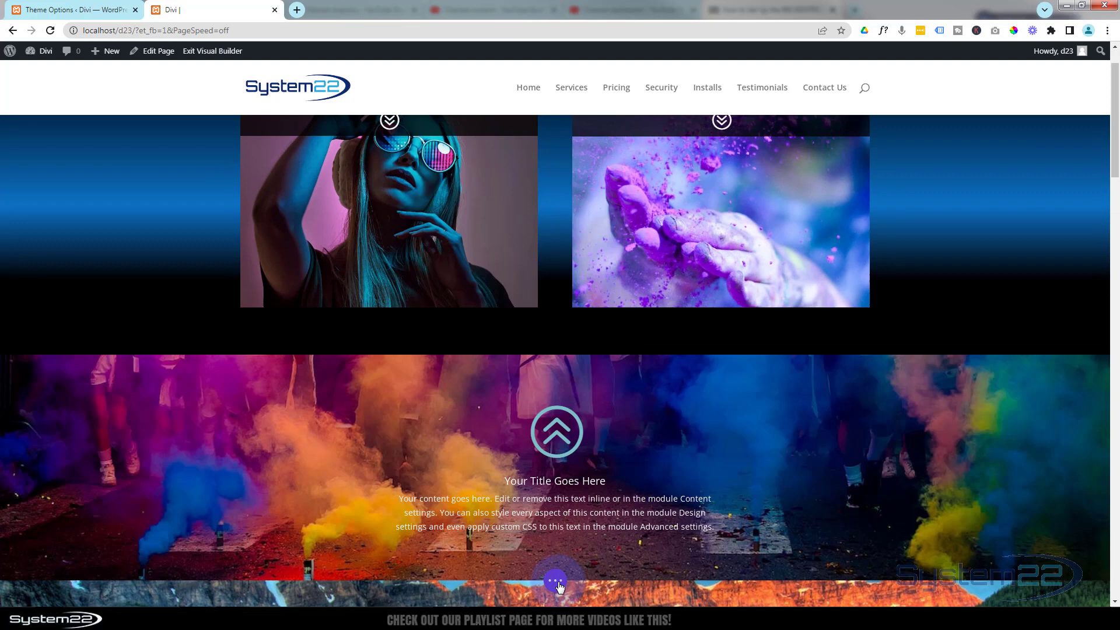
click(557, 580)
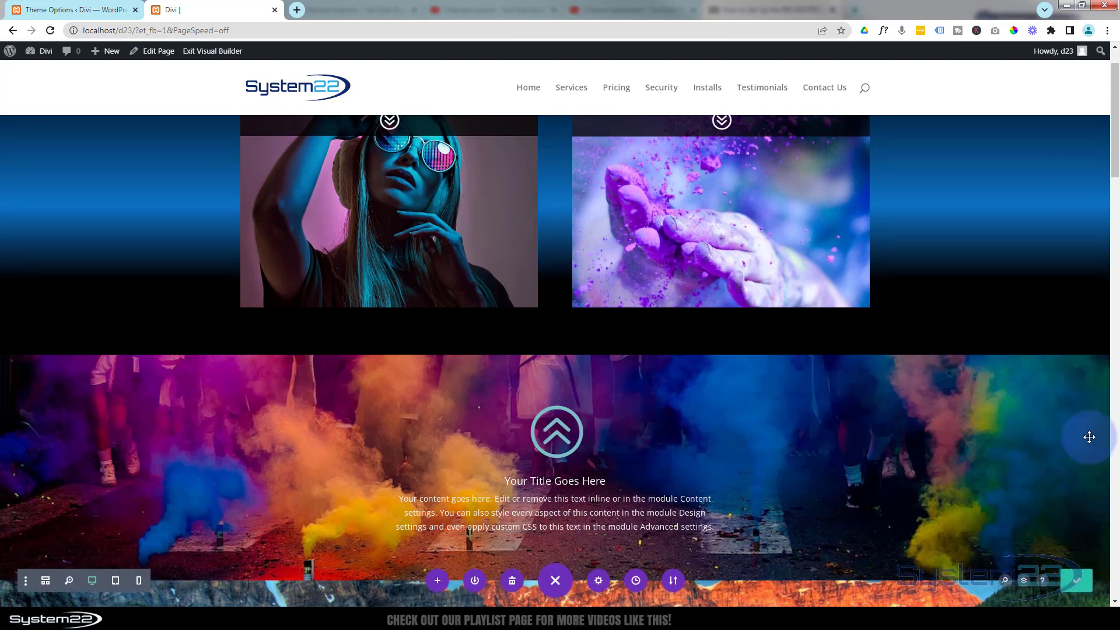
click(211, 51)
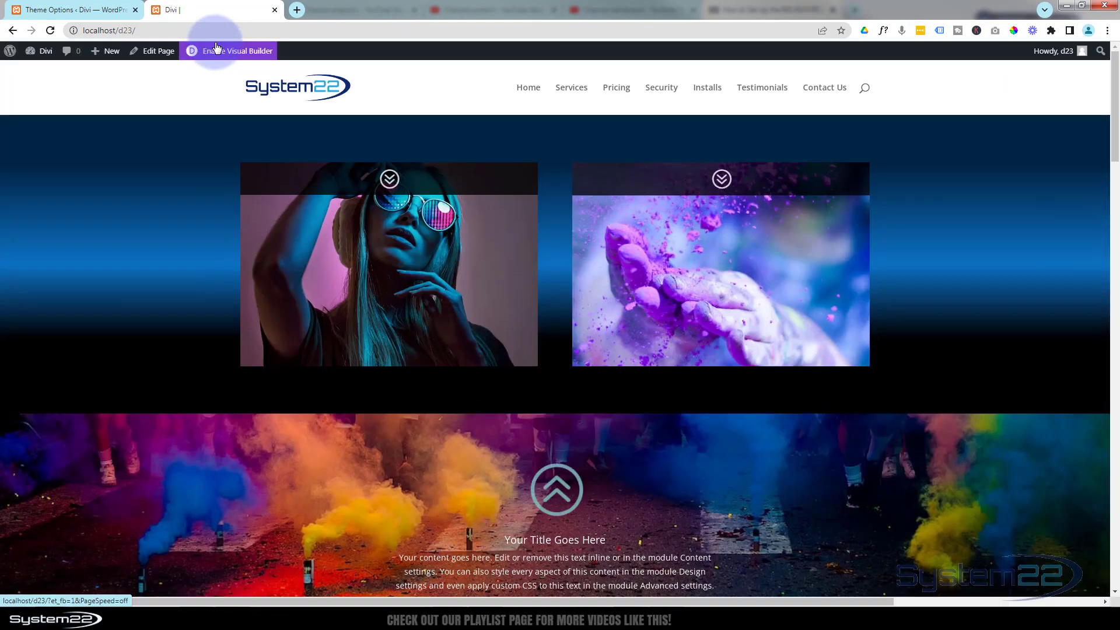
scroll(down, 3)
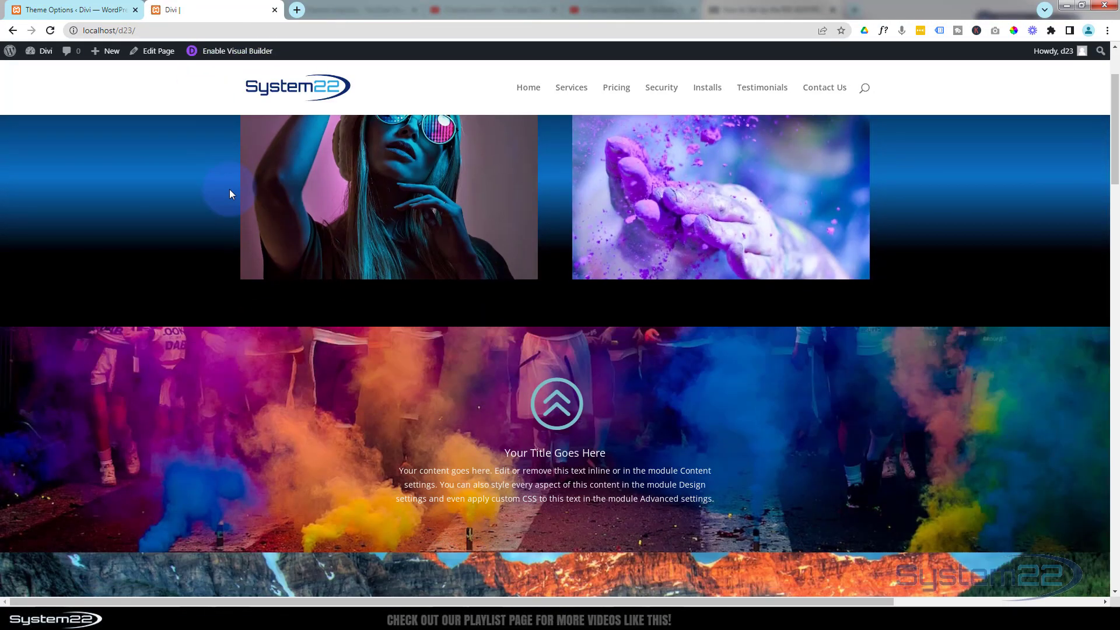
scroll(down, 3)
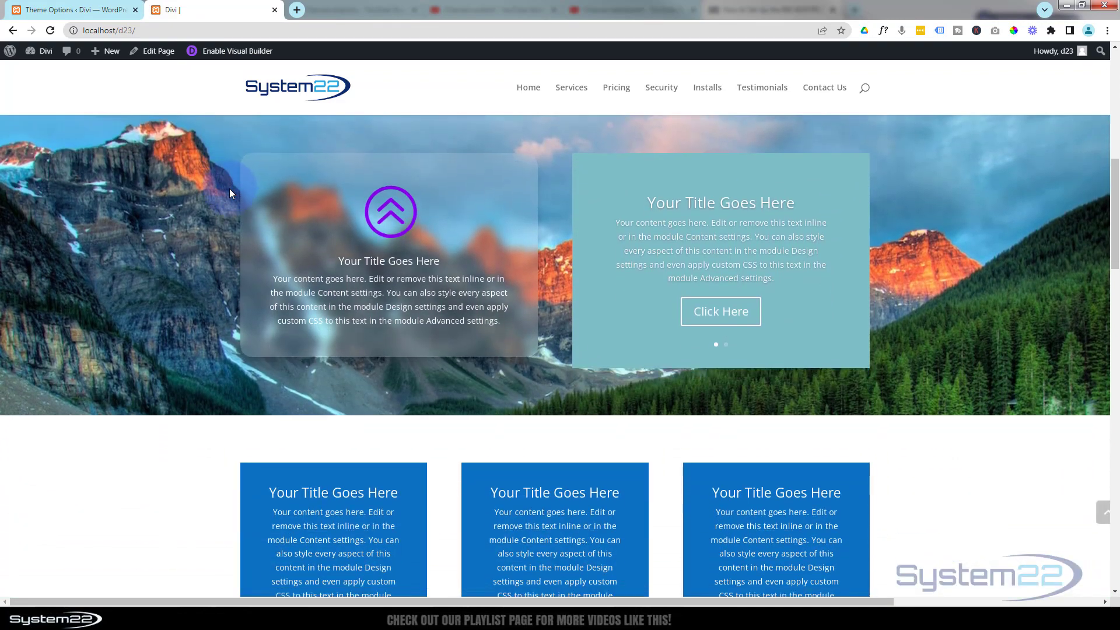
scroll(down, 3)
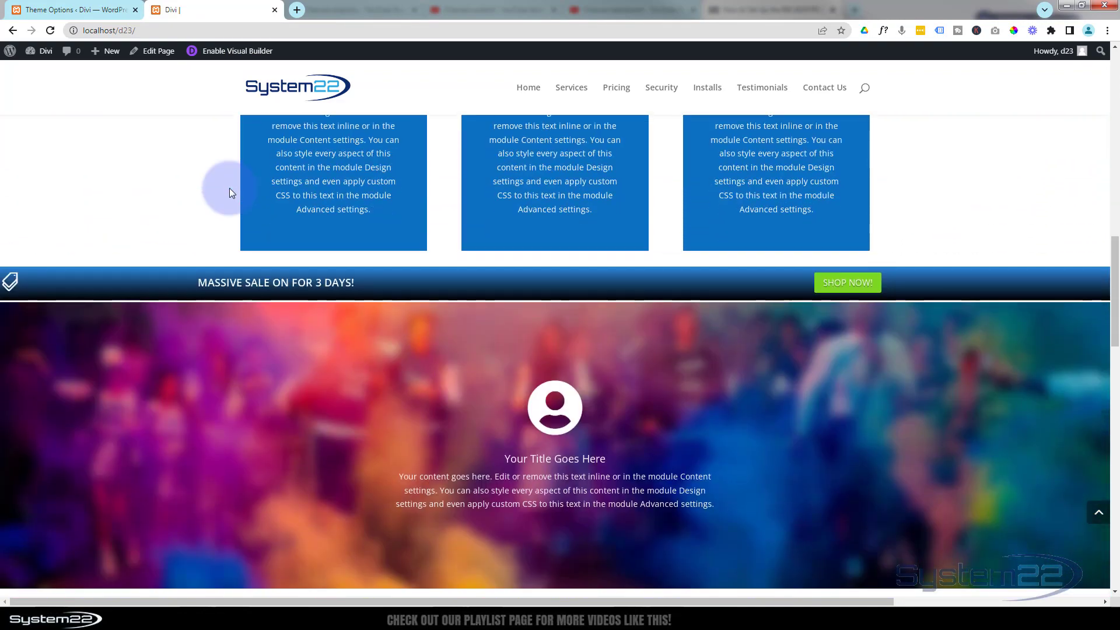
scroll(down, 3)
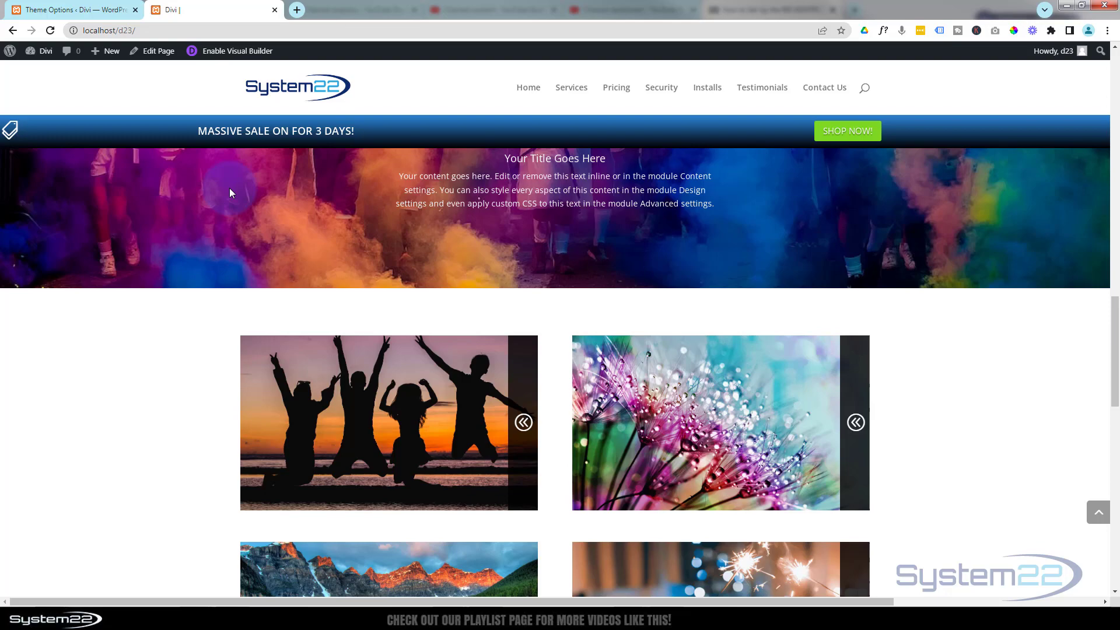
scroll(down, 3)
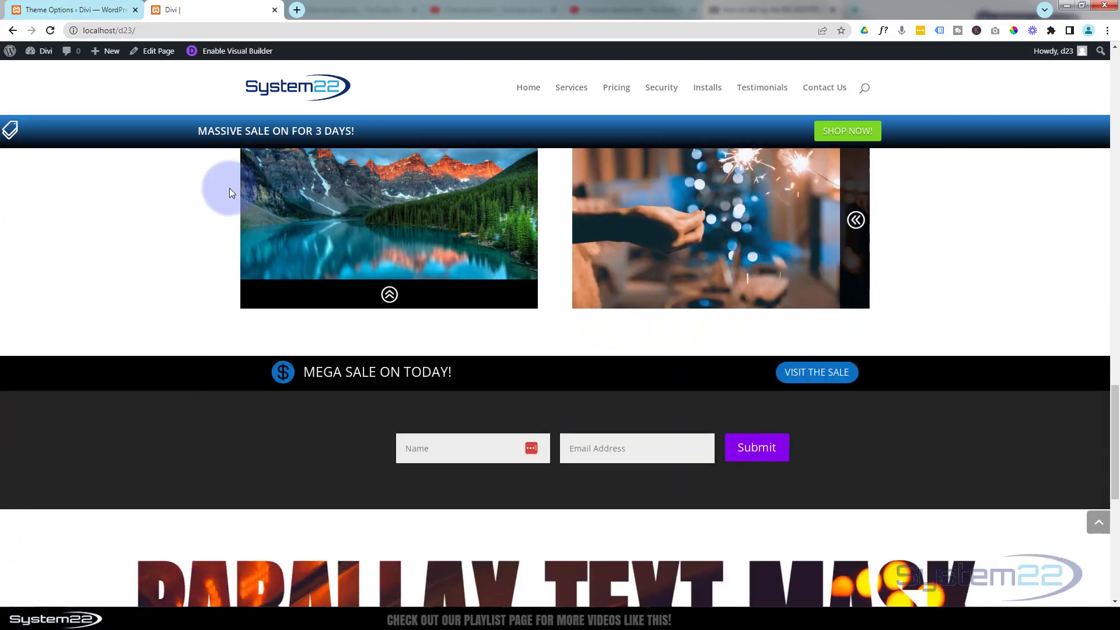
scroll(down, 3)
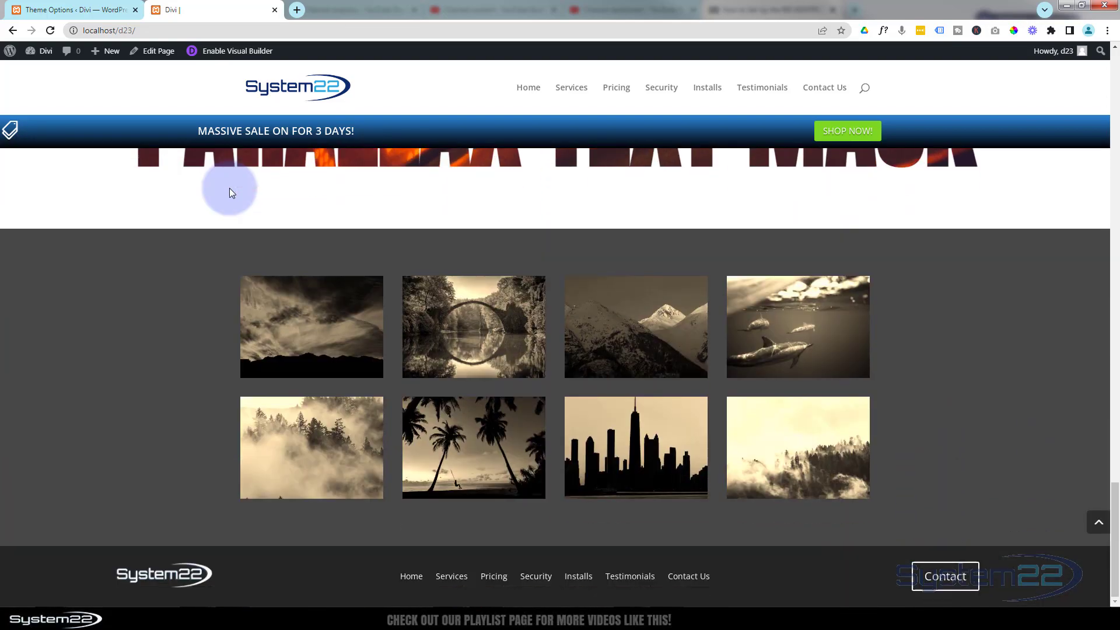
scroll(up, 3)
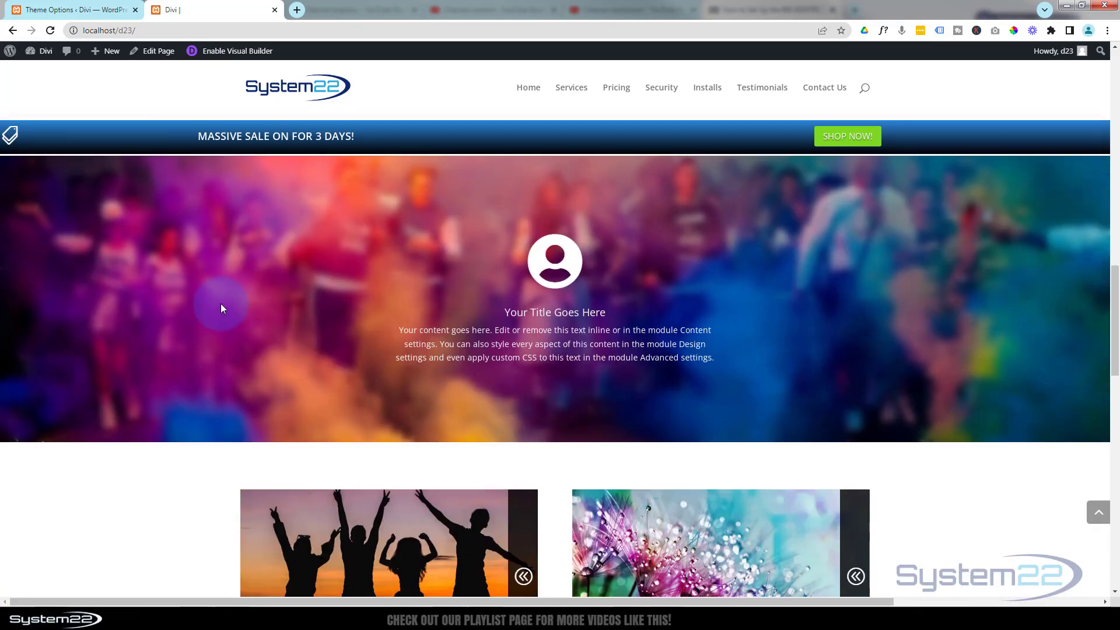
scroll(down, 3)
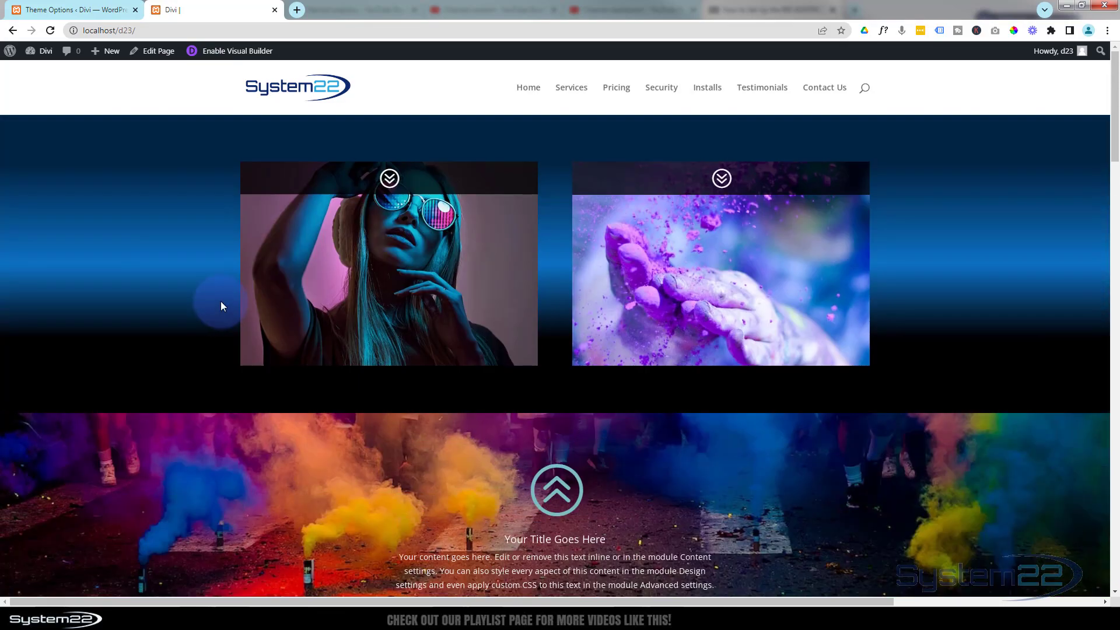
scroll(down, 3)
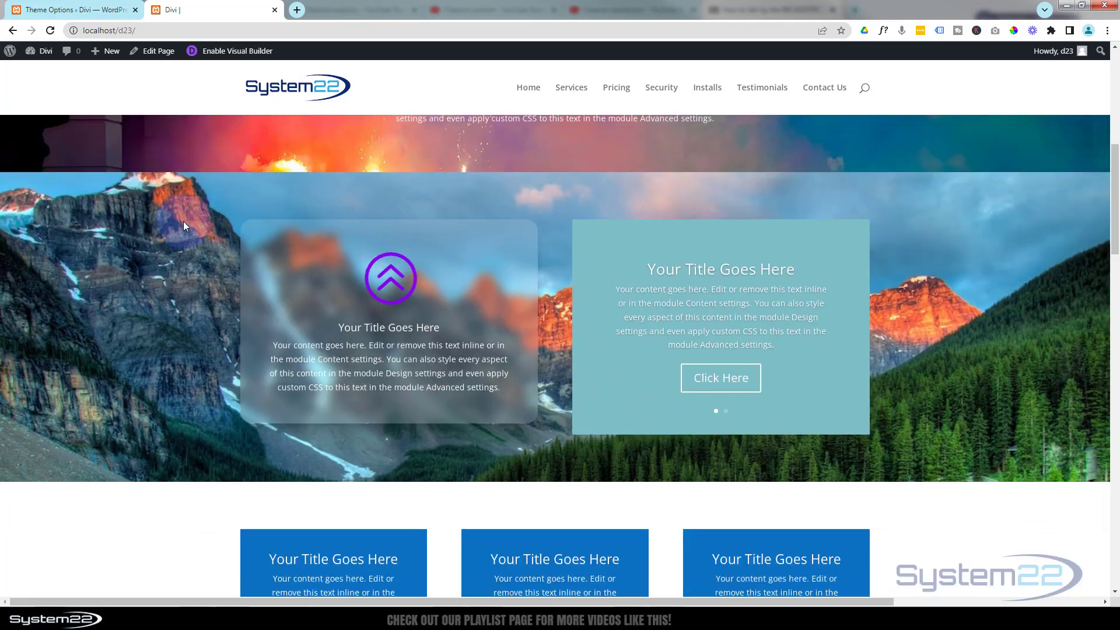
scroll(down, 3)
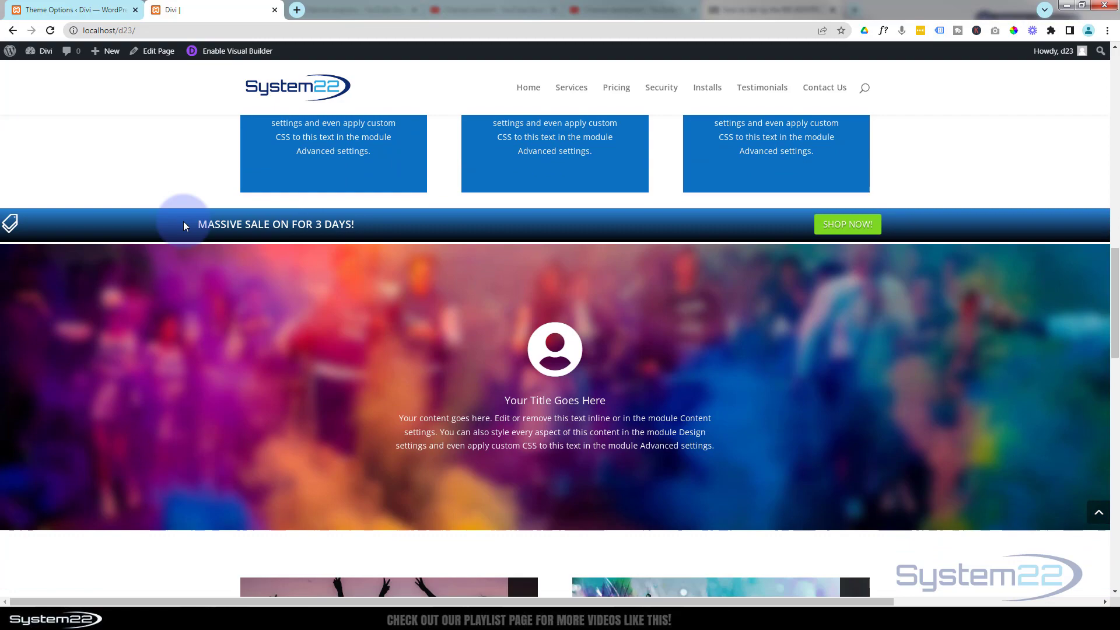
scroll(down, 3)
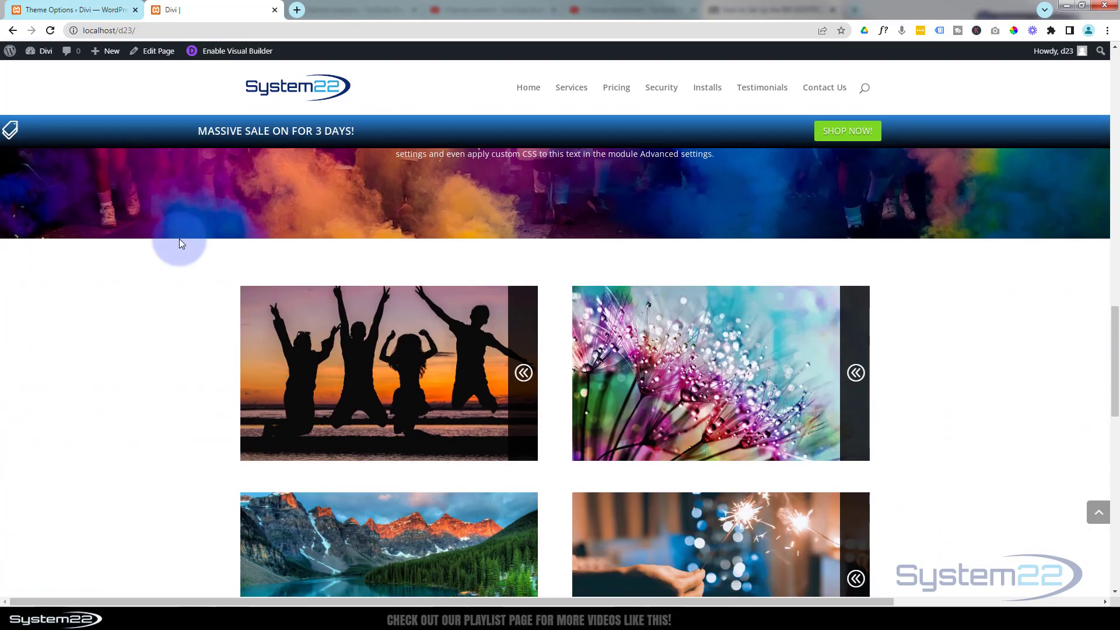
scroll(up, 3)
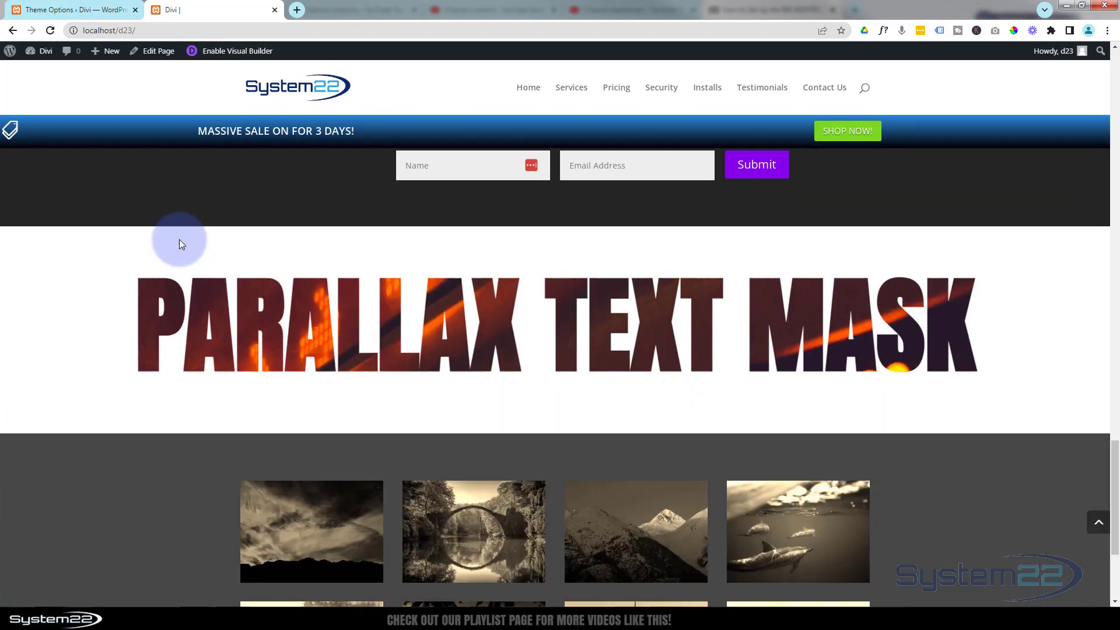
scroll(down, 3)
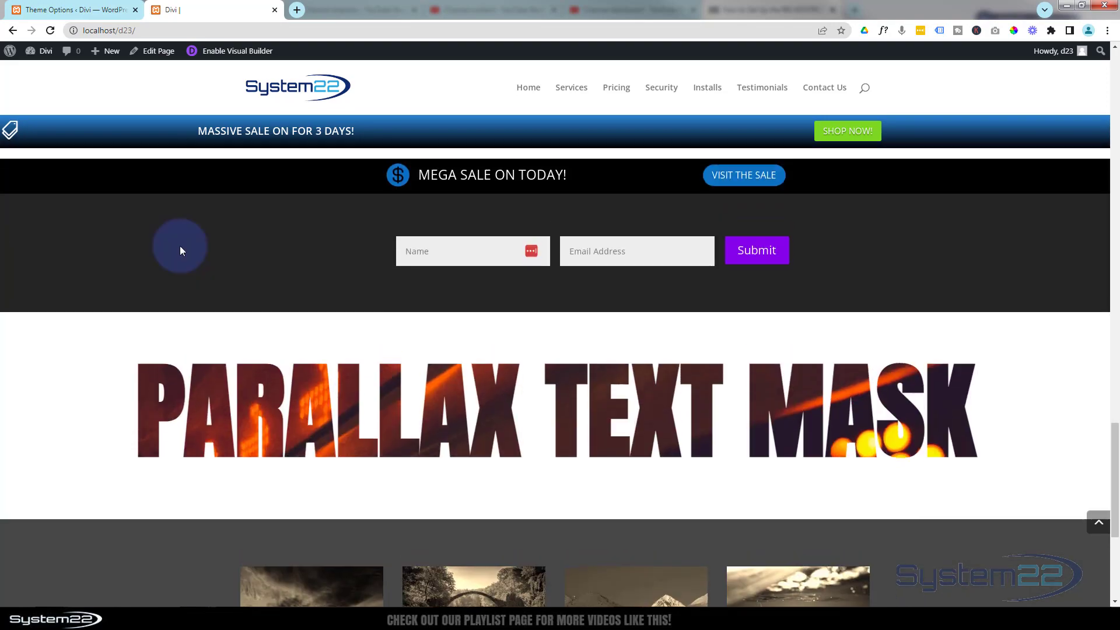
scroll(down, 3)
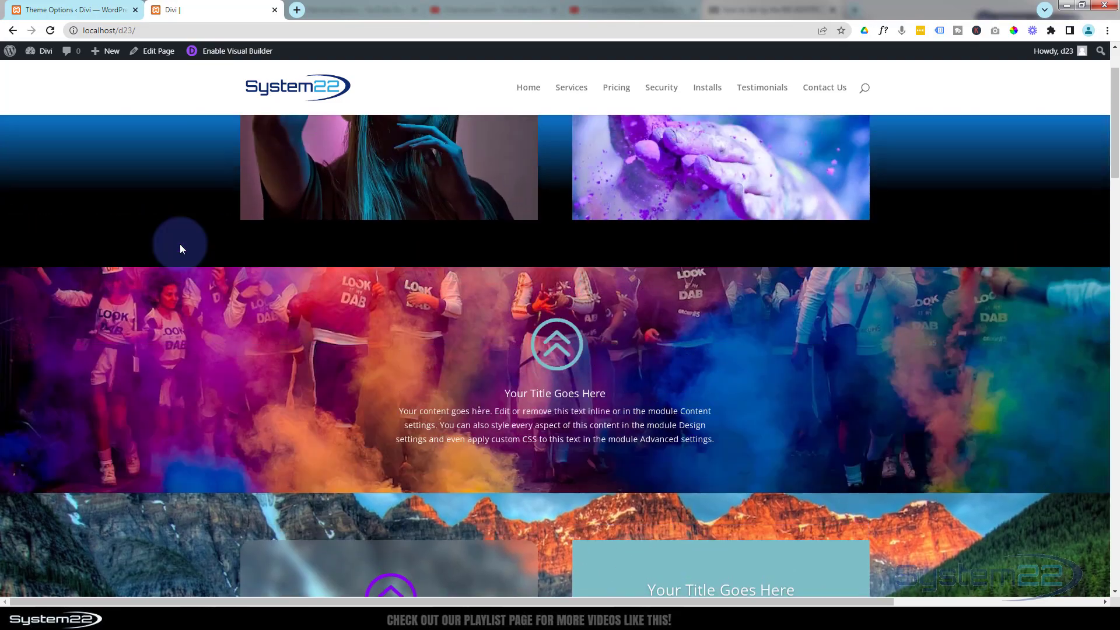
scroll(down, 3)
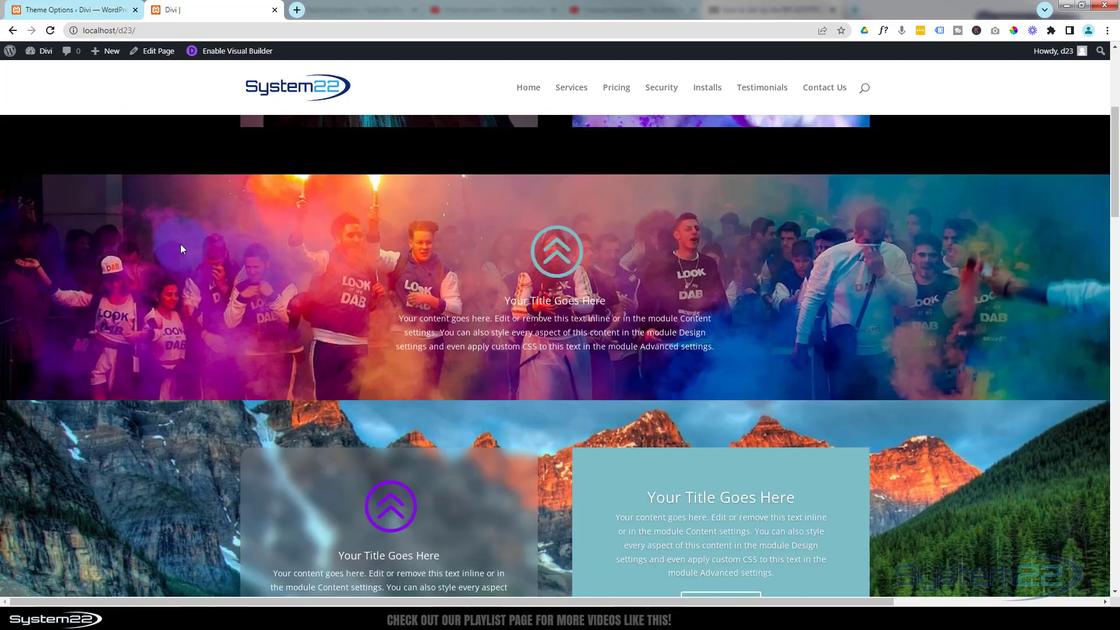
scroll(down, 3)
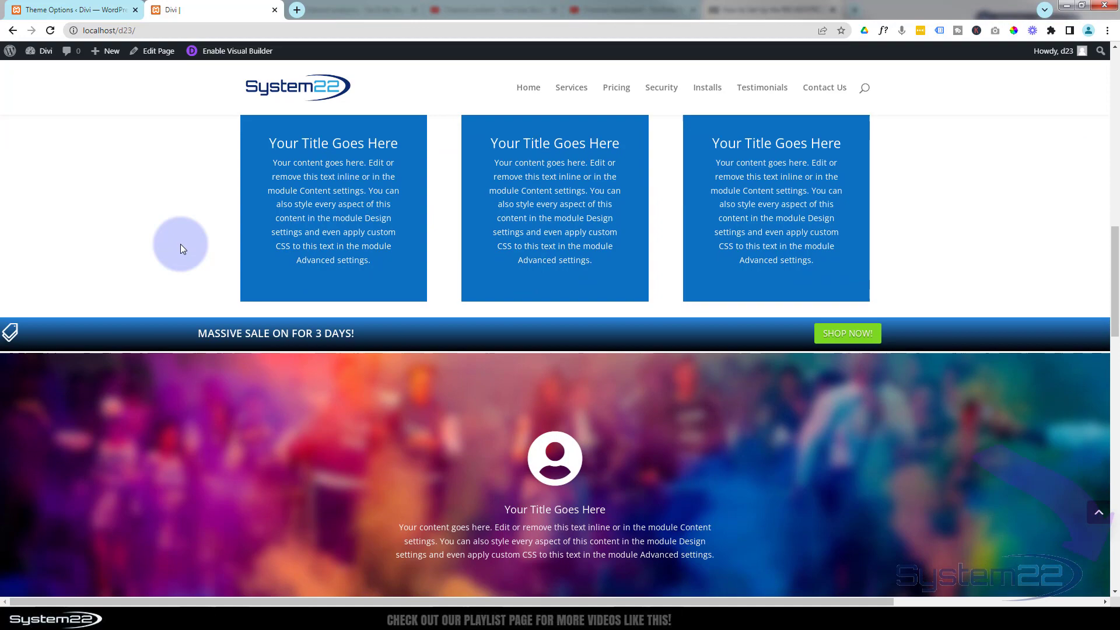
scroll(down, 3)
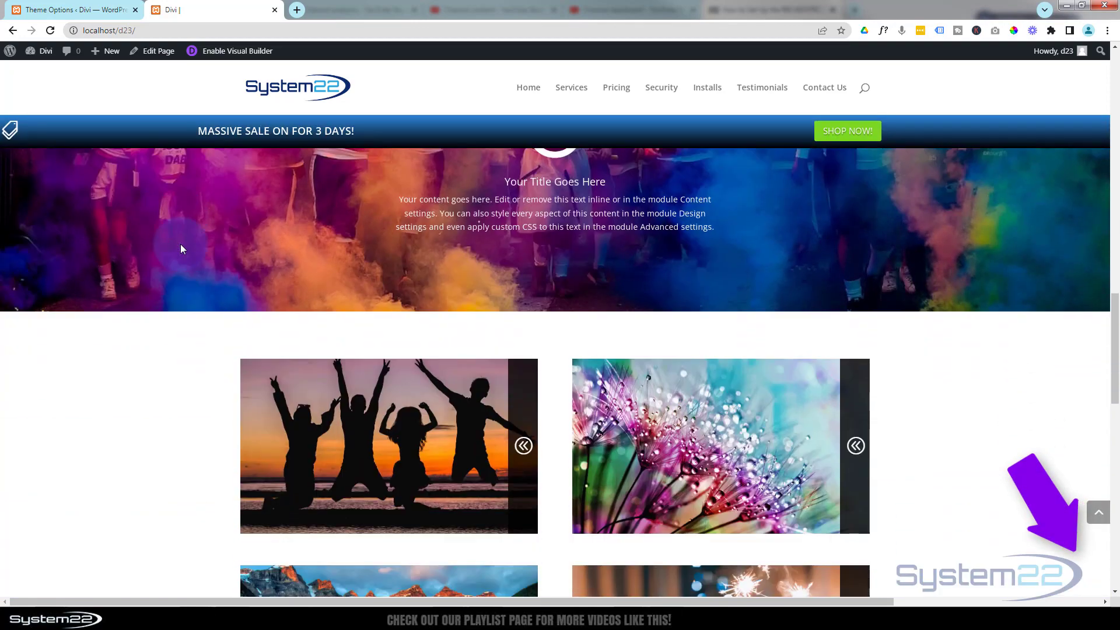
scroll(down, 3)
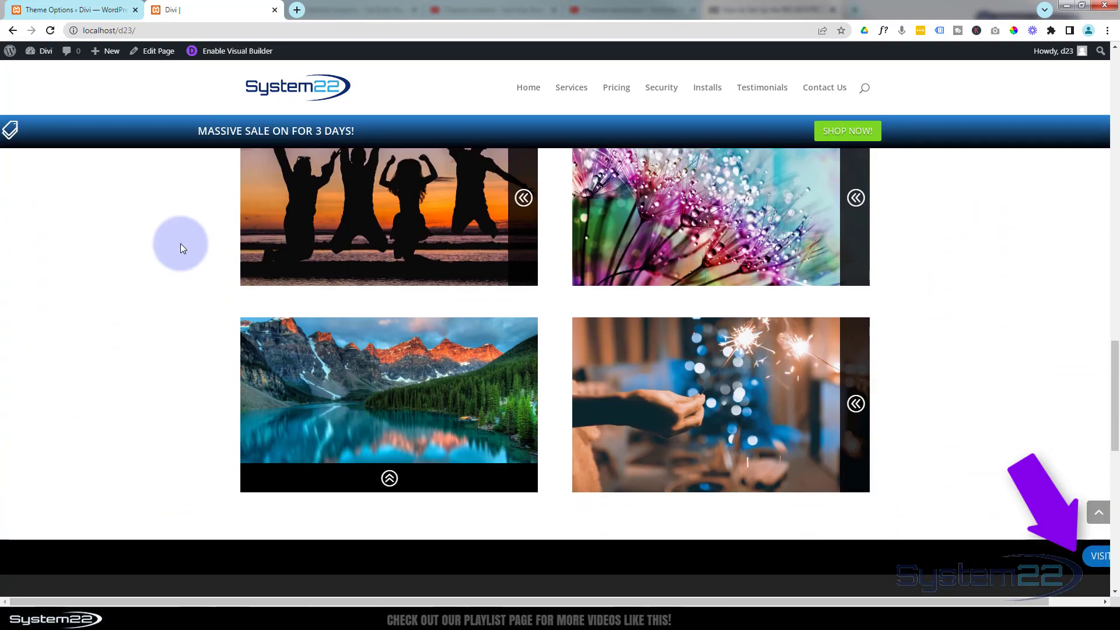
scroll(down, 3)
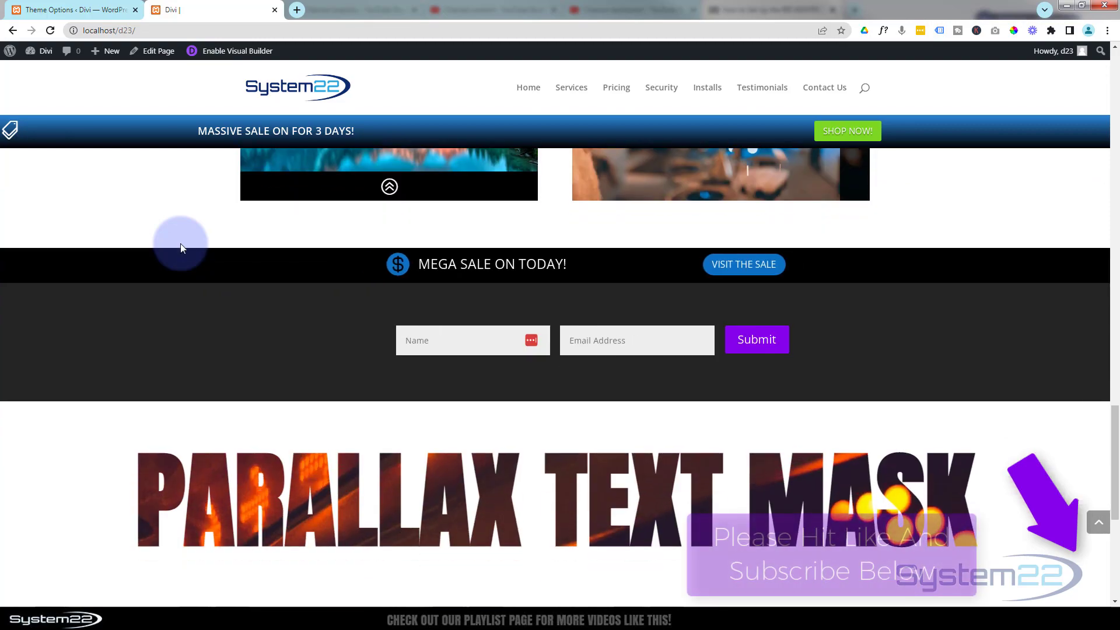
scroll(down, 3)
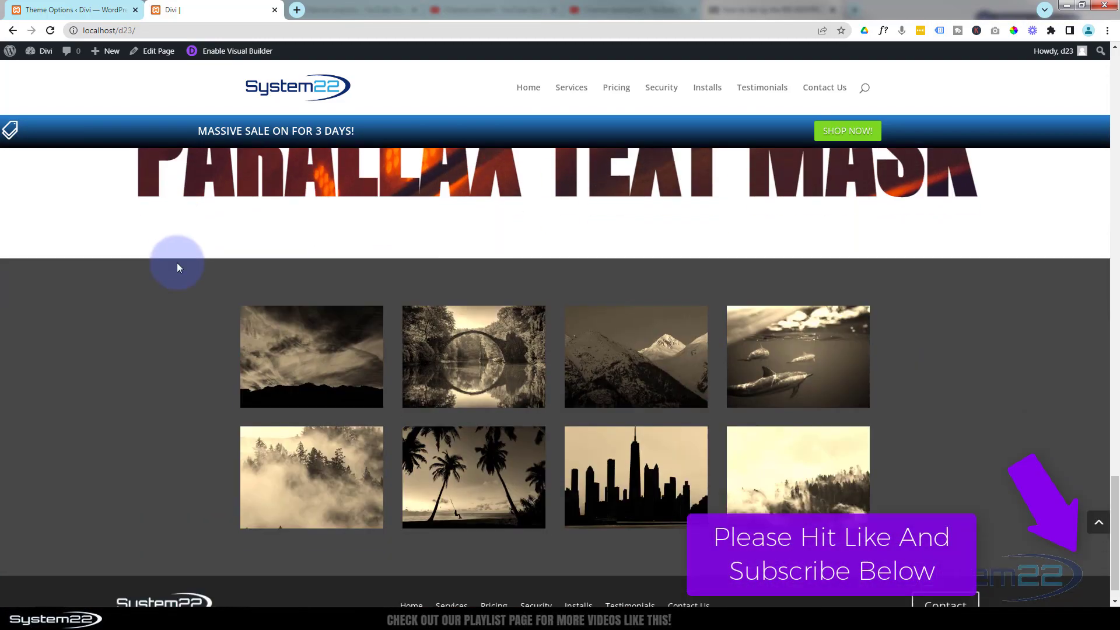
scroll(down, 3)
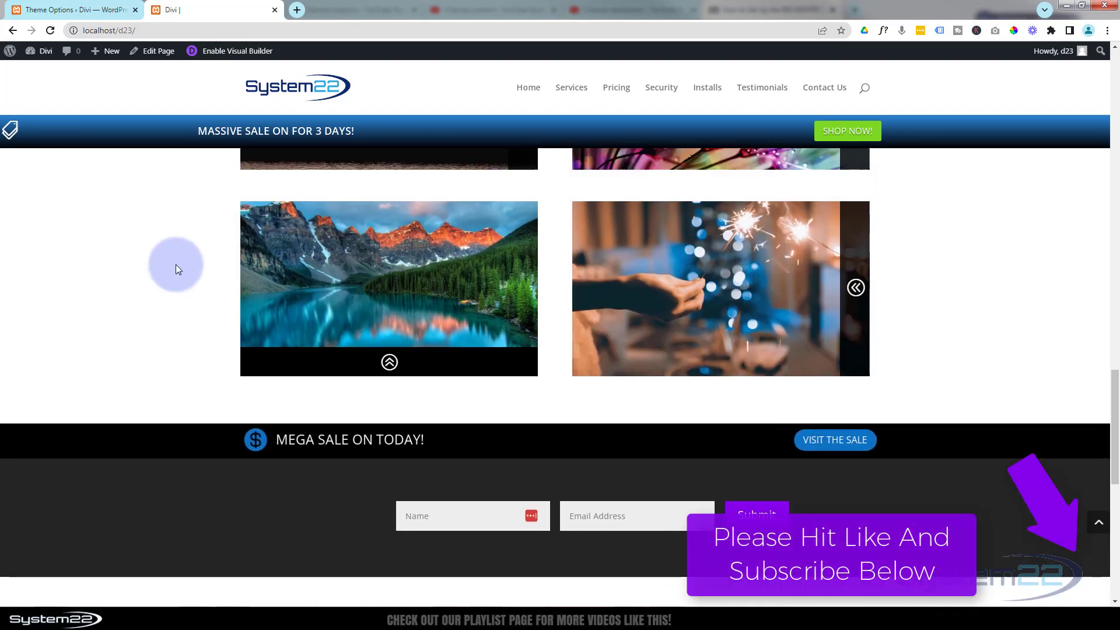
scroll(up, 3)
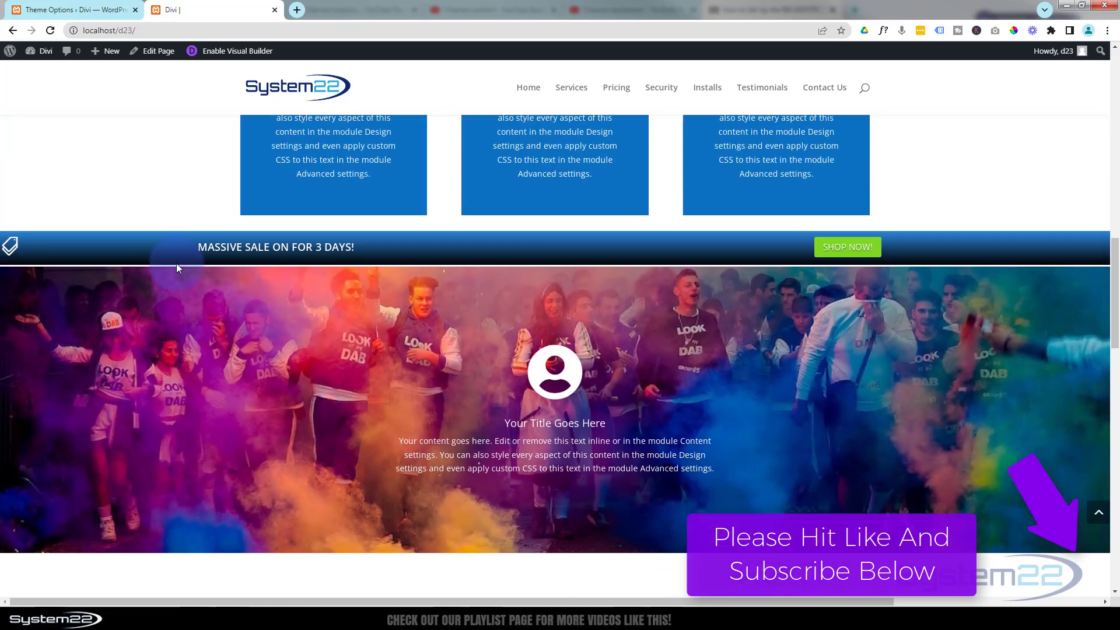
scroll(up, 3)
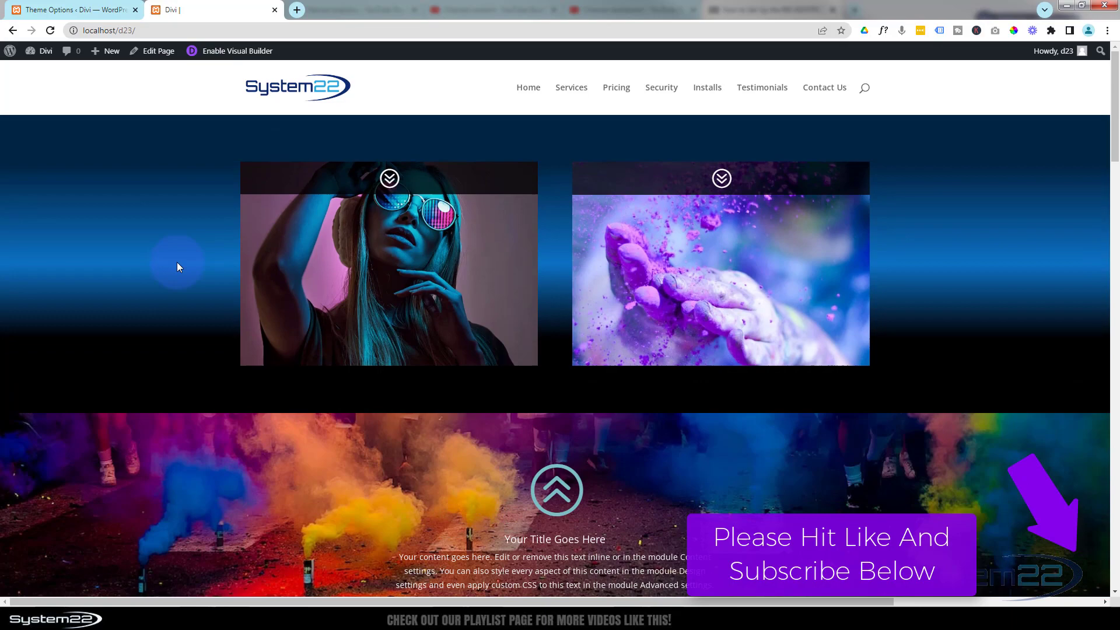
scroll(down, 3)
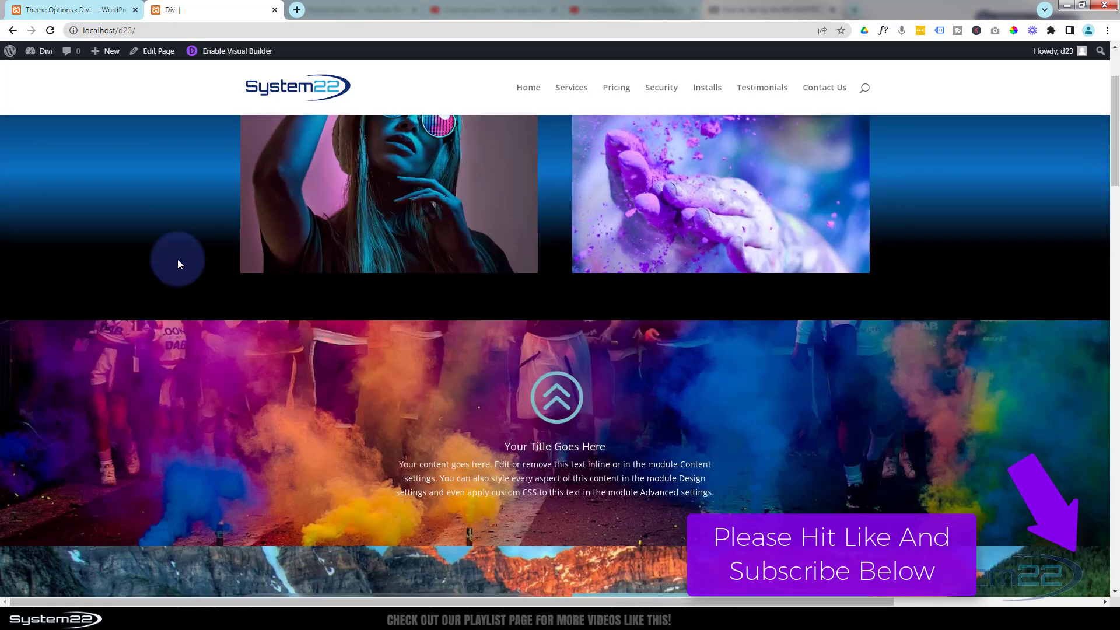
scroll(down, 3)
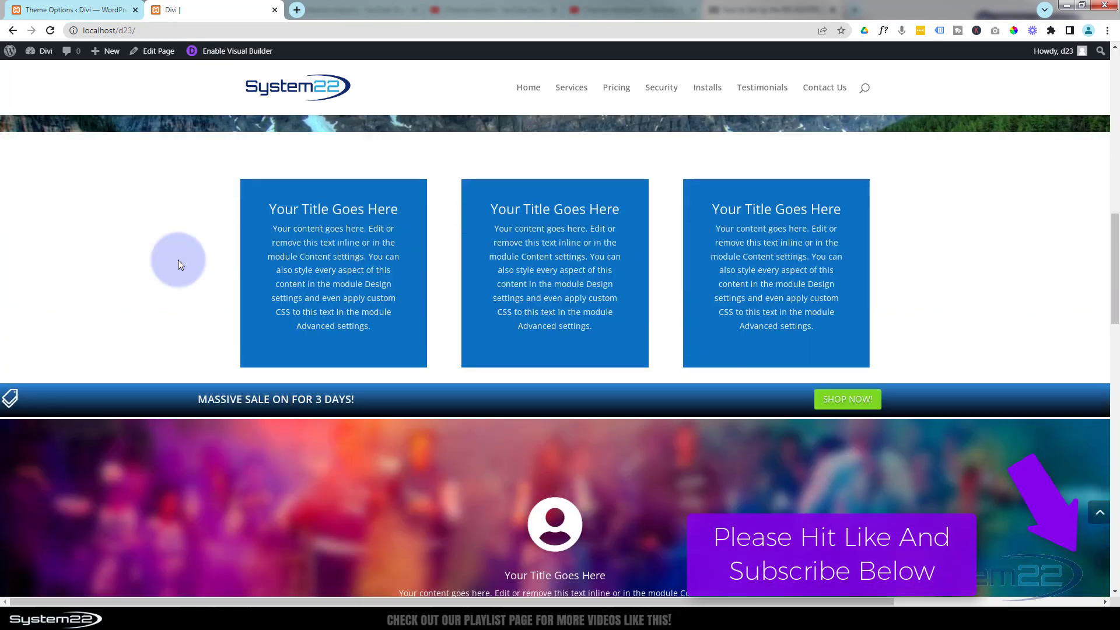
scroll(down, 3)
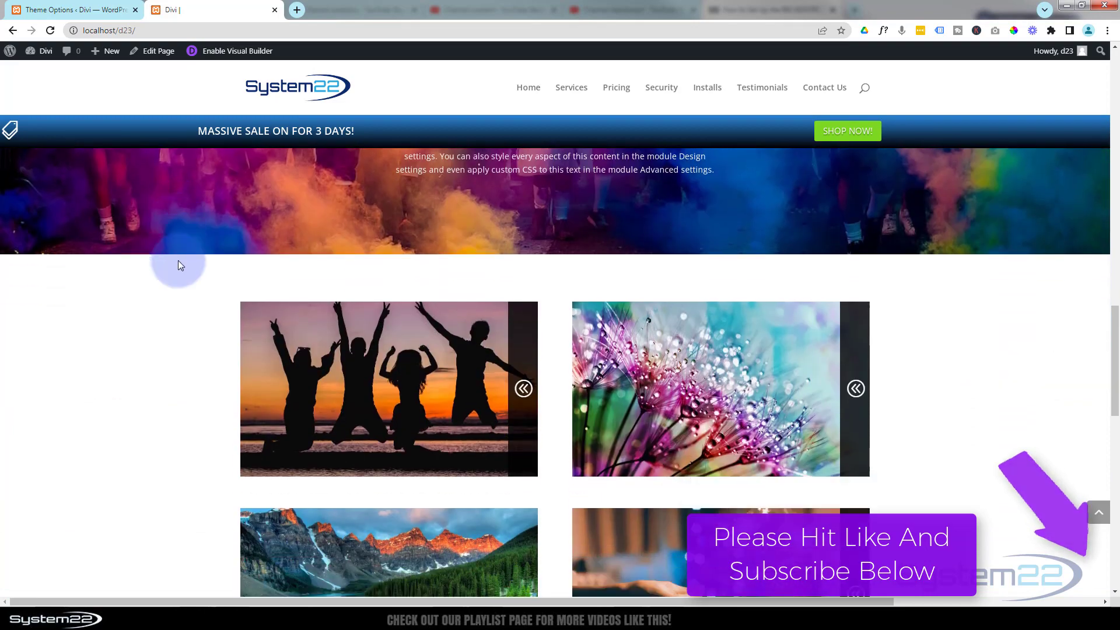